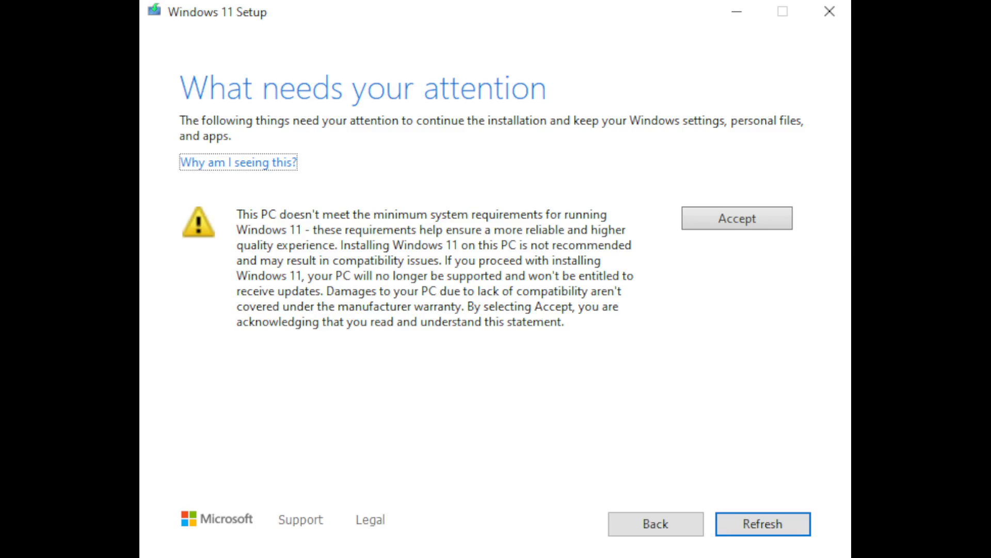
# Step: Dismiss the Windows 11 Setup hardware warning, returning to the Linux desktop
pyautogui.click(828, 11)
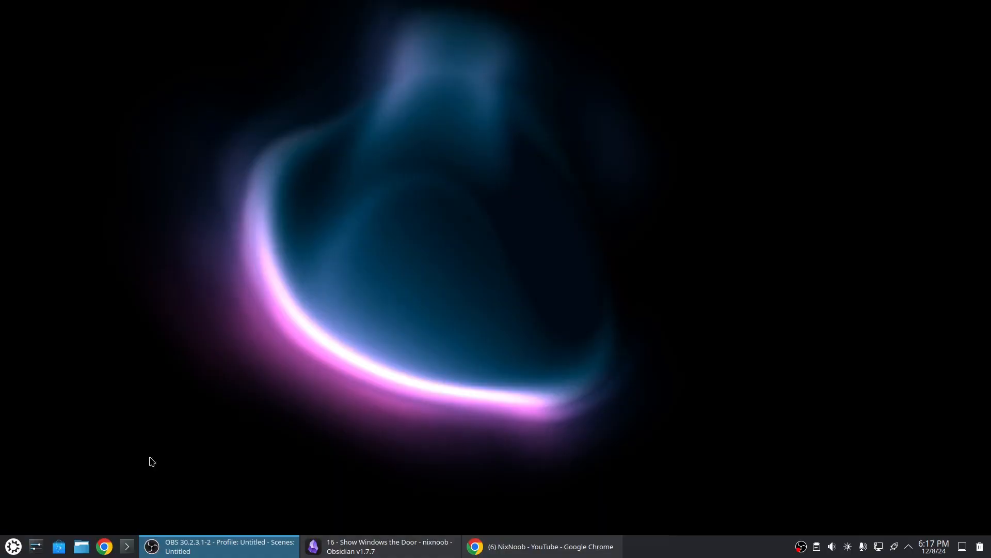
# Step: Bring the 'Show Windows the Door' note forward and read down through telemetry to Microsoft Recall
pyautogui.click(379, 545)
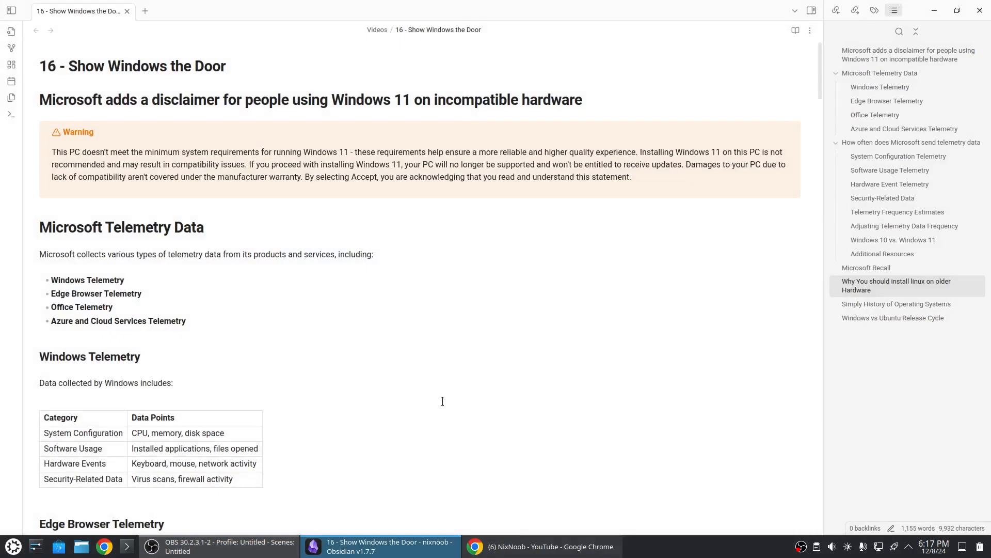
pyautogui.moveTo(451, 378)
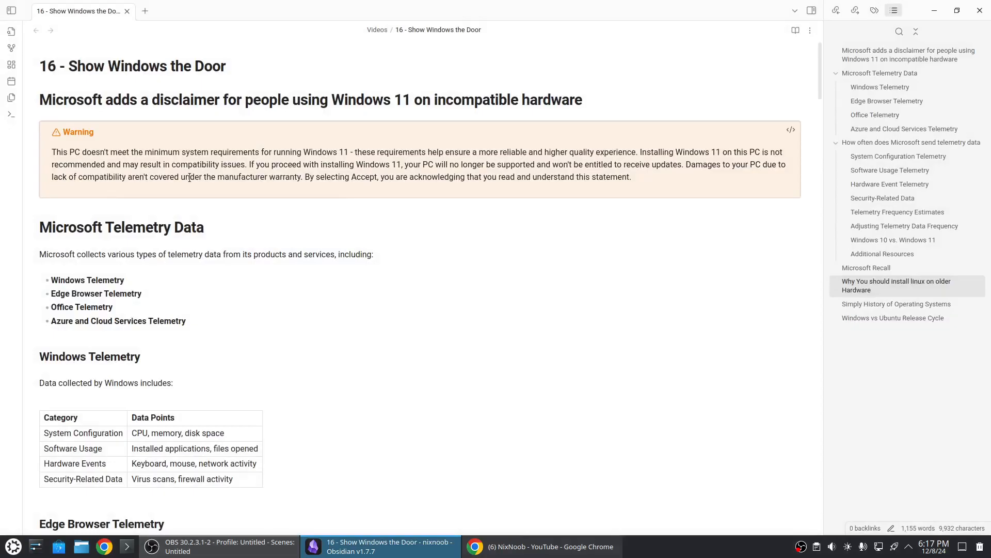
pyautogui.scroll(-3)
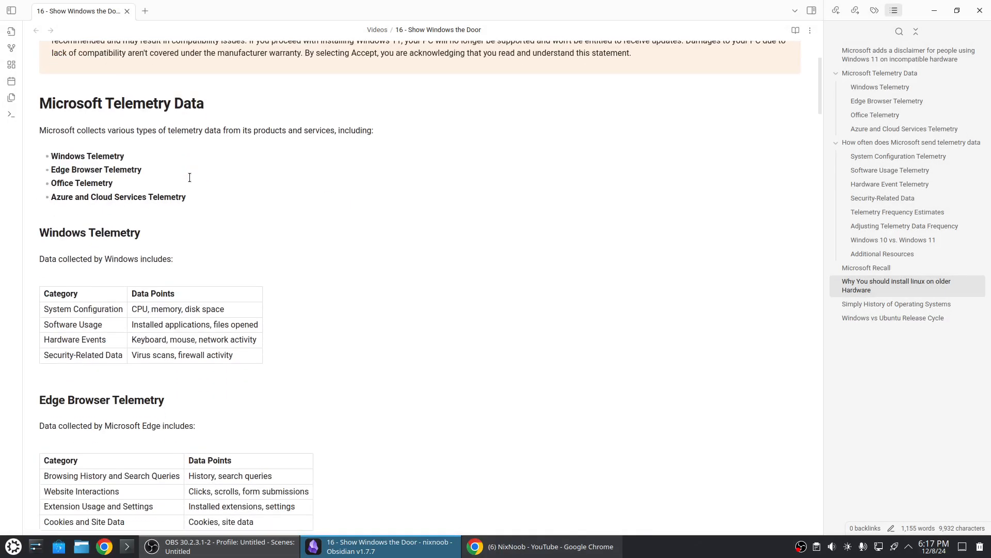
pyautogui.moveTo(201, 196)
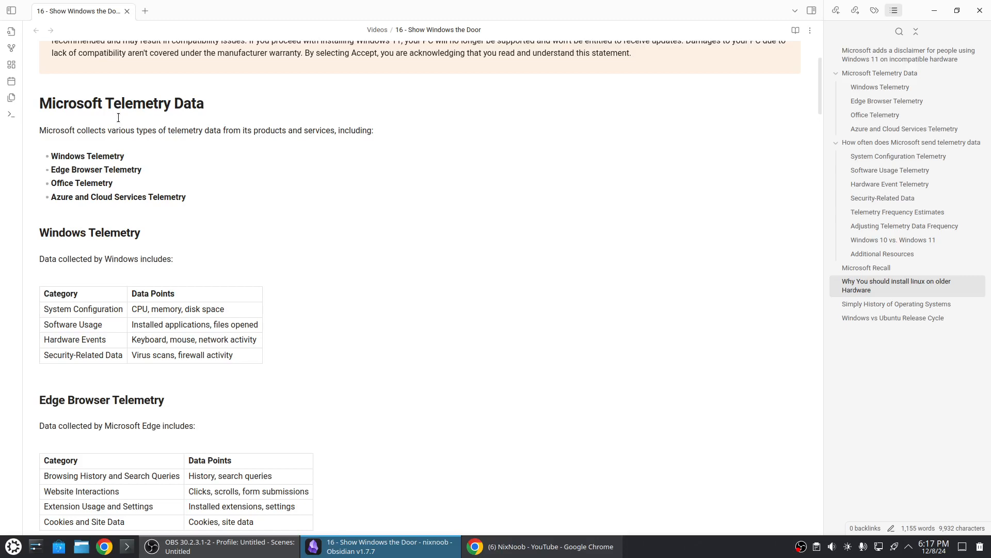
pyautogui.scroll(-3)
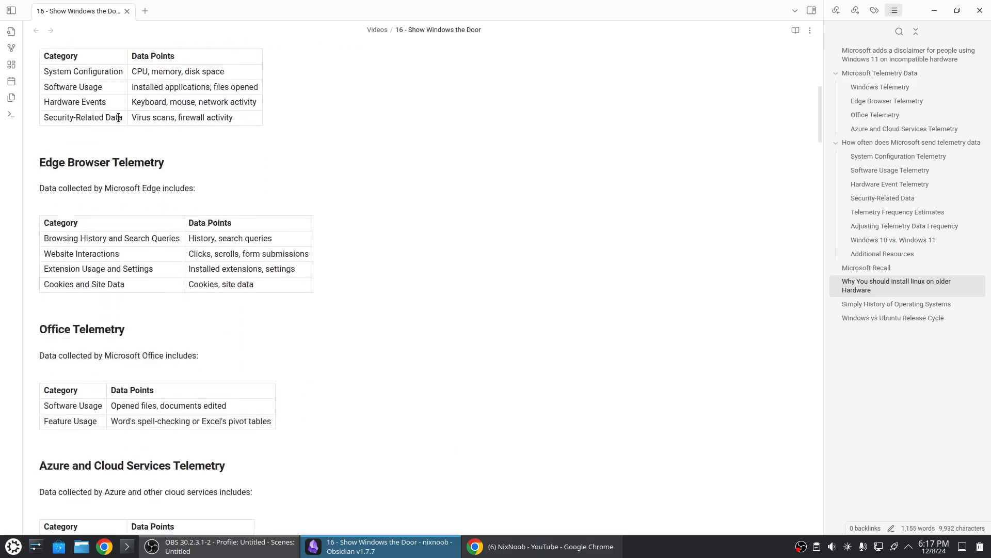
pyautogui.scroll(-3)
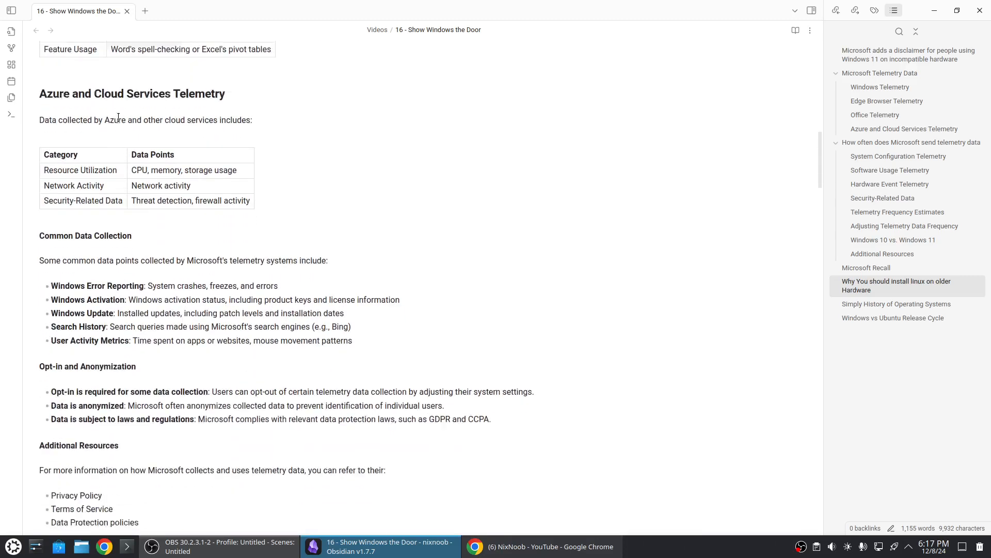
pyautogui.scroll(-3)
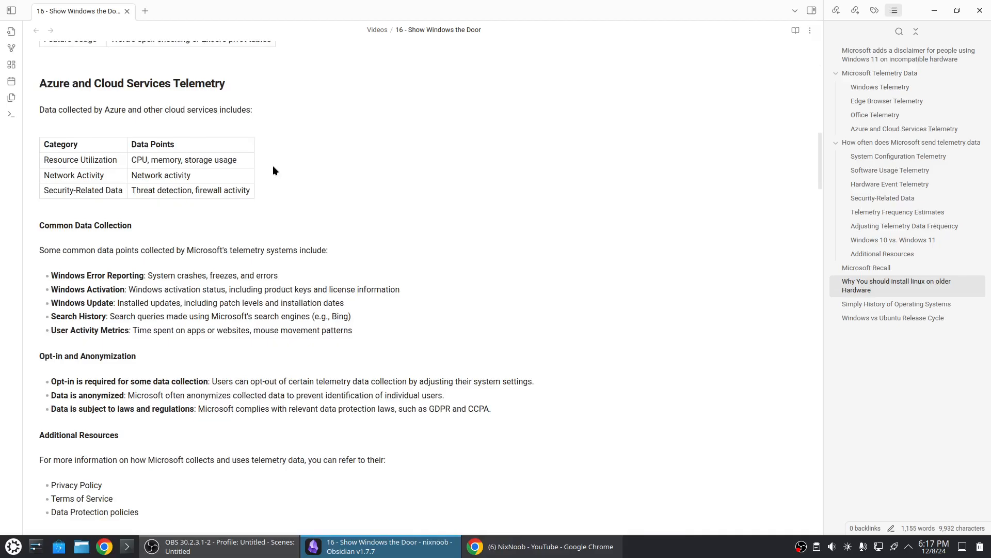
pyautogui.scroll(-3)
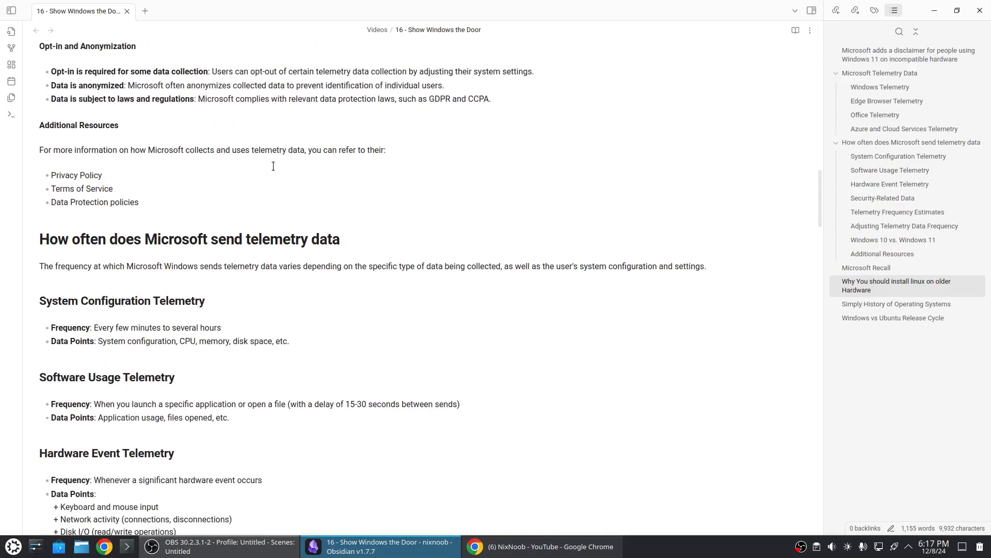
pyautogui.scroll(-3)
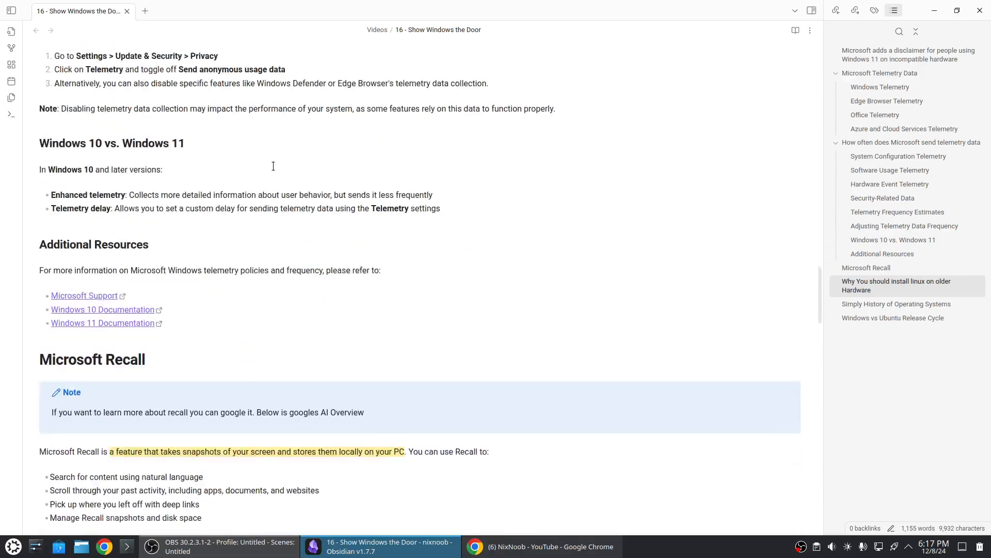
pyautogui.scroll(-3)
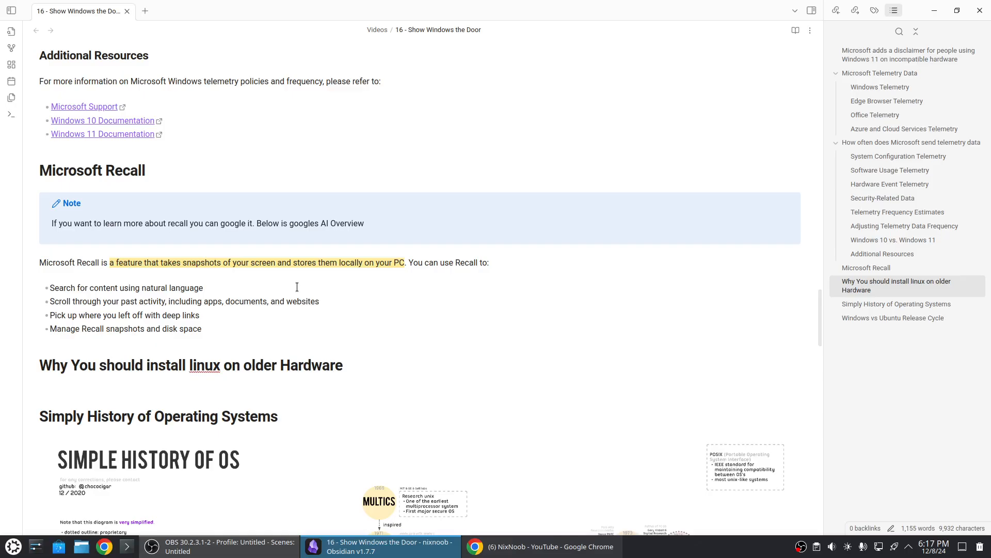
# Step: Scroll the note down to the Simple History of Operating Systems diagram
pyautogui.scroll(-3)
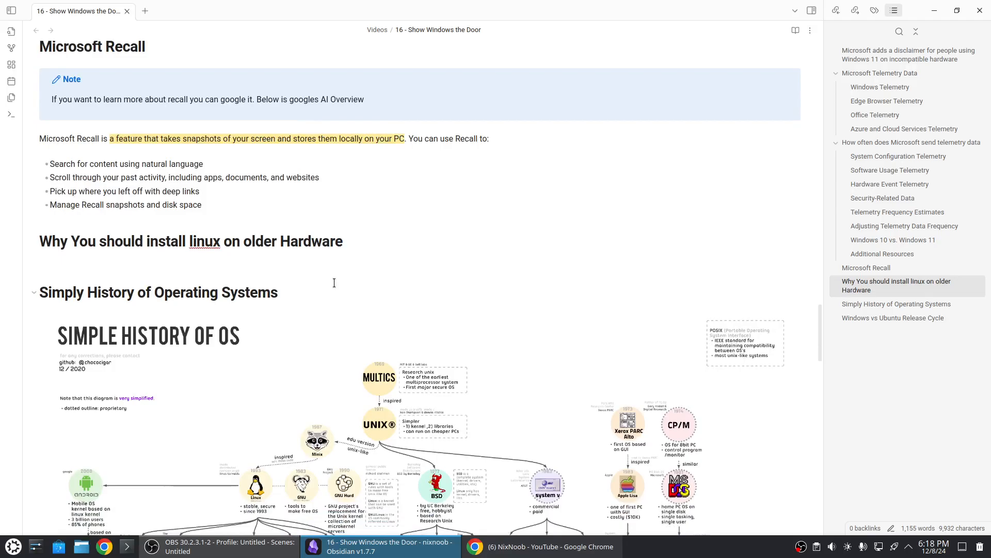
pyautogui.scroll(-3)
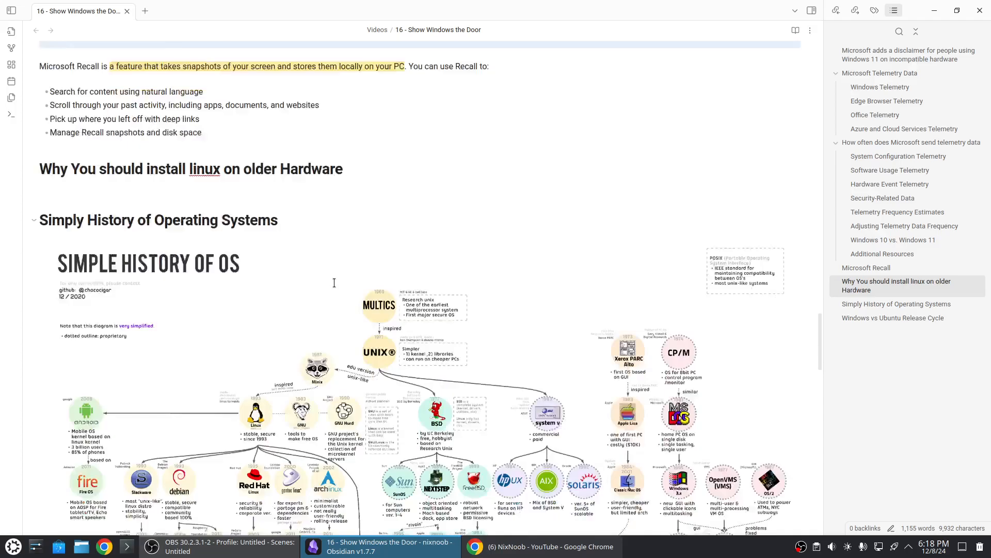
pyautogui.scroll(-3)
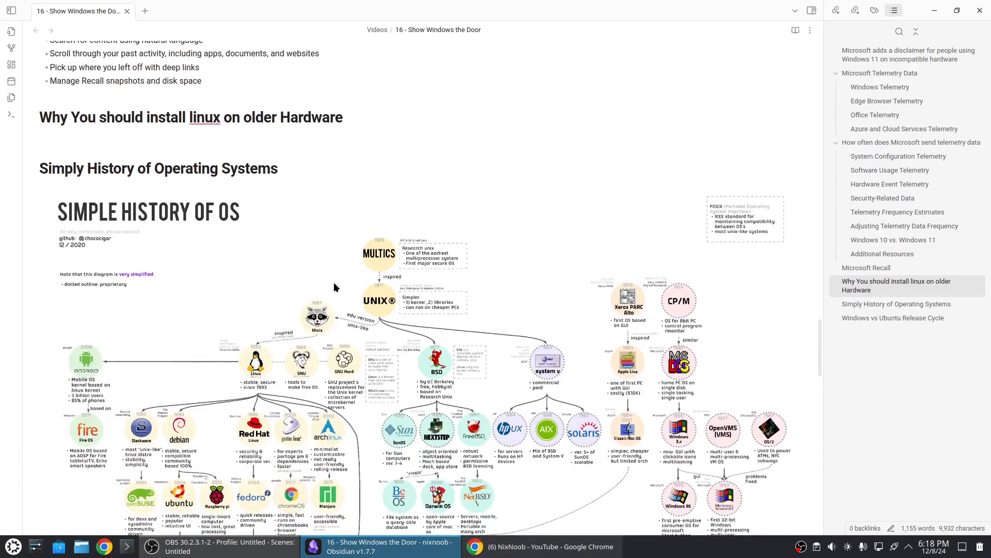
pyautogui.scroll(-3)
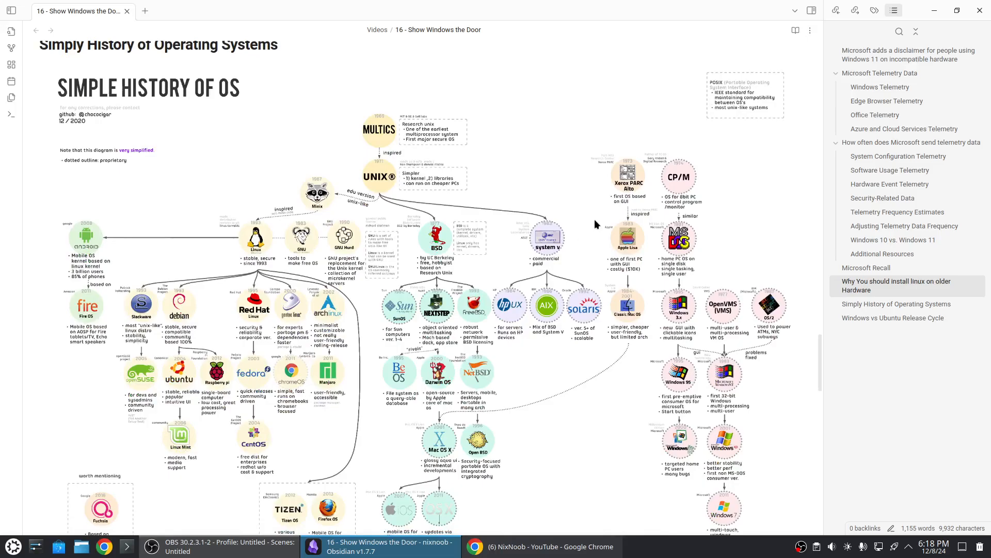
pyautogui.moveTo(683, 245)
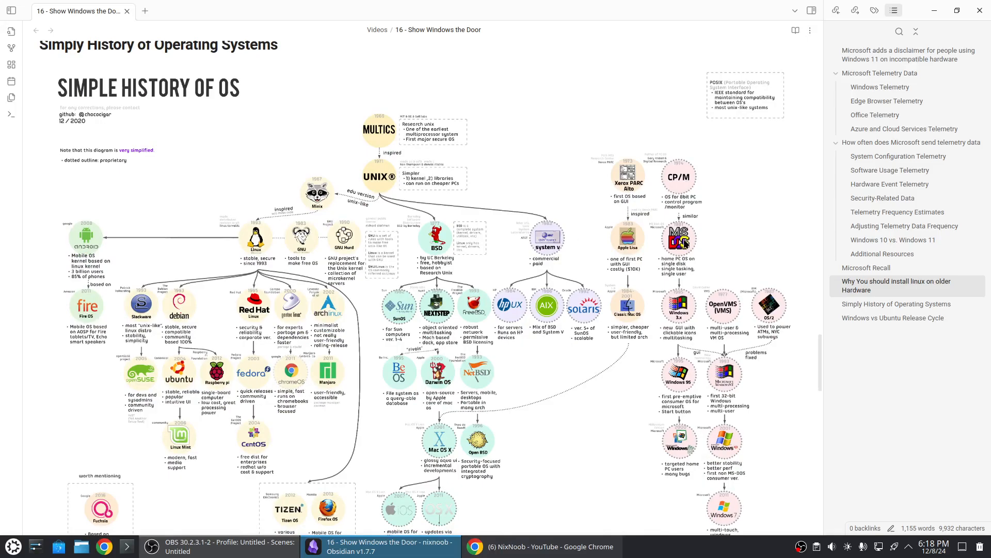
pyautogui.moveTo(223, 170)
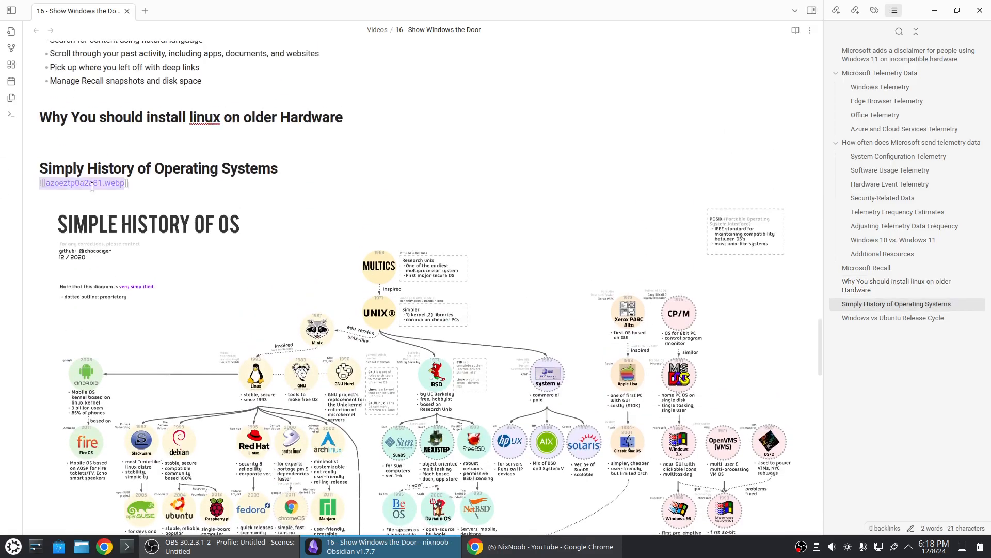
# Step: Open the embedded OS history diagram image in the default image viewer
pyautogui.rightClick(92, 184)
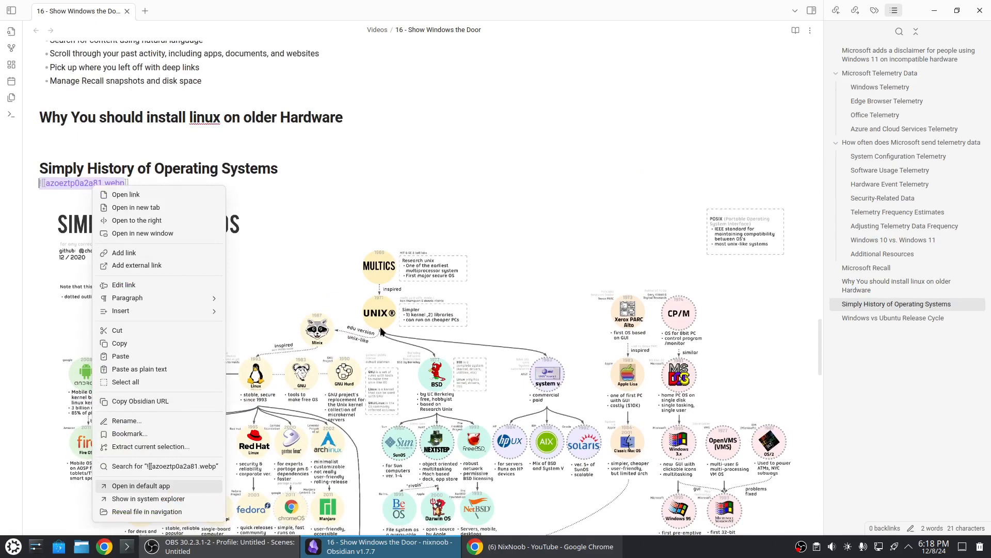
pyautogui.click(138, 485)
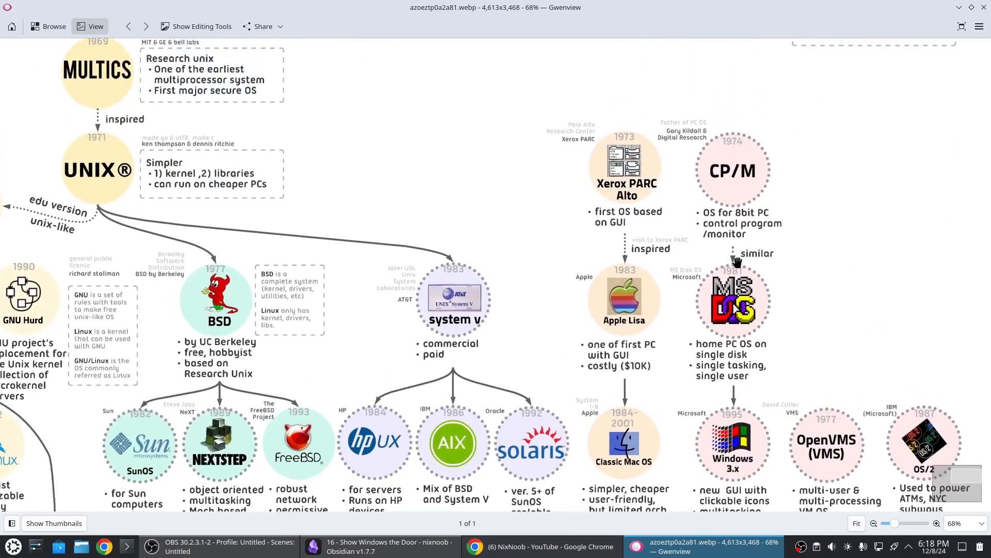
pyautogui.scroll(-3)
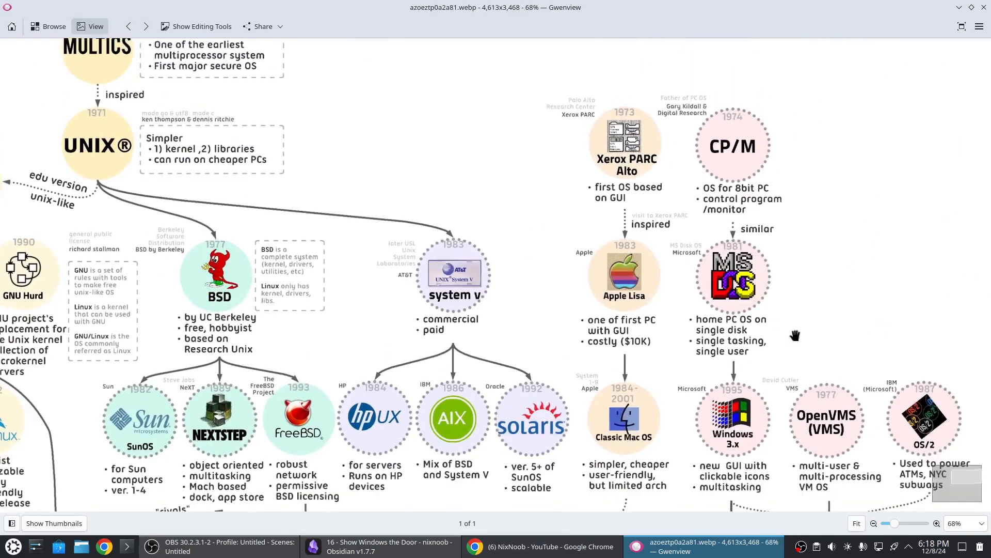
pyautogui.scroll(-3)
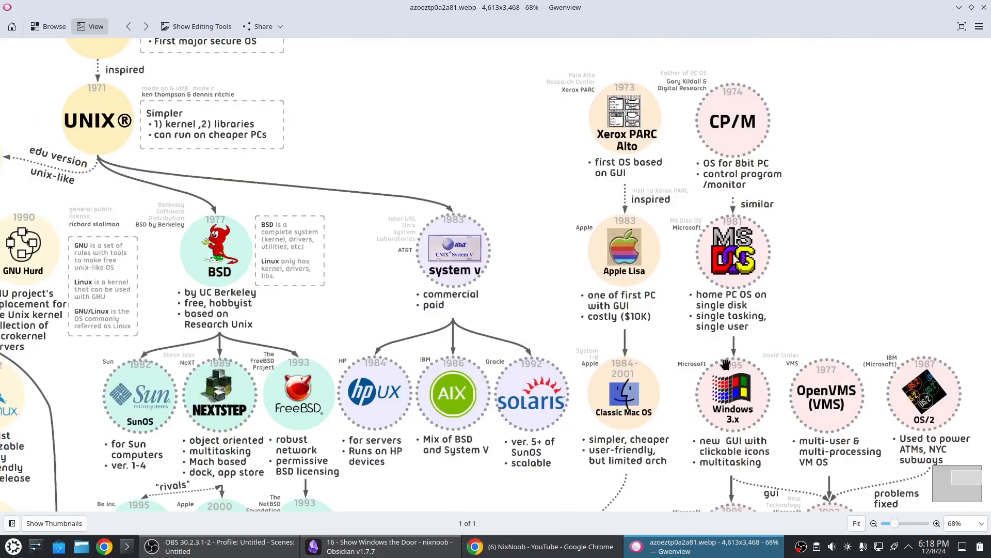
pyautogui.scroll(-3)
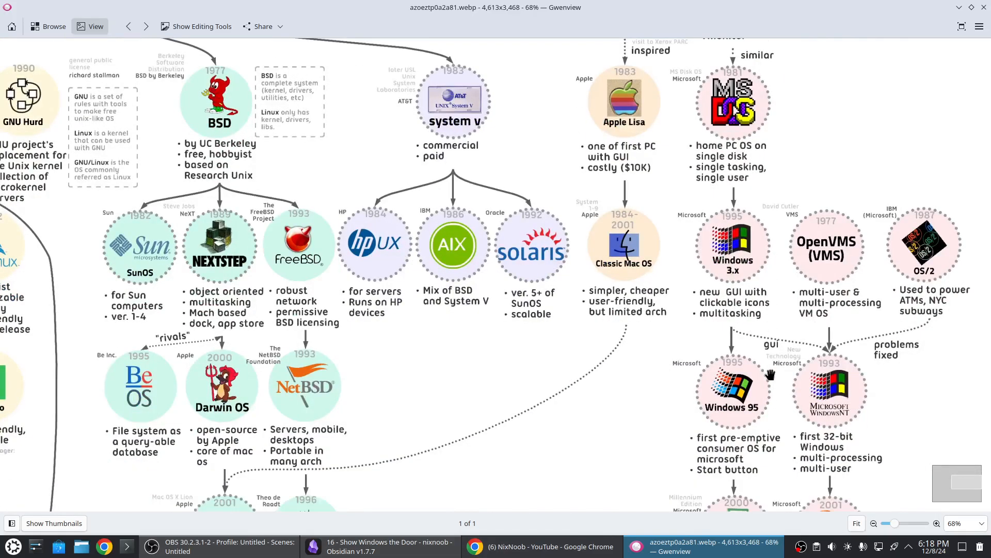
pyautogui.scroll(-3)
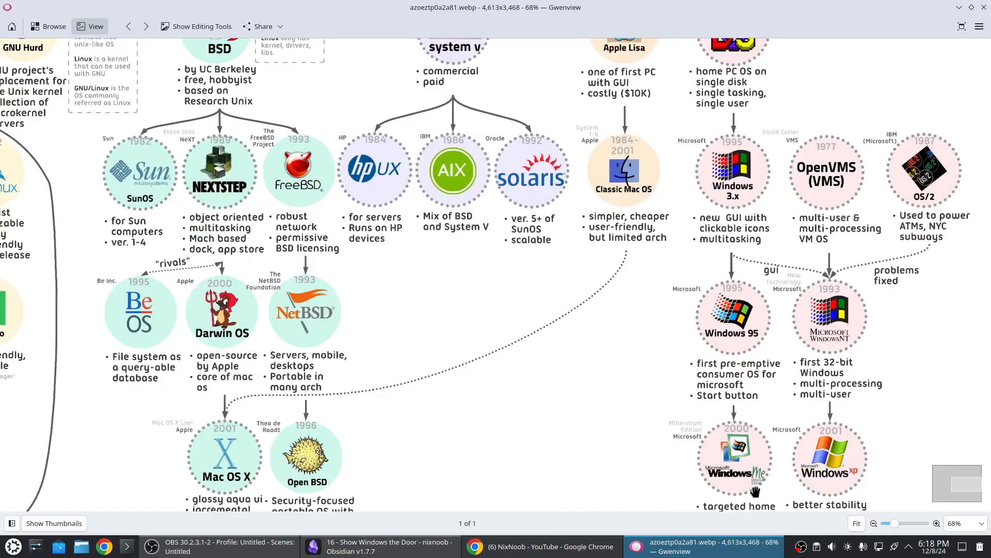
pyautogui.scroll(-3)
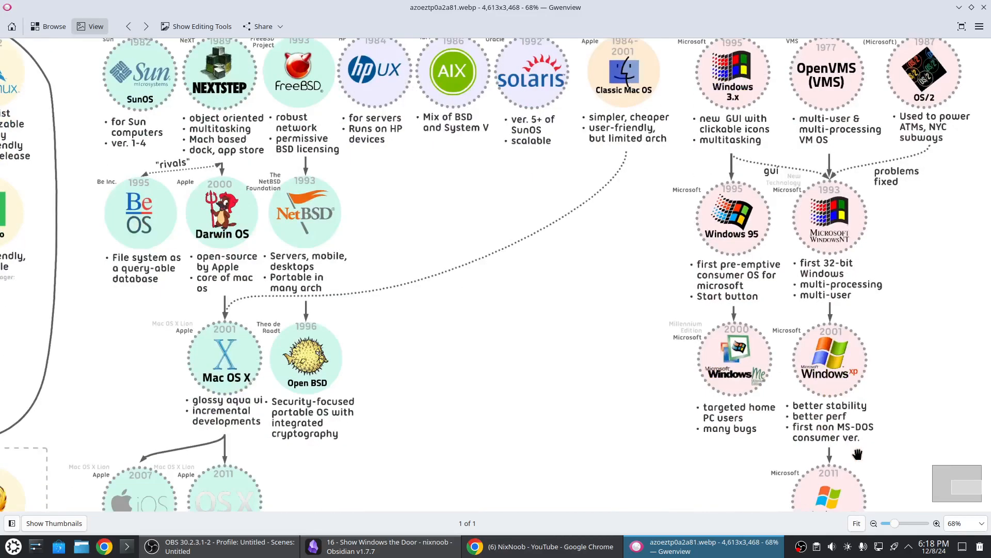
pyautogui.scroll(-3)
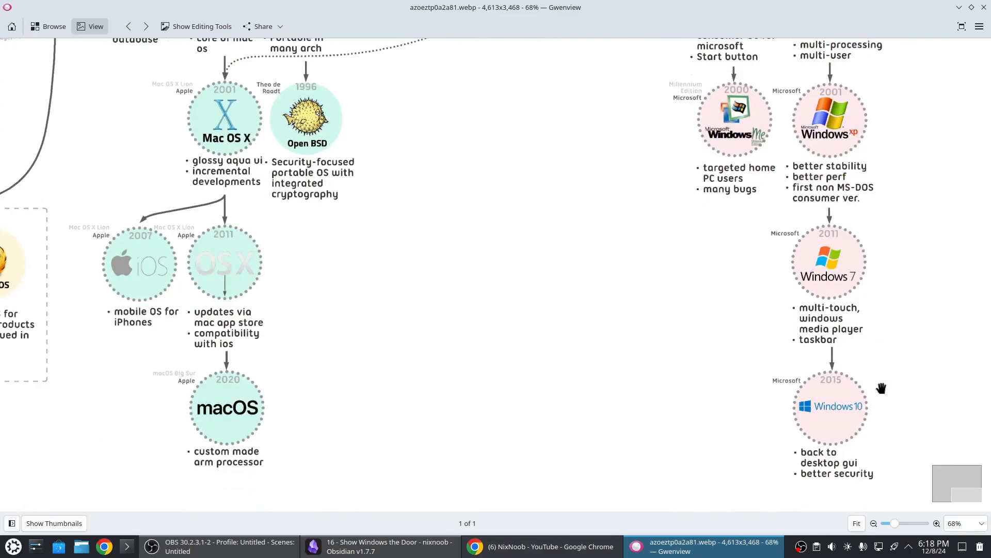
pyautogui.moveTo(549, 384)
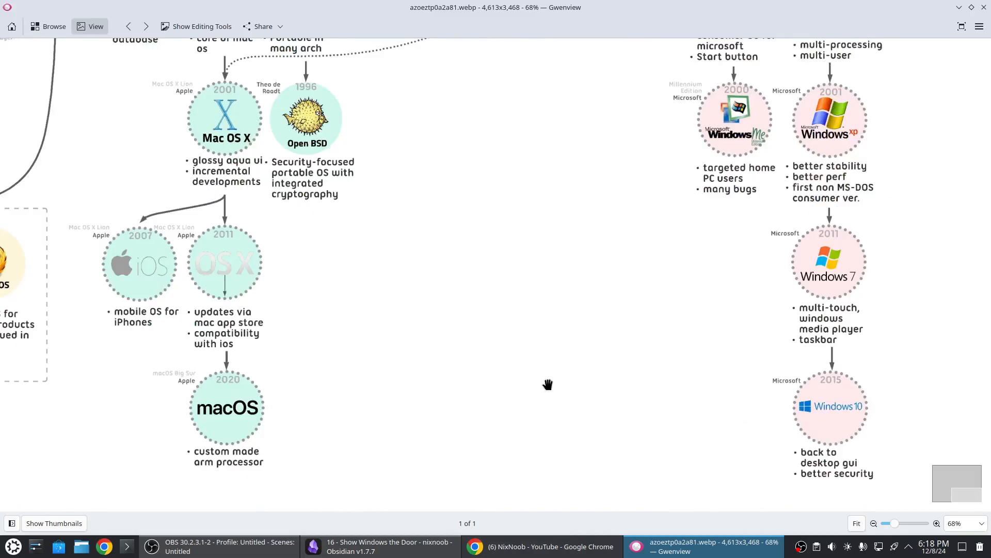
pyautogui.moveTo(516, 447)
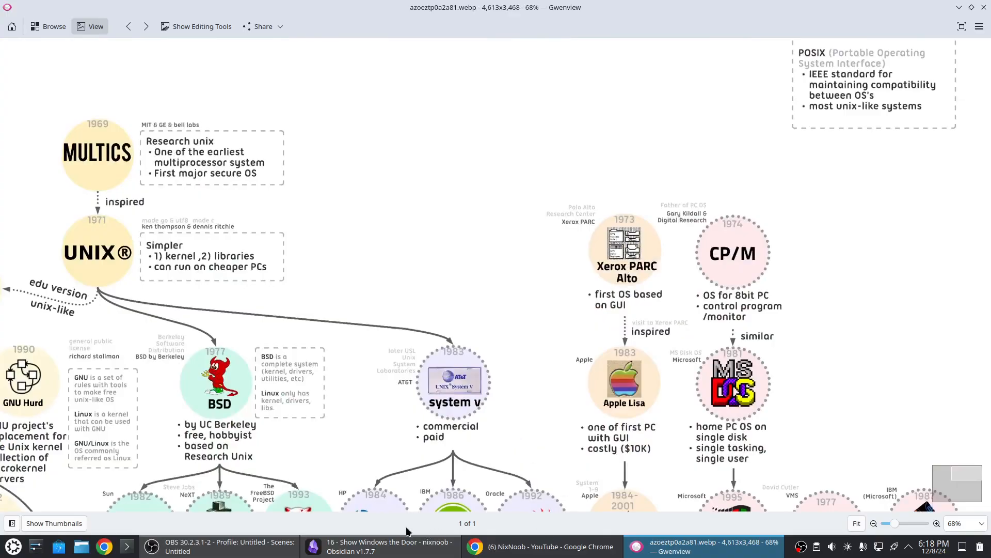
pyautogui.moveTo(113, 226)
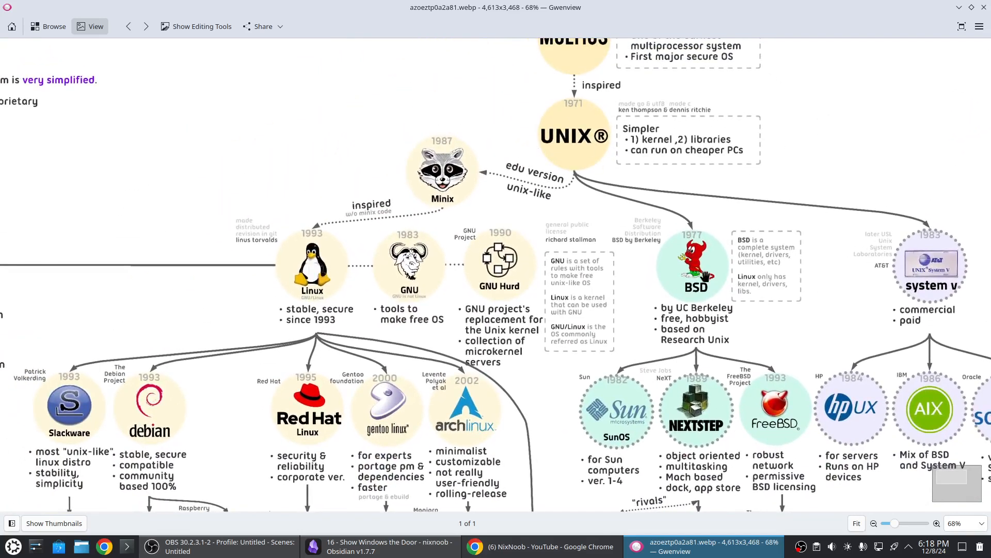
pyautogui.moveTo(428, 188)
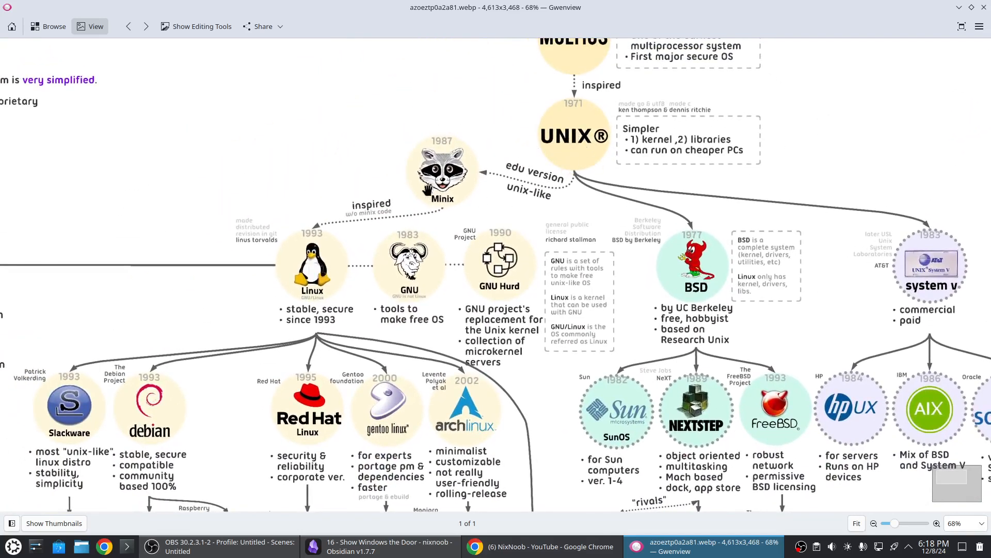
pyautogui.moveTo(306, 286)
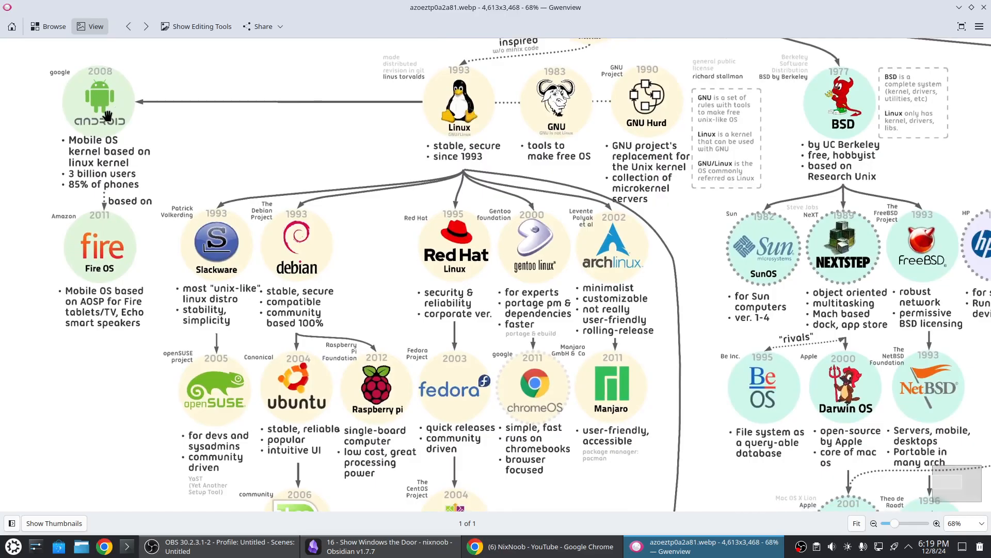
pyautogui.moveTo(92, 288)
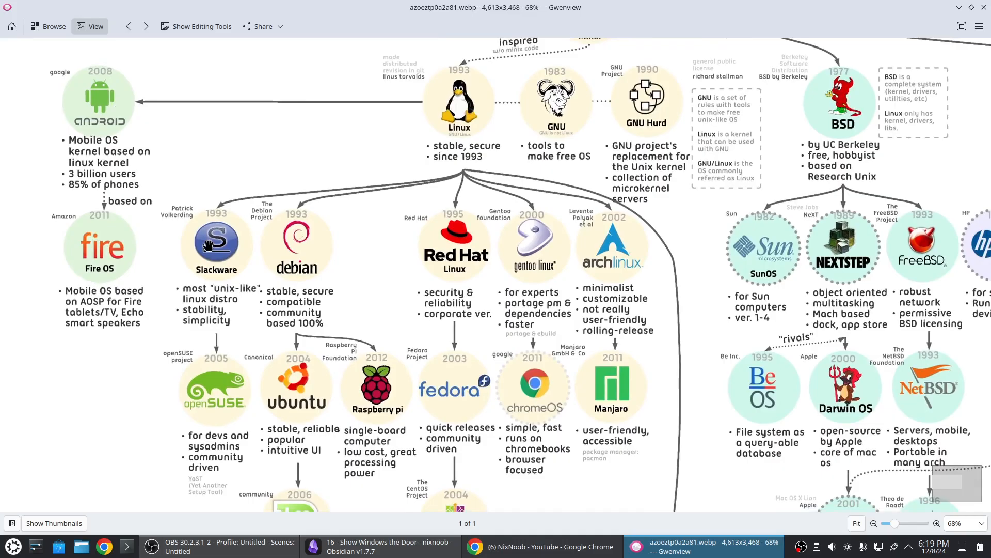
pyautogui.moveTo(512, 240)
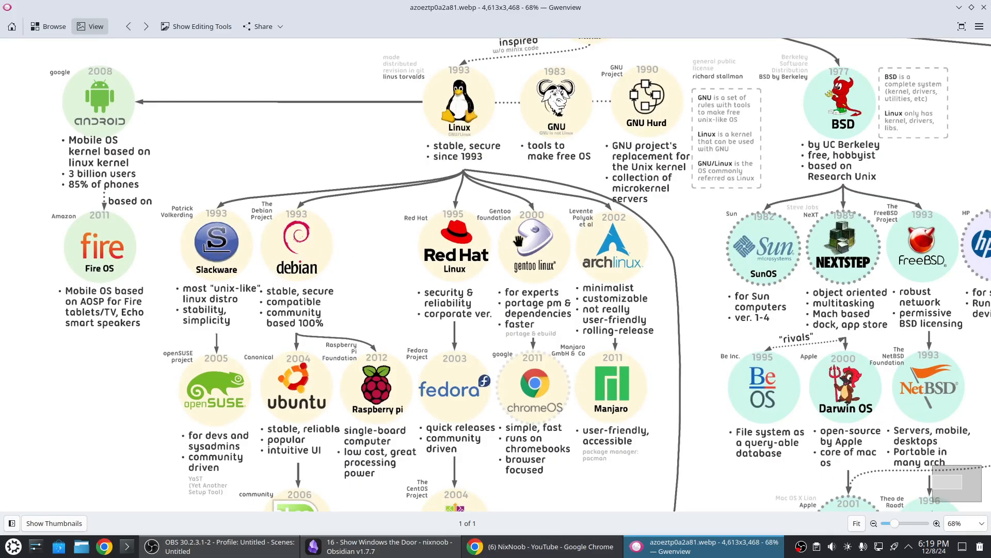
pyautogui.moveTo(610, 253)
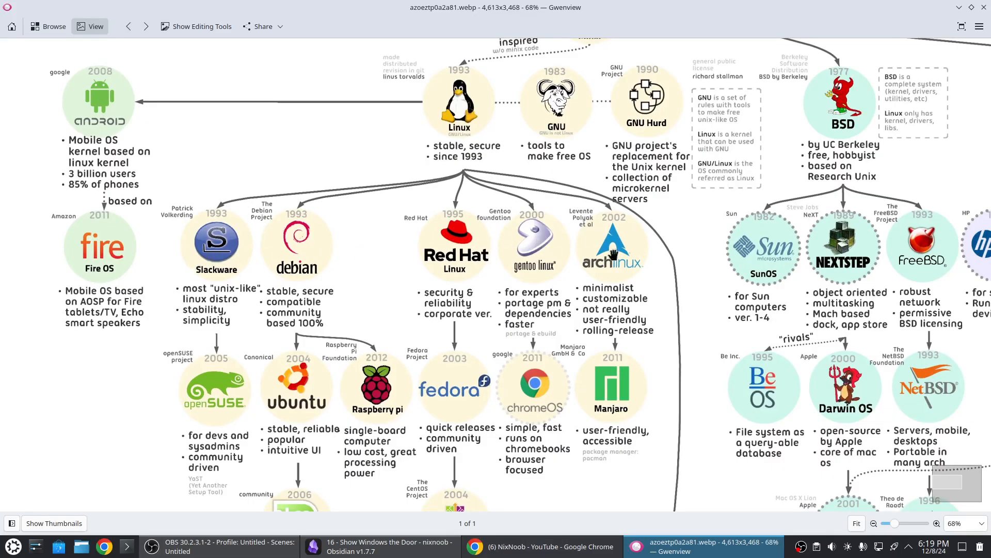
pyautogui.moveTo(301, 259)
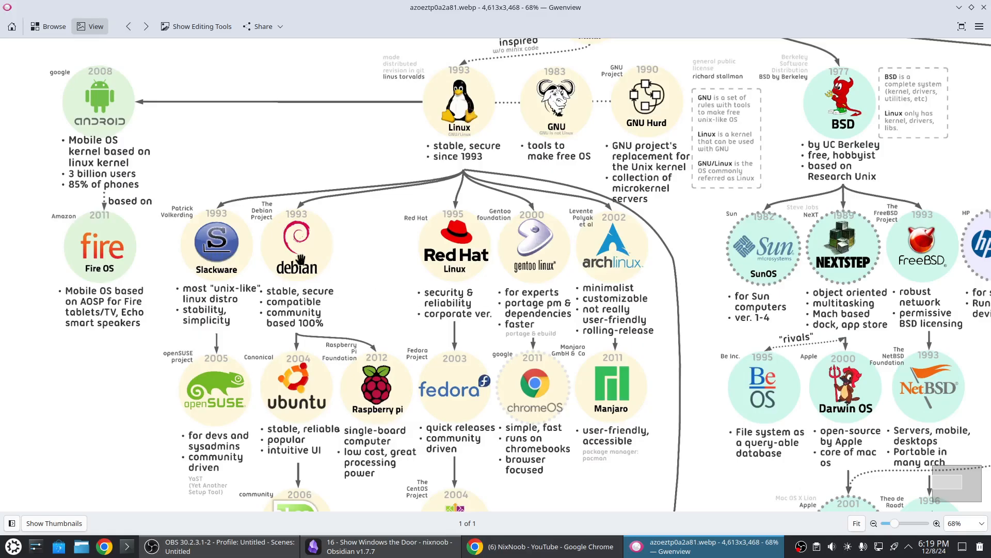
pyautogui.moveTo(298, 259)
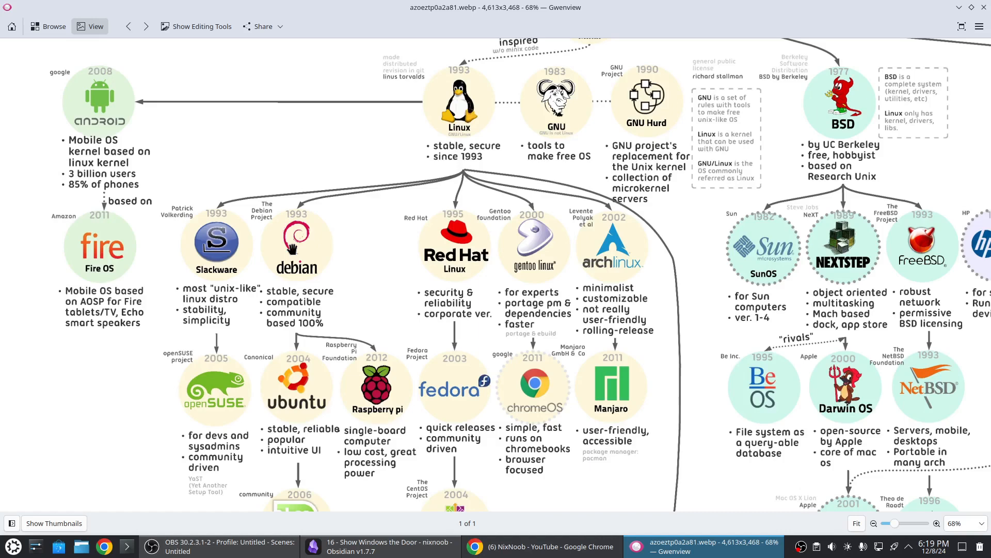
pyautogui.moveTo(337, 300)
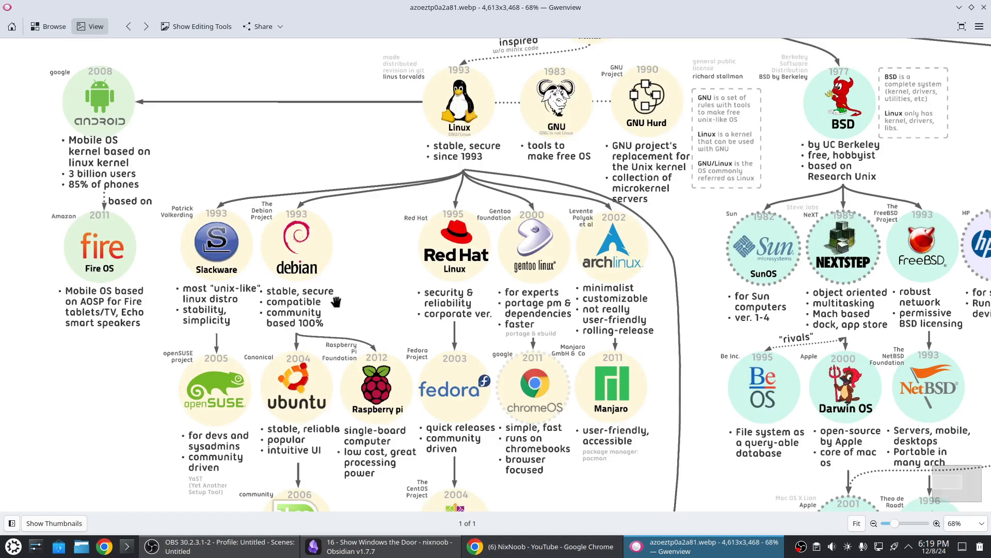
pyautogui.moveTo(606, 245)
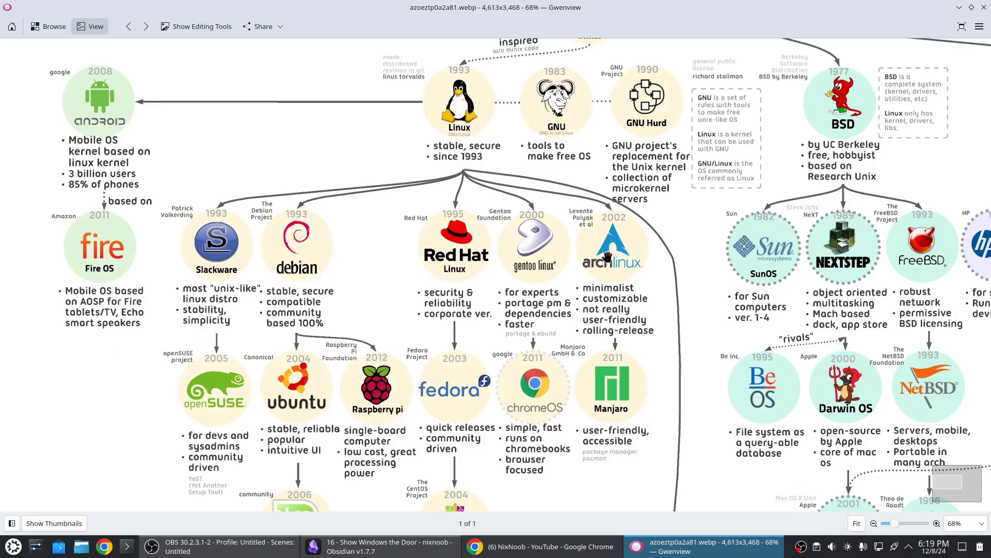
pyautogui.moveTo(324, 295)
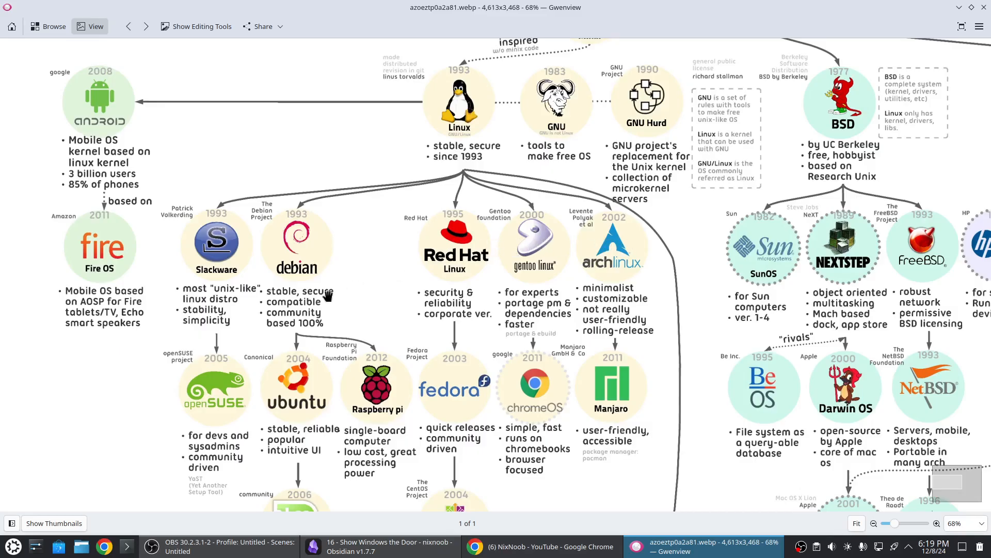
pyautogui.moveTo(295, 281)
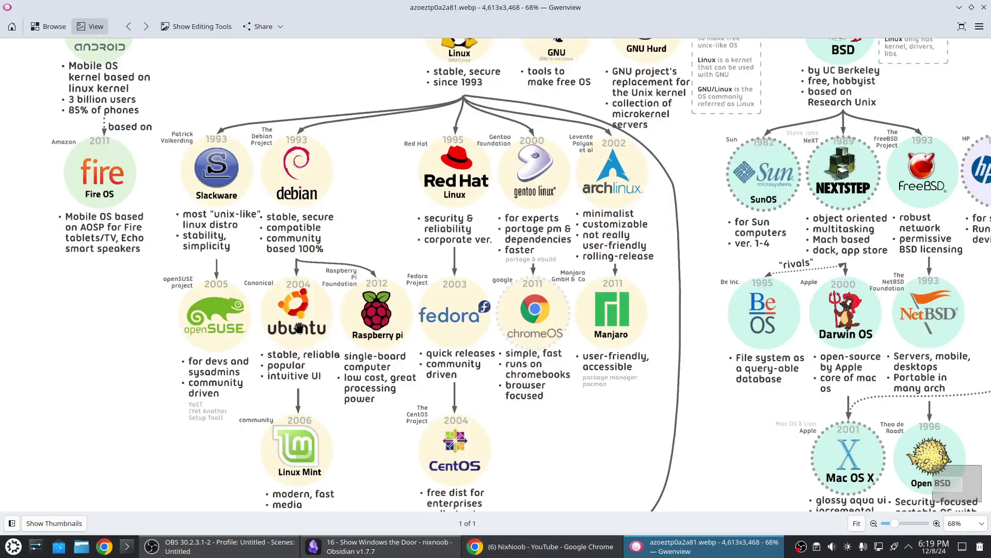
# Step: Pan around the OS diagram in Gwenview, then return to the Obsidian note
pyautogui.scroll(-3)
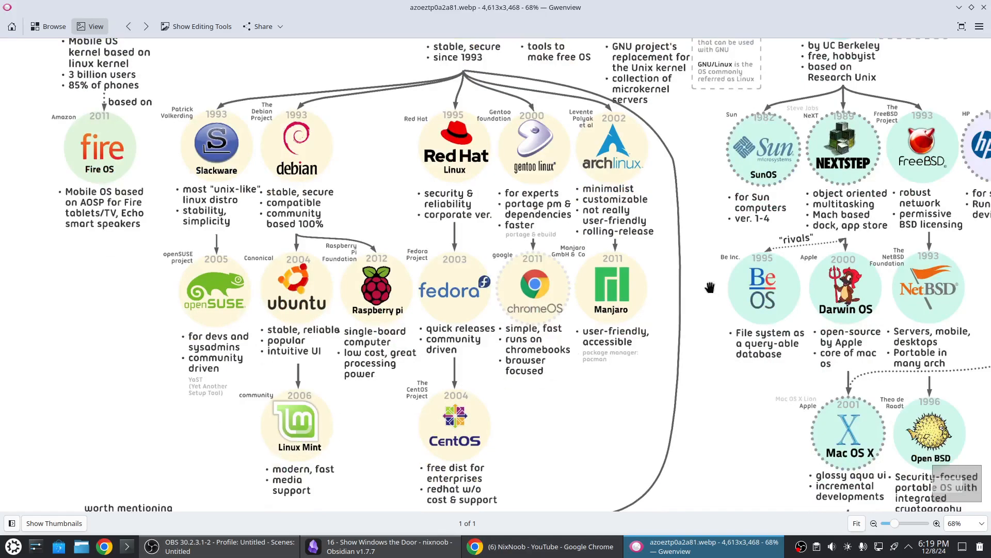
pyautogui.moveTo(635, 272)
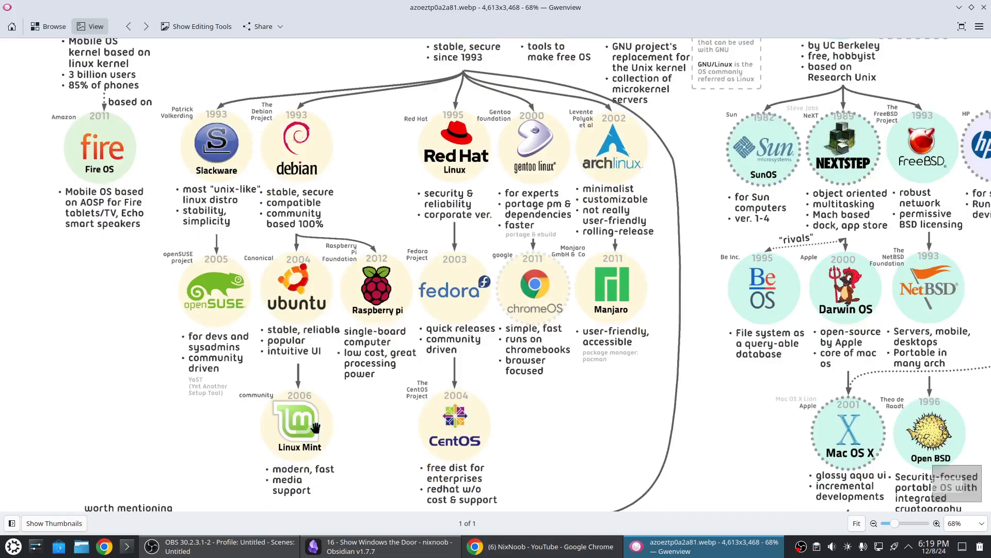
pyautogui.moveTo(600, 167)
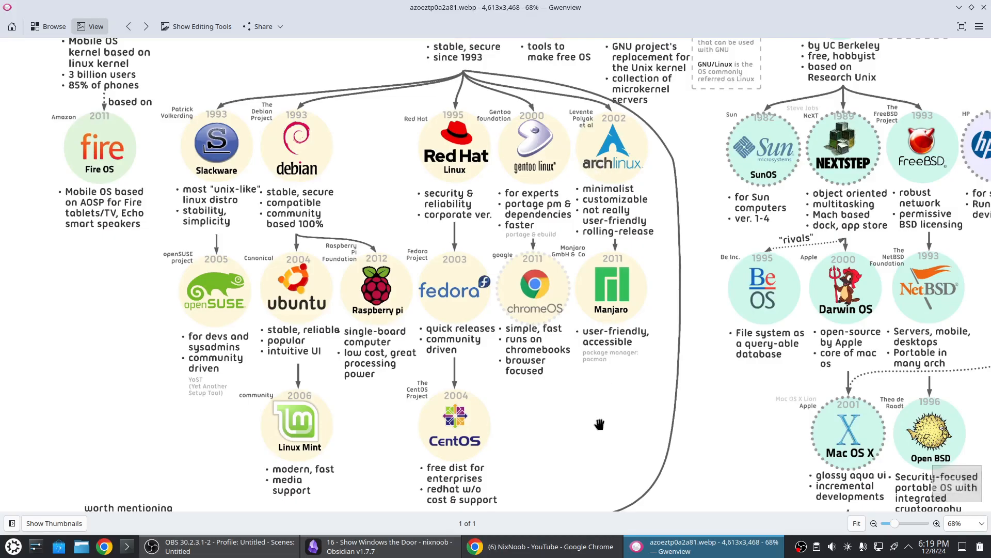
pyautogui.moveTo(647, 396)
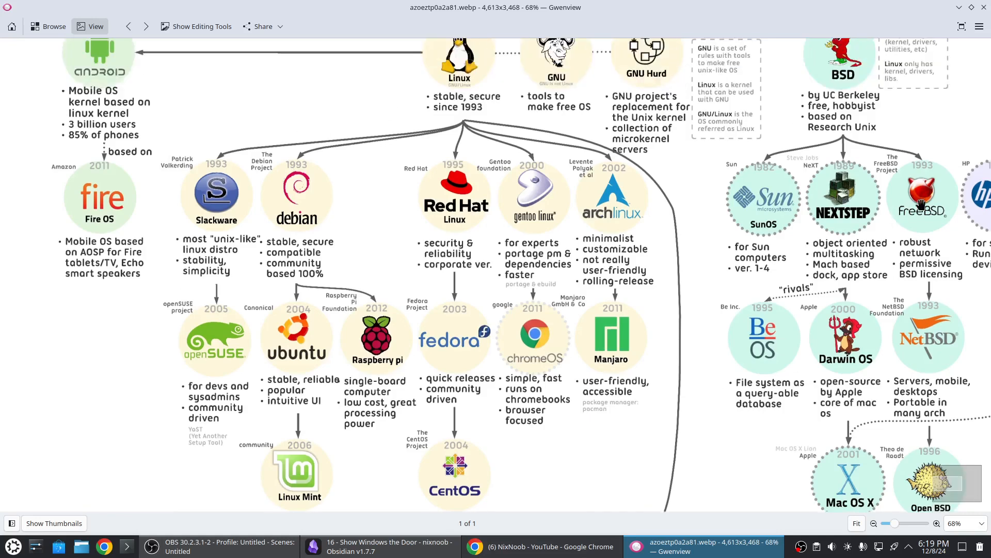
pyautogui.scroll(-3)
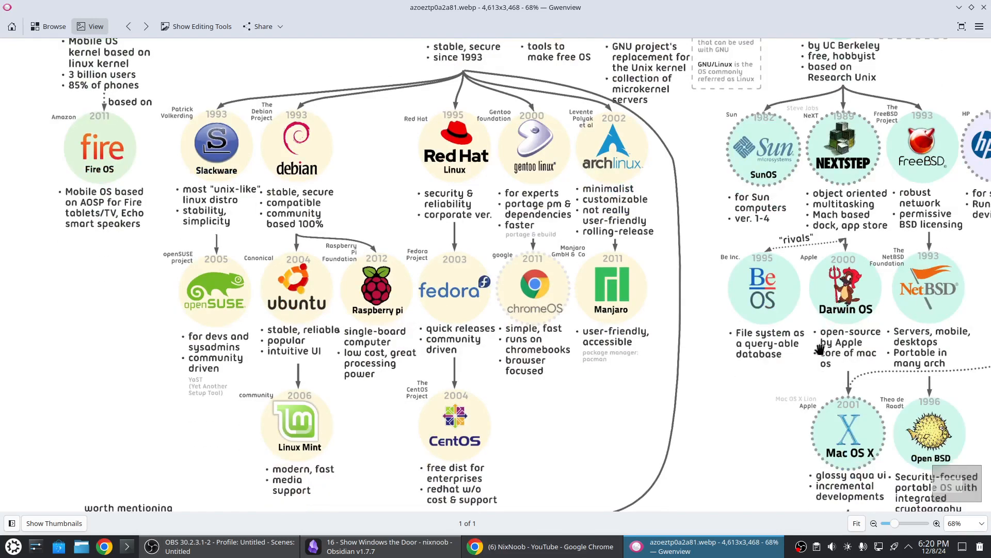
pyautogui.scroll(-3)
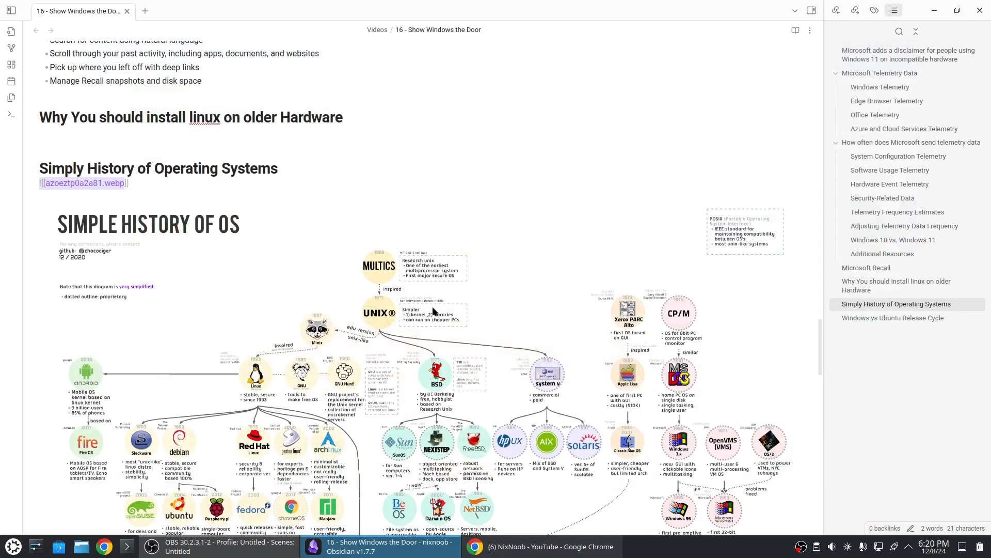
# Step: Scroll past the embedded diagram to the Windows vs Ubuntu Release Cycle heading
pyautogui.scroll(-3)
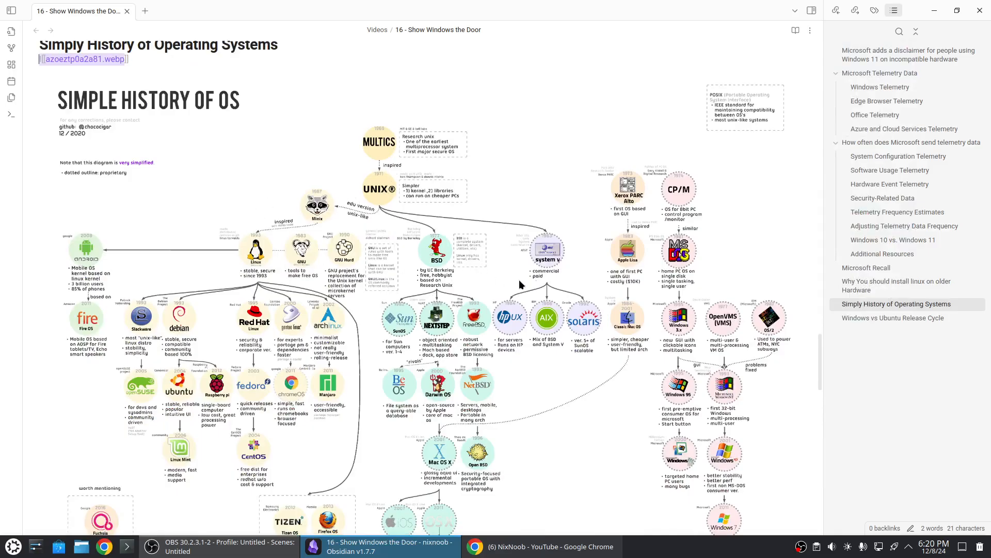
pyautogui.scroll(-3)
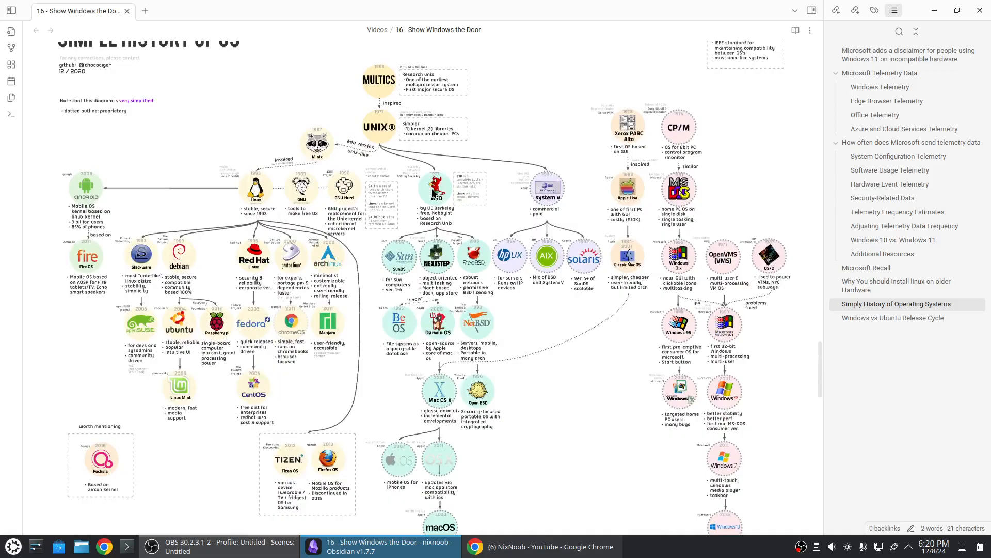
pyautogui.moveTo(438, 230)
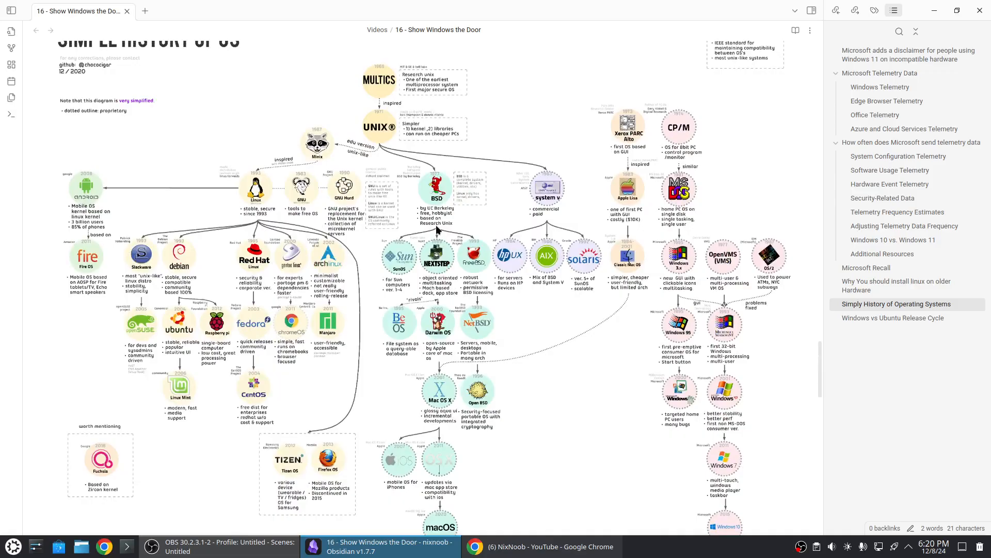
pyautogui.moveTo(340, 328)
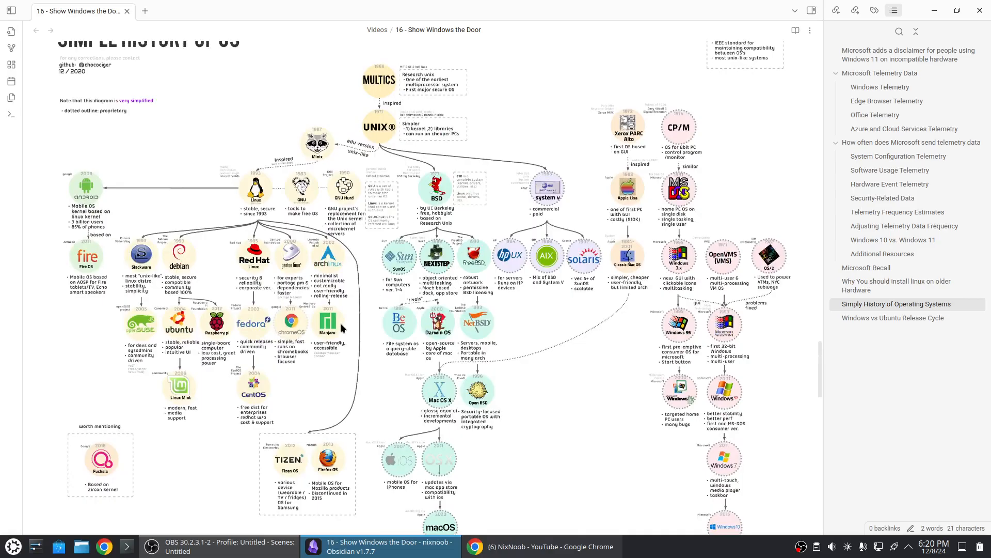
pyautogui.scroll(-3)
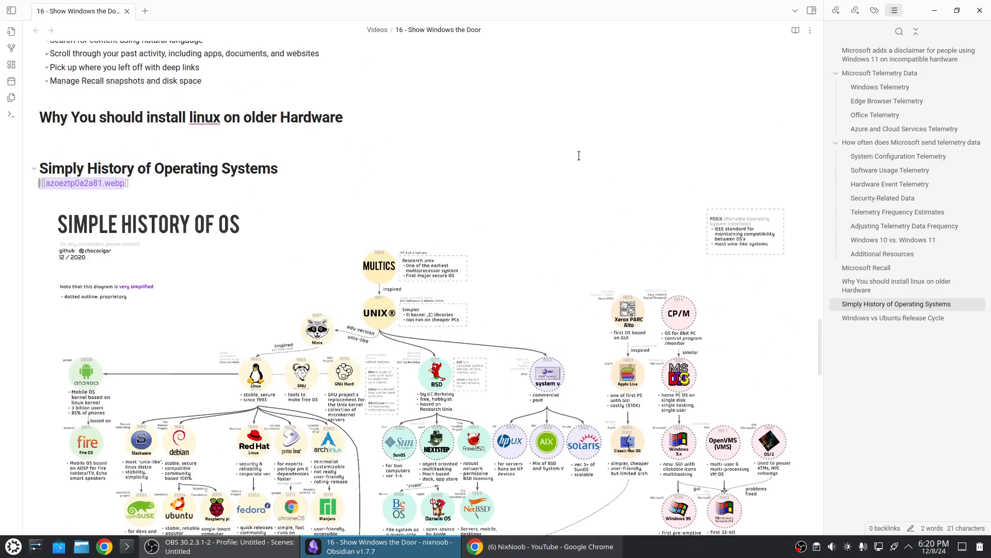
pyautogui.scroll(-3)
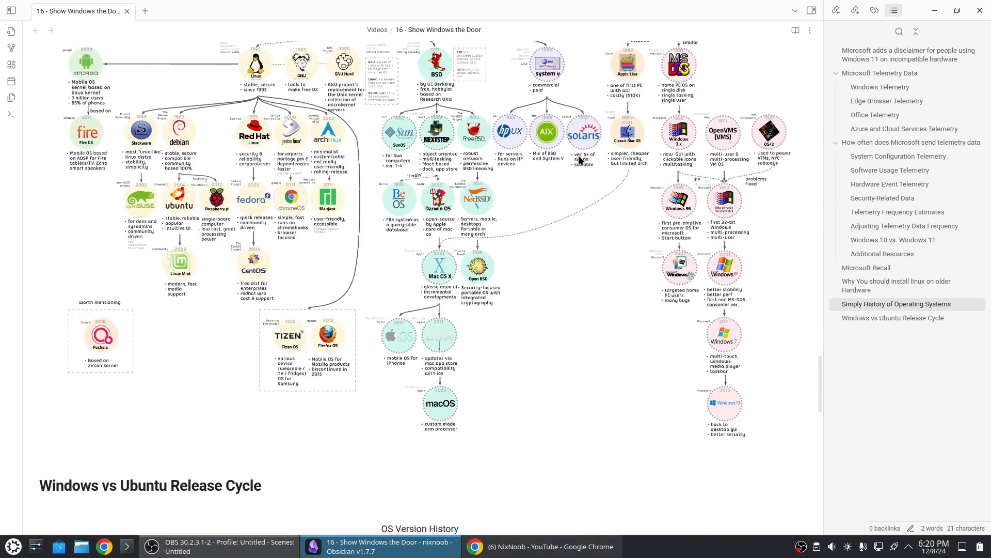
pyautogui.scroll(-3)
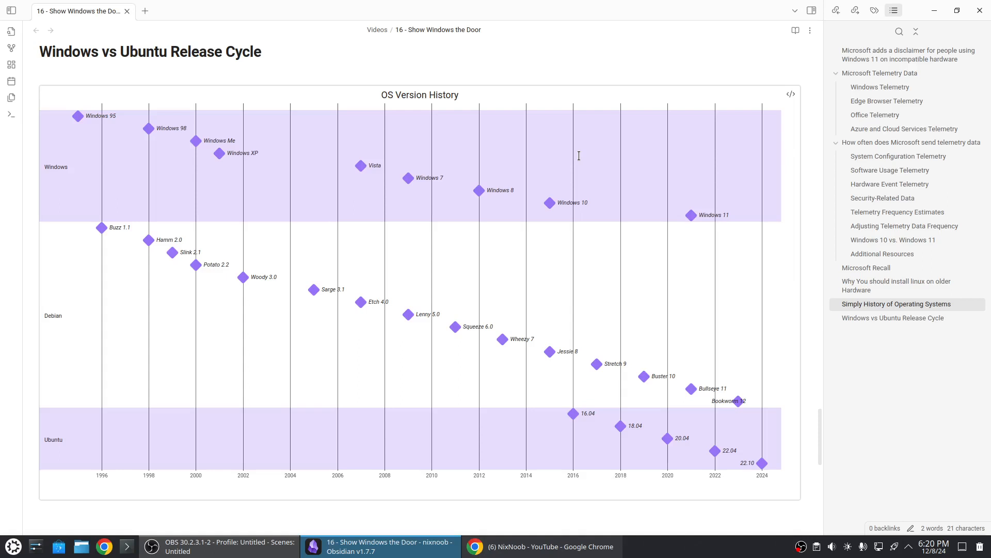
pyautogui.moveTo(521, 217)
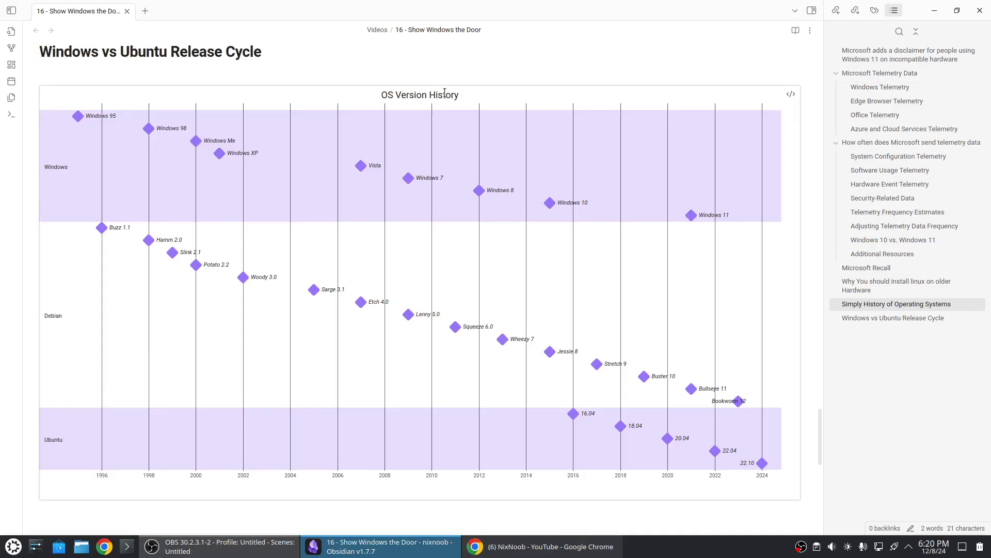
pyautogui.moveTo(794, 100)
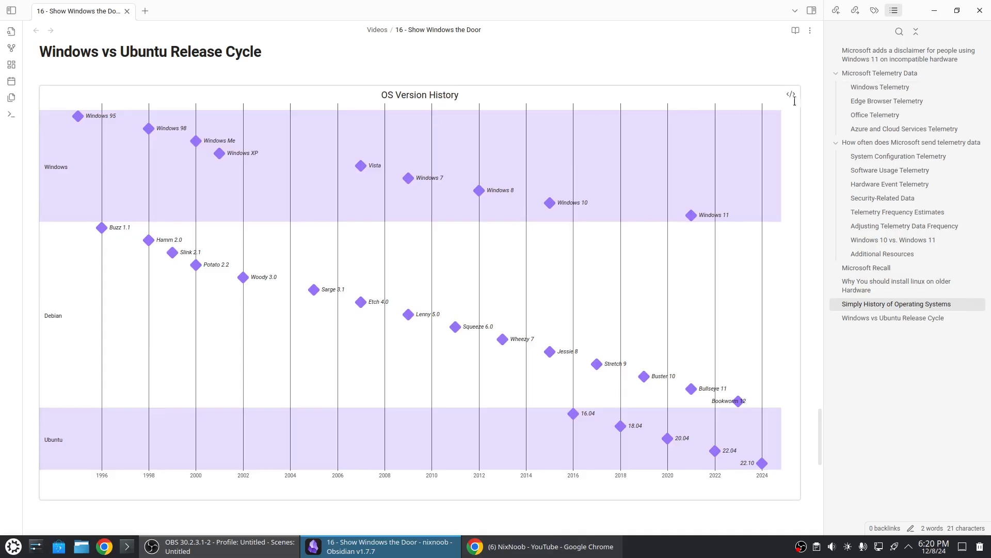
# Step: Read through the OS Version History timeline until the Recent chart appears
pyautogui.click(790, 93)
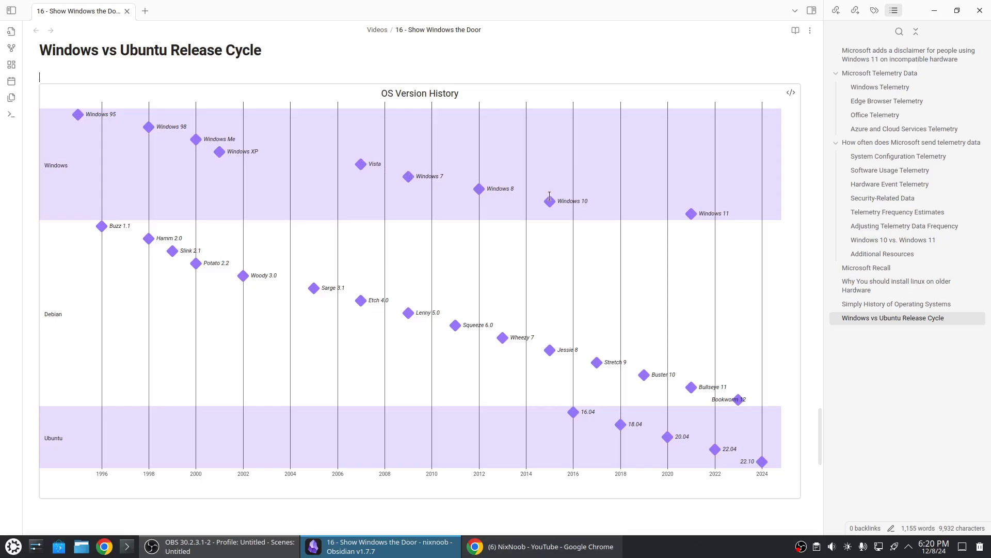
pyautogui.moveTo(695, 213)
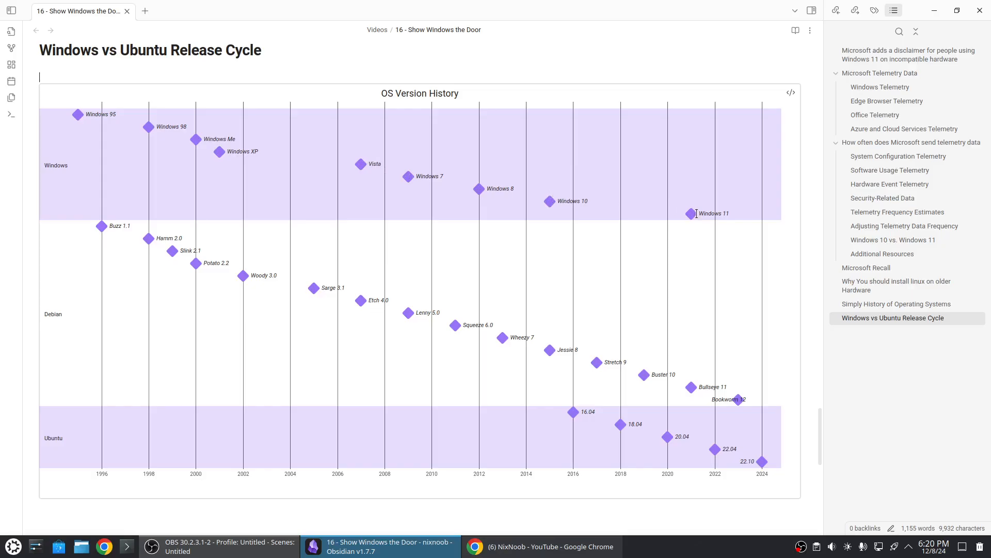
pyautogui.moveTo(420, 179)
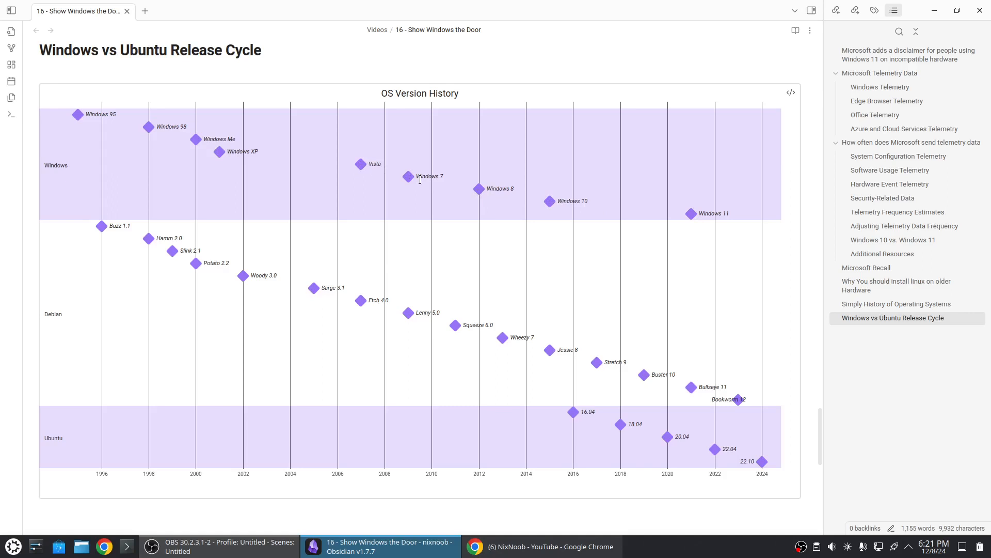
pyautogui.click(41, 77)
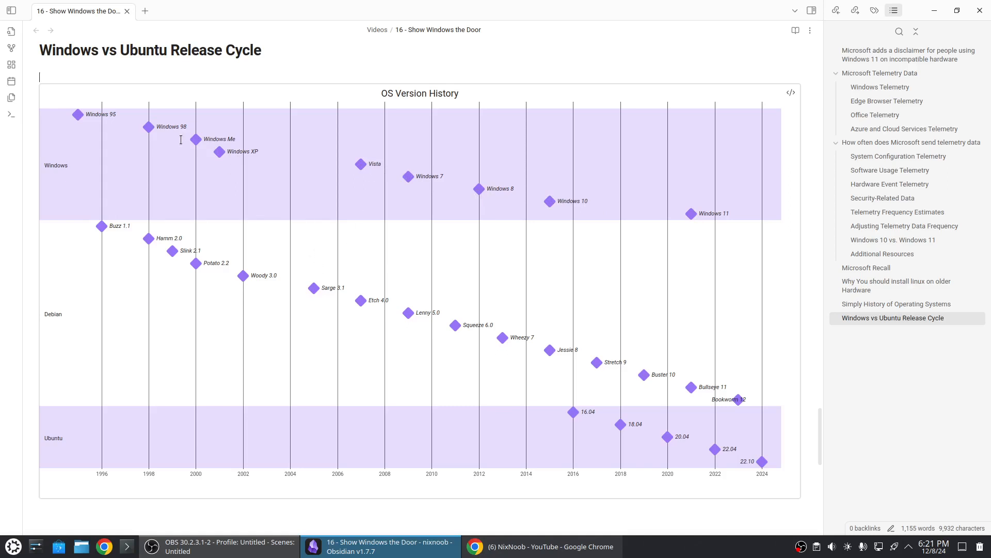
pyautogui.moveTo(678, 215)
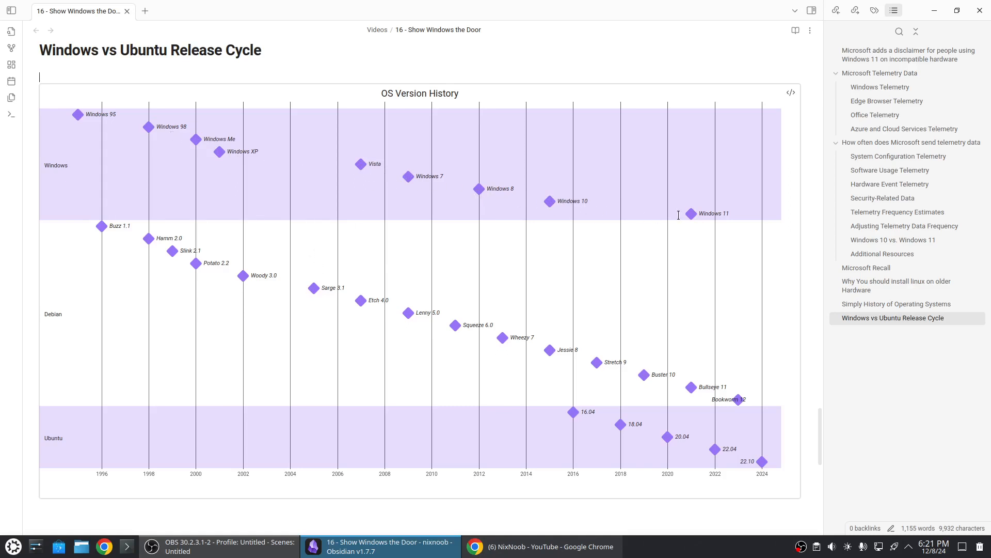
pyautogui.scroll(-3)
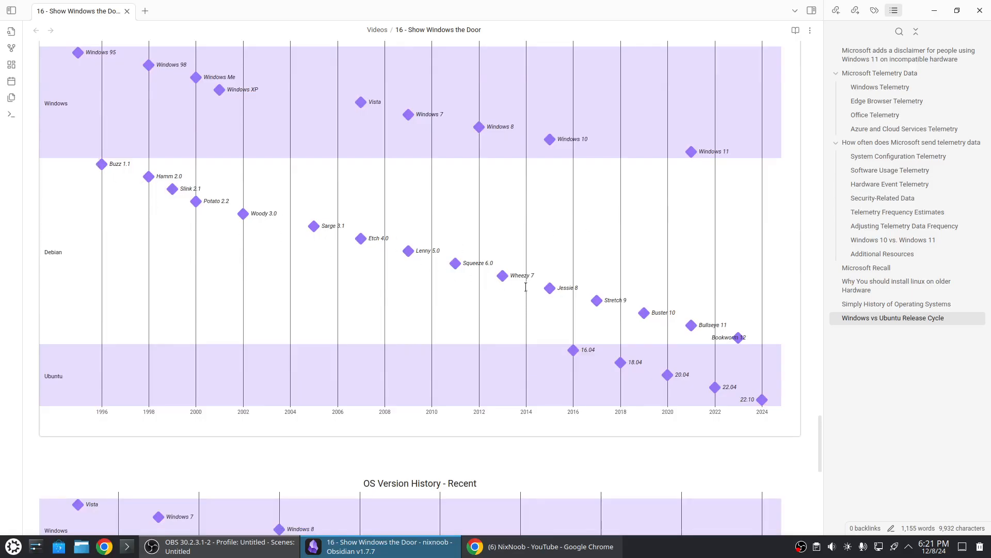
pyautogui.moveTo(332, 325)
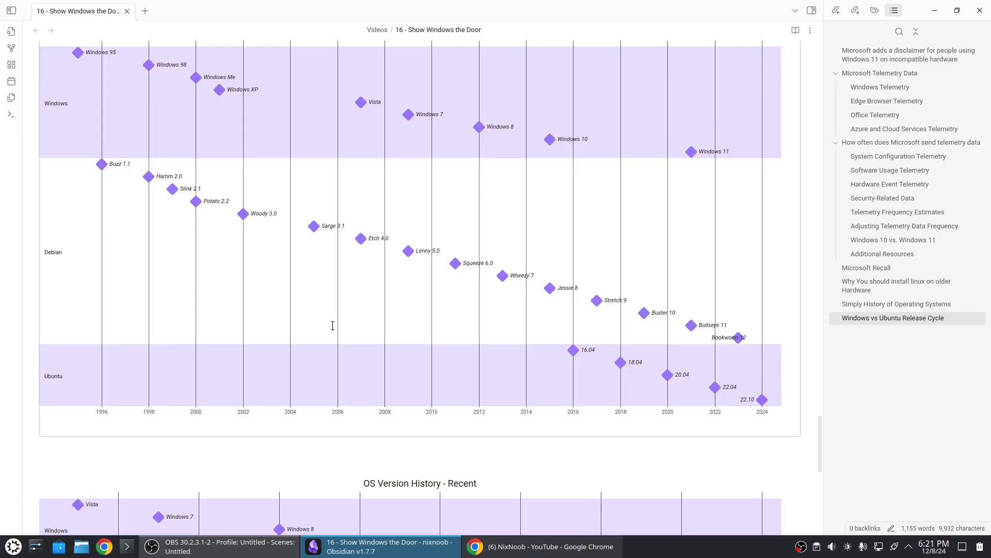
pyautogui.scroll(-3)
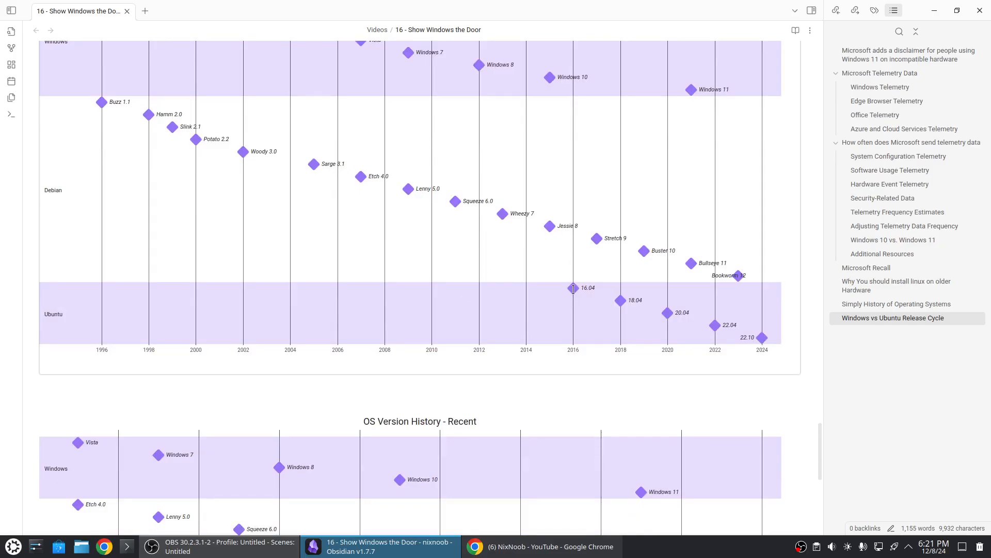
pyautogui.moveTo(619, 301)
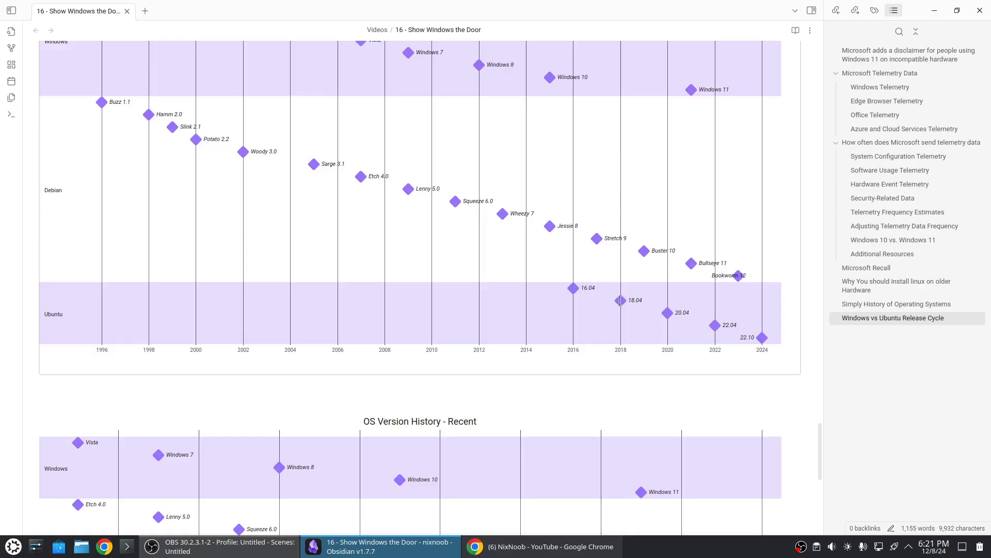
pyautogui.moveTo(672, 311)
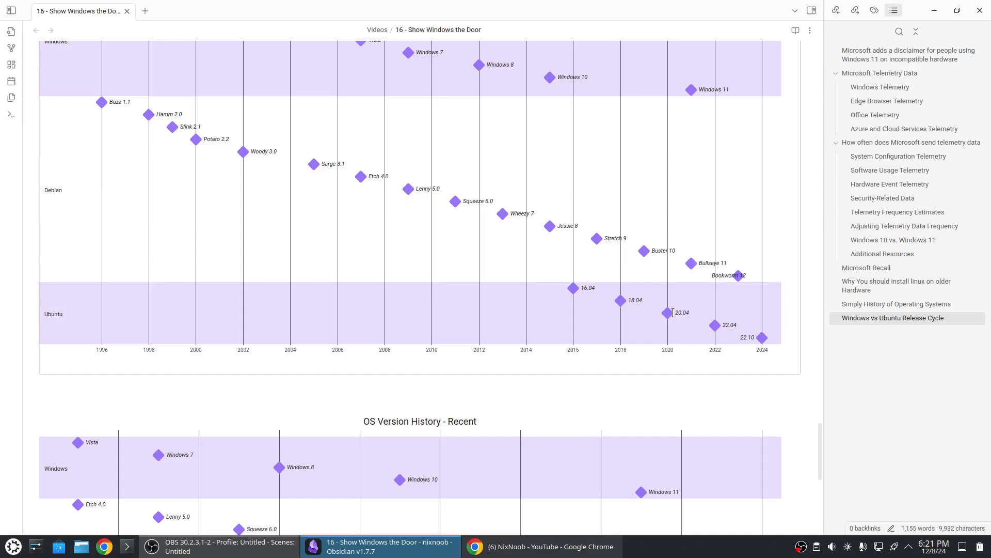
pyautogui.moveTo(622, 299)
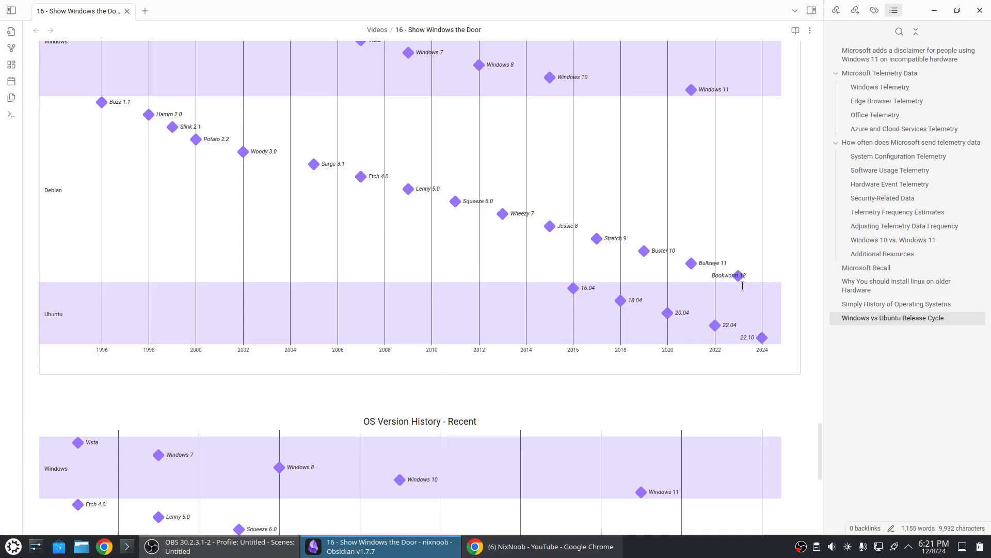
# Step: Skim the Recent chart, then move back toward the 'install linux on older Hardware' section
pyautogui.scroll(-3)
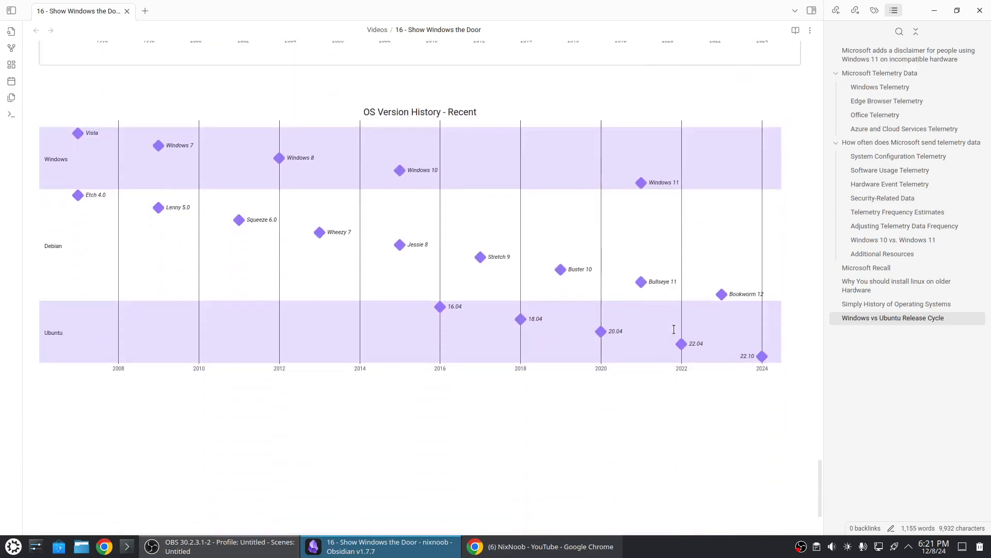
pyautogui.scroll(-3)
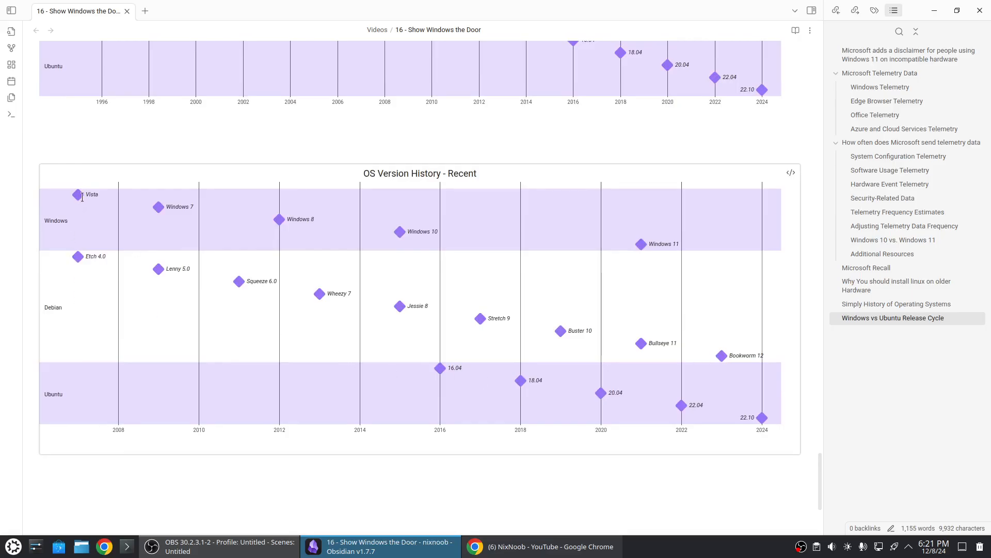
pyautogui.scroll(3)
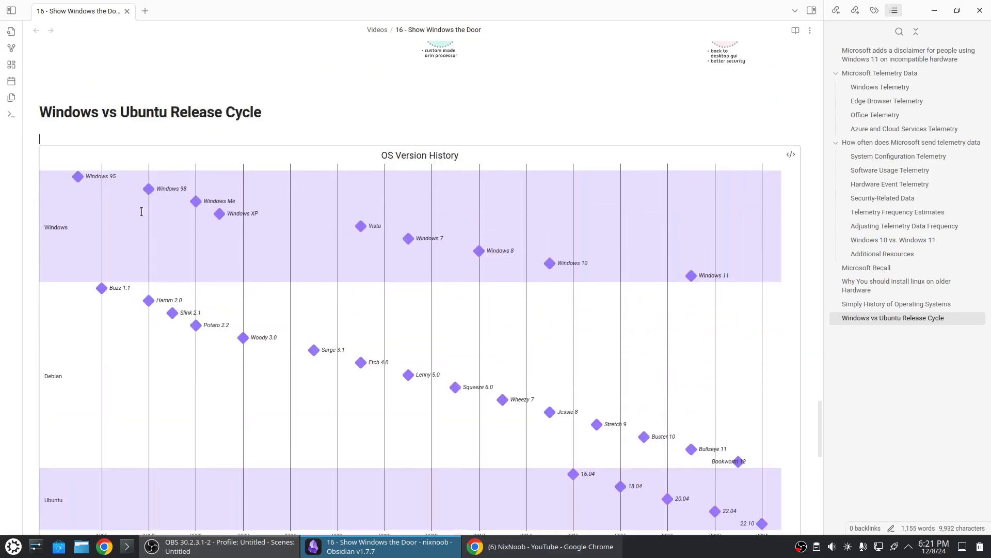
pyautogui.scroll(-3)
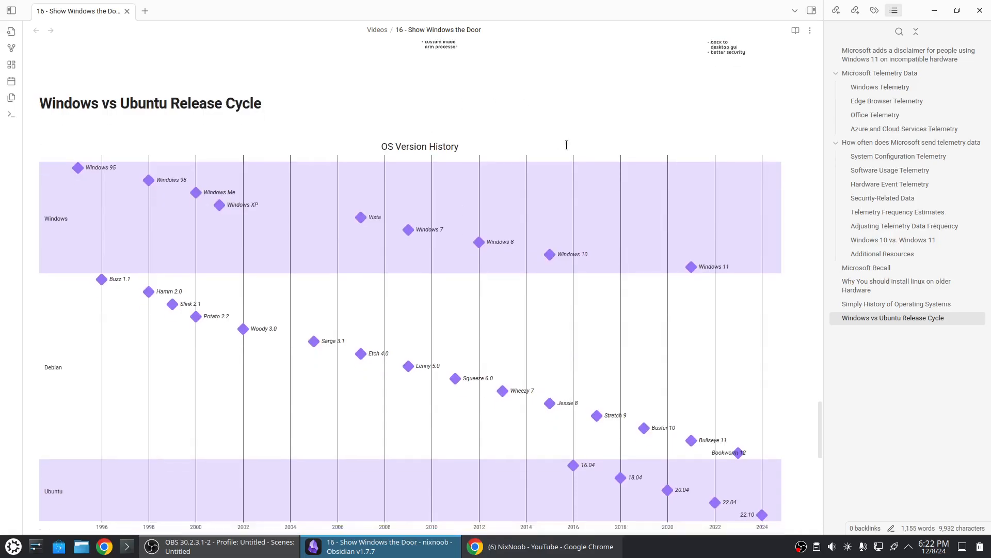
pyautogui.scroll(-3)
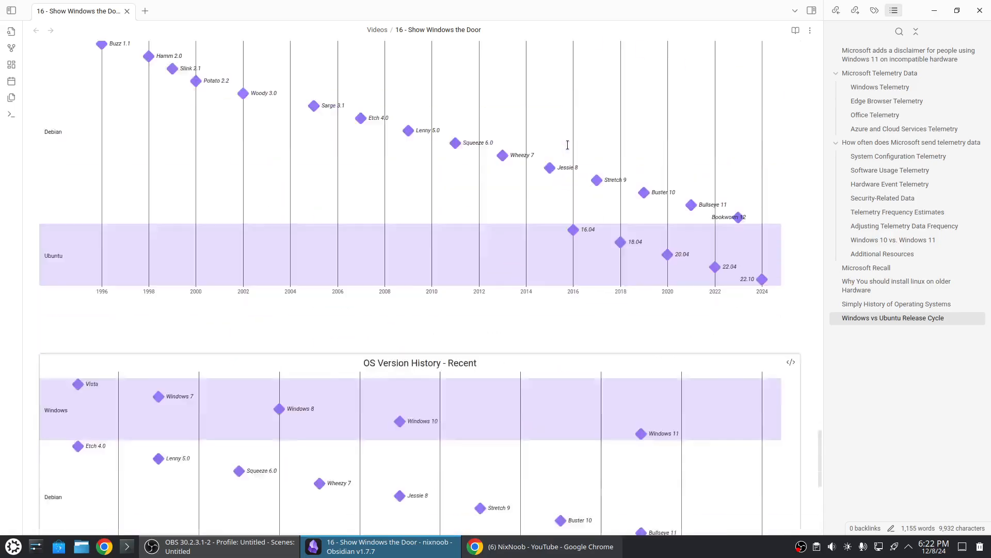
pyautogui.scroll(-3)
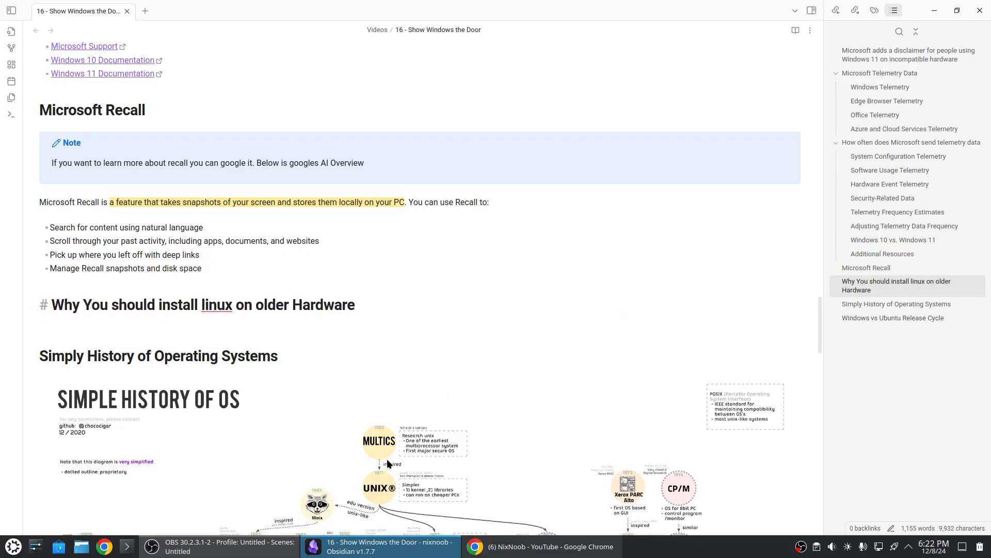
pyautogui.moveTo(142, 500)
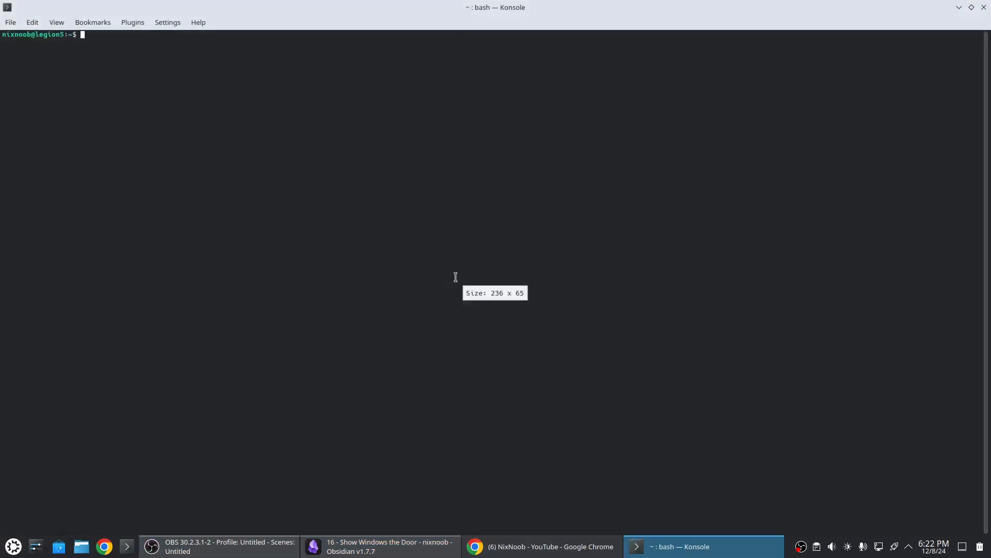
# Step: Run 'ollama list' in Konsole after a misspelled attempt, then start 'ollama run llama3.2'
pyautogui.write('o')
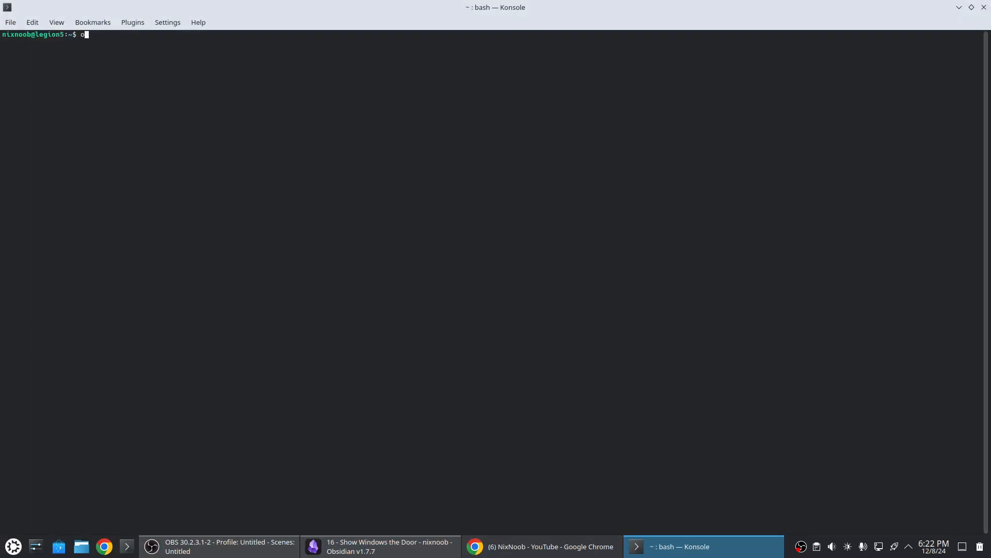
pyautogui.write('llama')
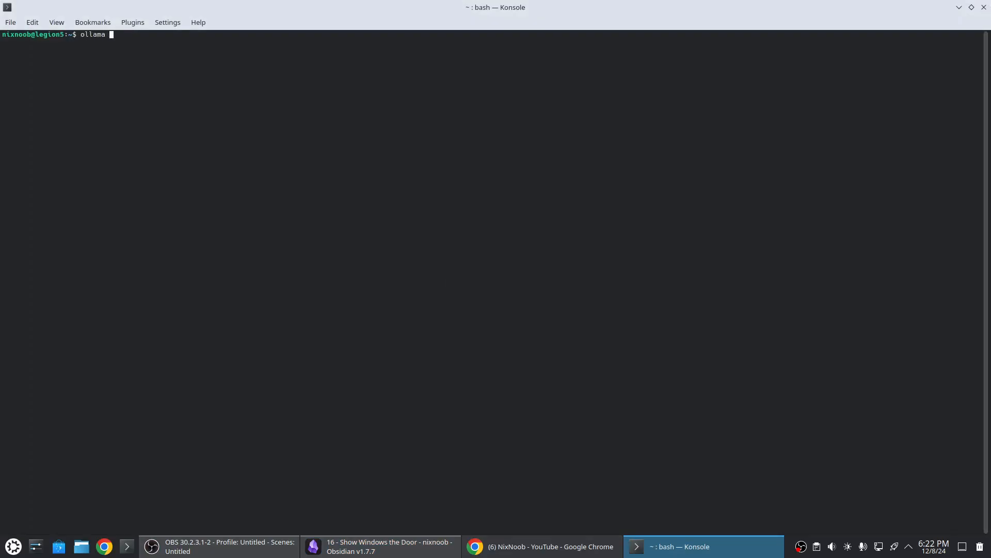
pyautogui.write('lamma3.2')
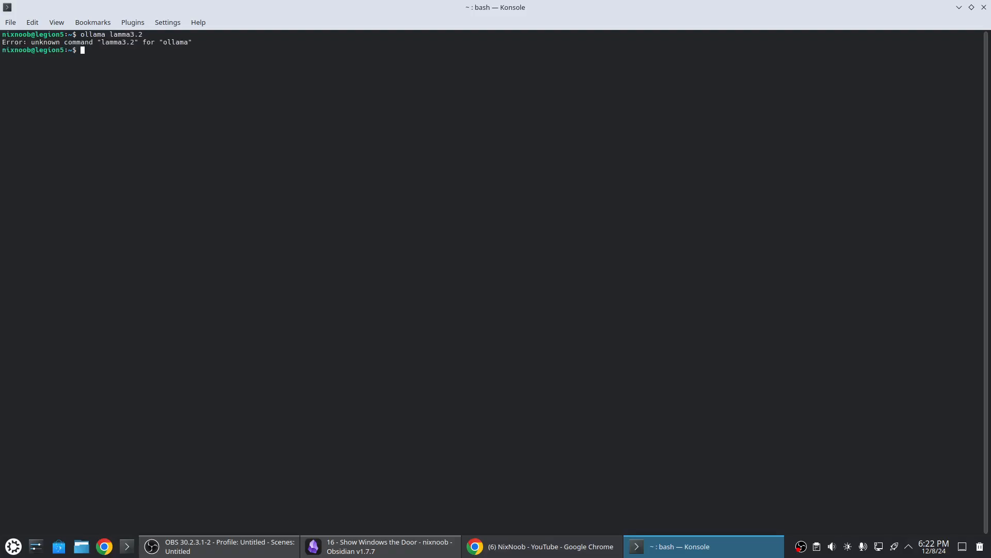
pyautogui.write('ollama lamma3.2')
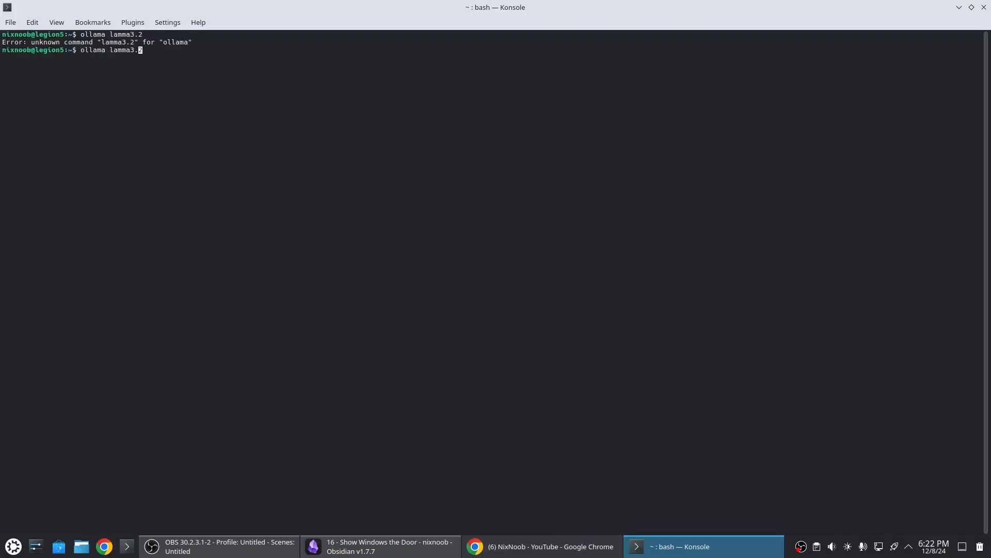
pyautogui.write('run')
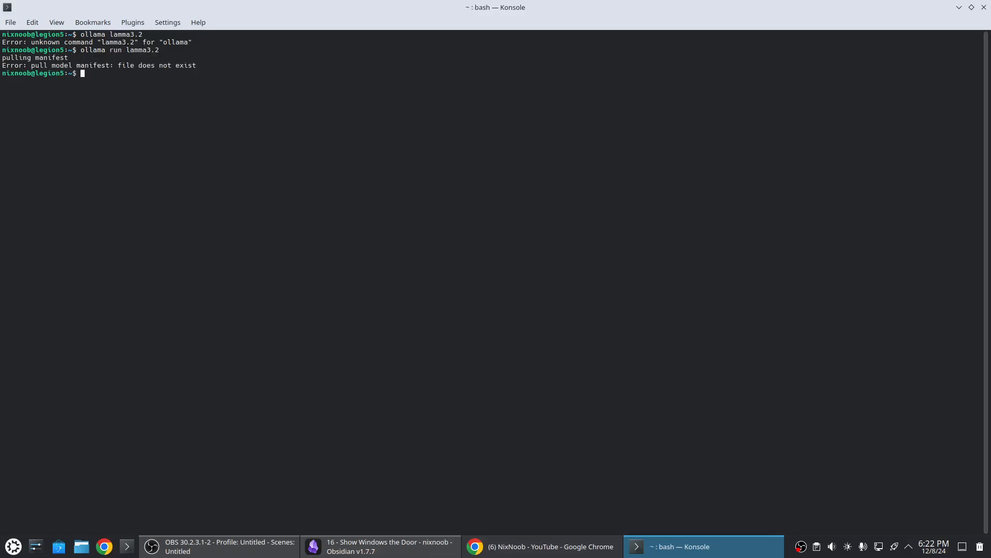
pyautogui.write('ollama')
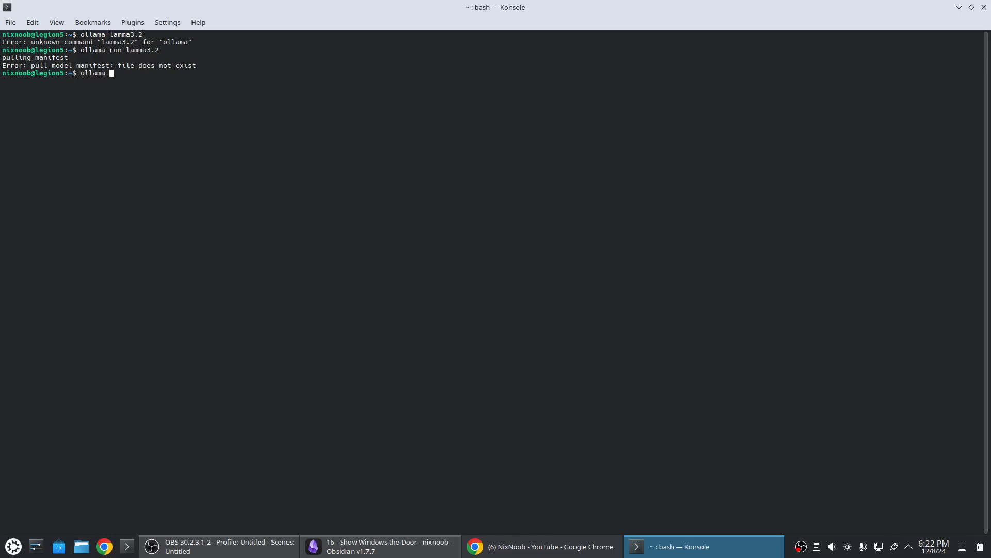
pyautogui.write('list')
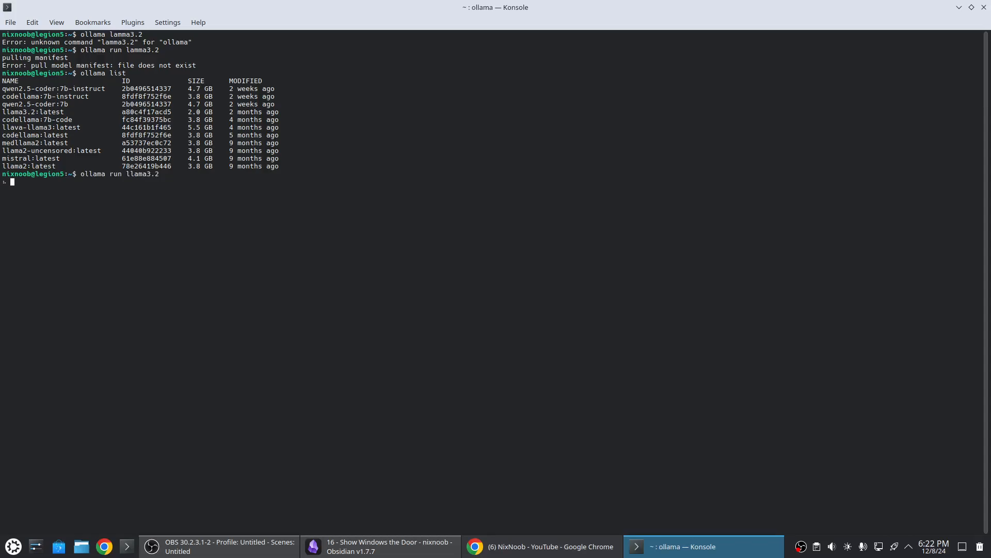
# Step: Ask llama3.2 why to run Linux on old hardware in markdown and bring the answer to Obsidian
pyautogui.press('Return')
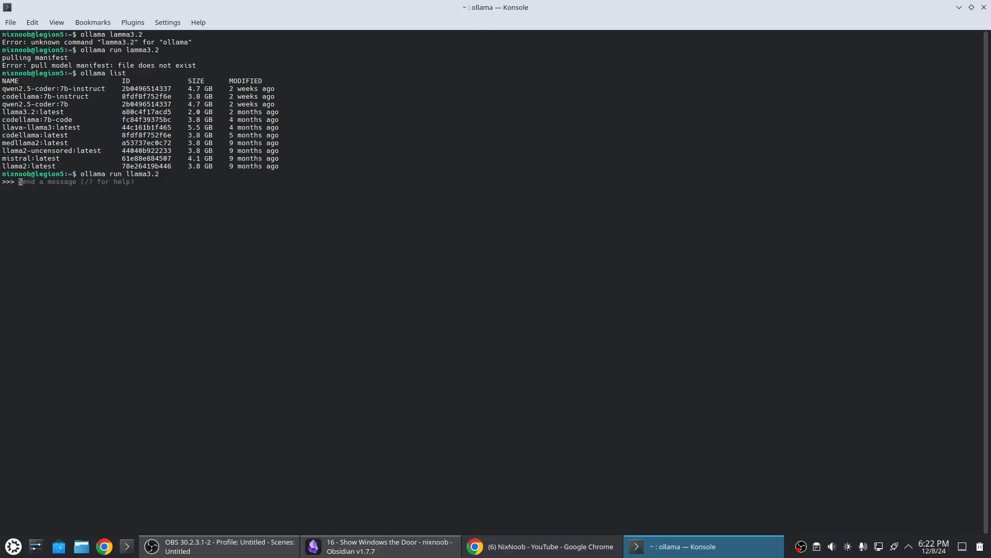
pyautogui.write('tell me why I sh')
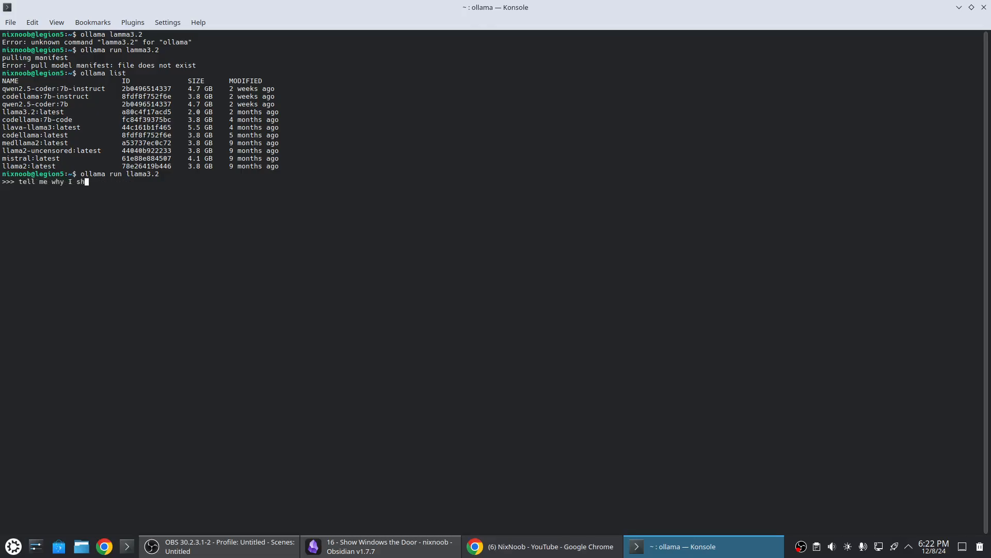
pyautogui.write('ould run')
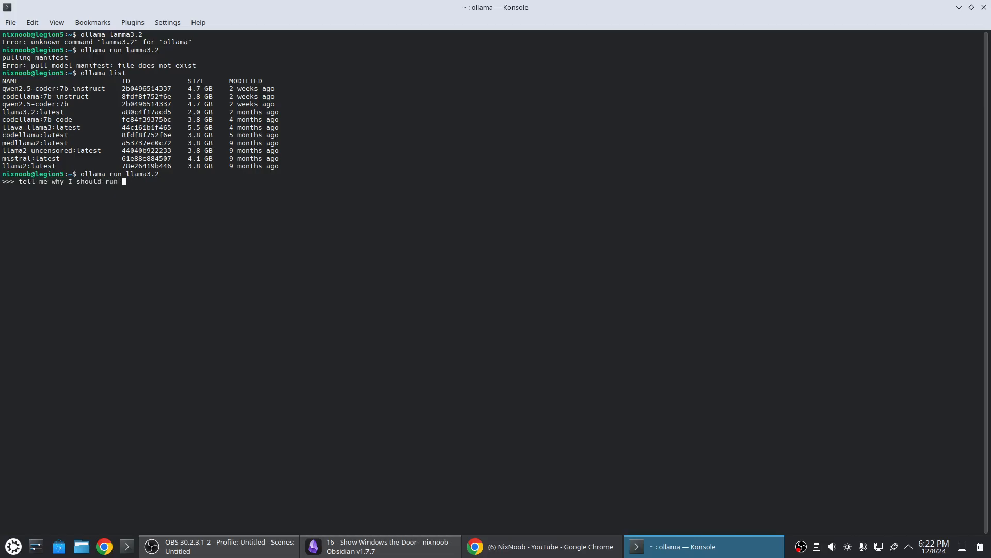
pyautogui.write('linux on old hardware and format as mar')
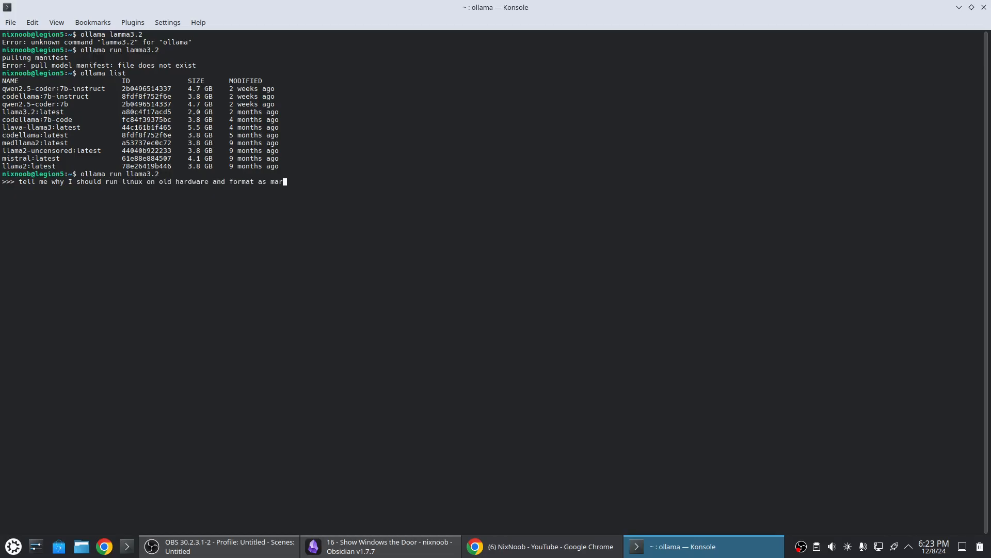
pyautogui.press('Return')
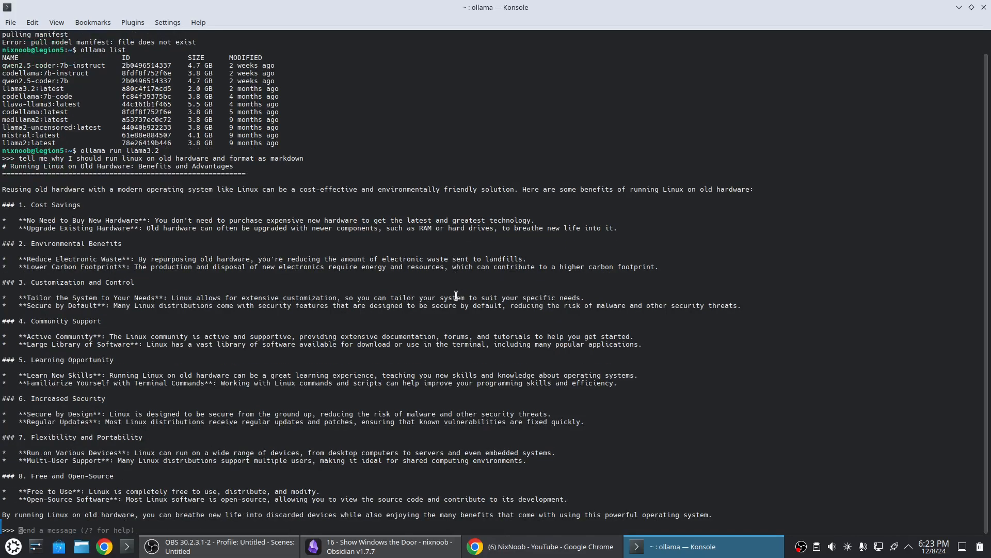
pyautogui.moveTo(1, 189)
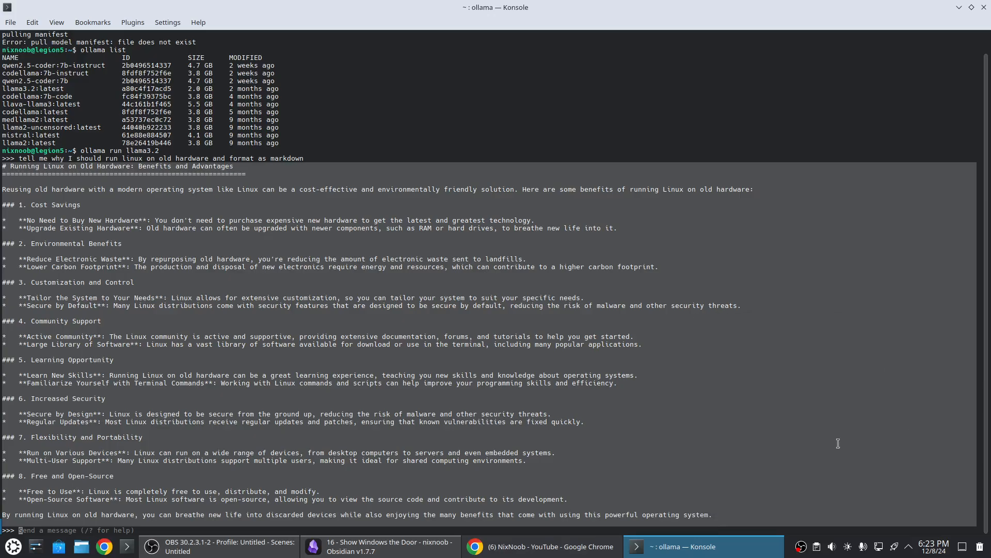
pyautogui.click(379, 546)
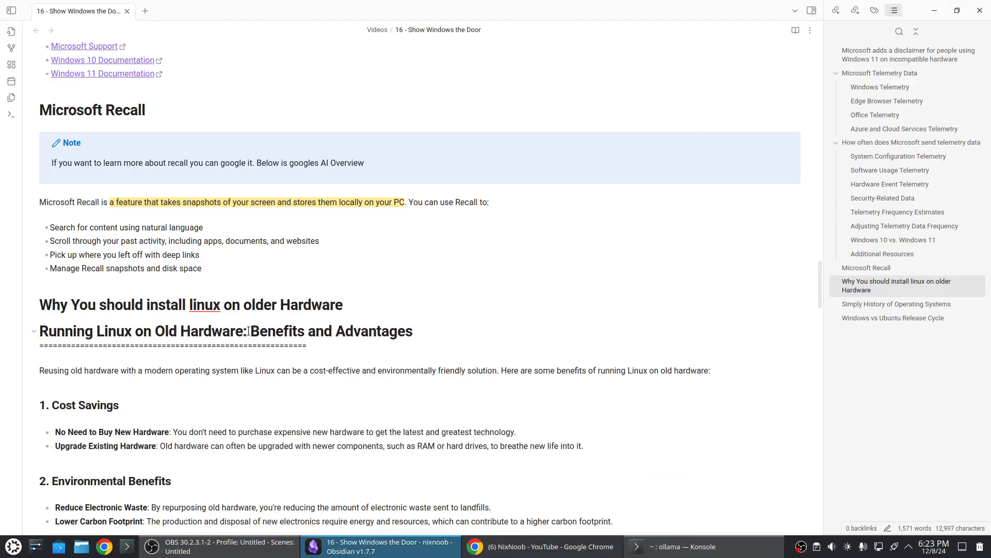
# Step: Scroll the note until the 'Running Linux on Old Hardware' heading sits at the top of the editor
pyautogui.scroll(-3)
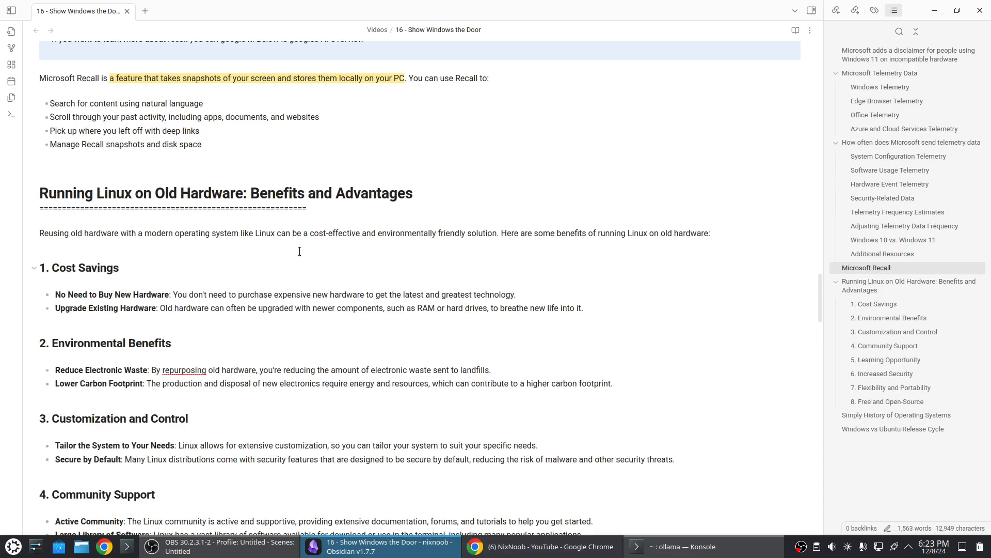
pyautogui.click(40, 169)
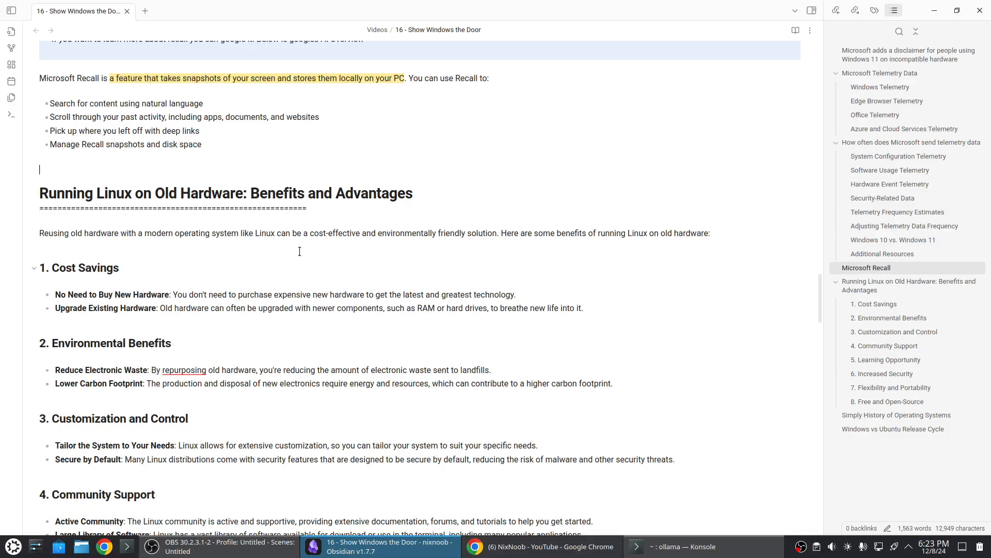
pyautogui.scroll(-3)
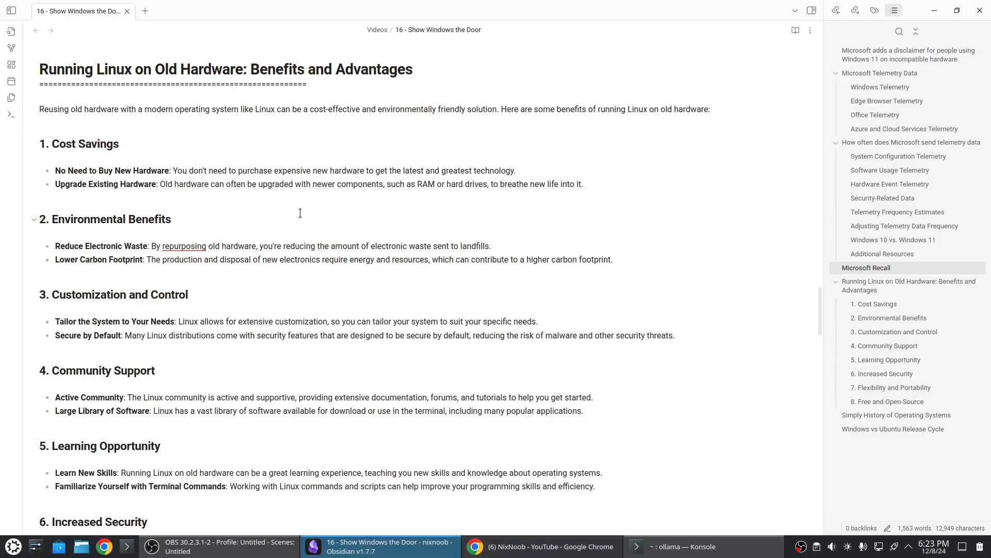
pyautogui.click(40, 46)
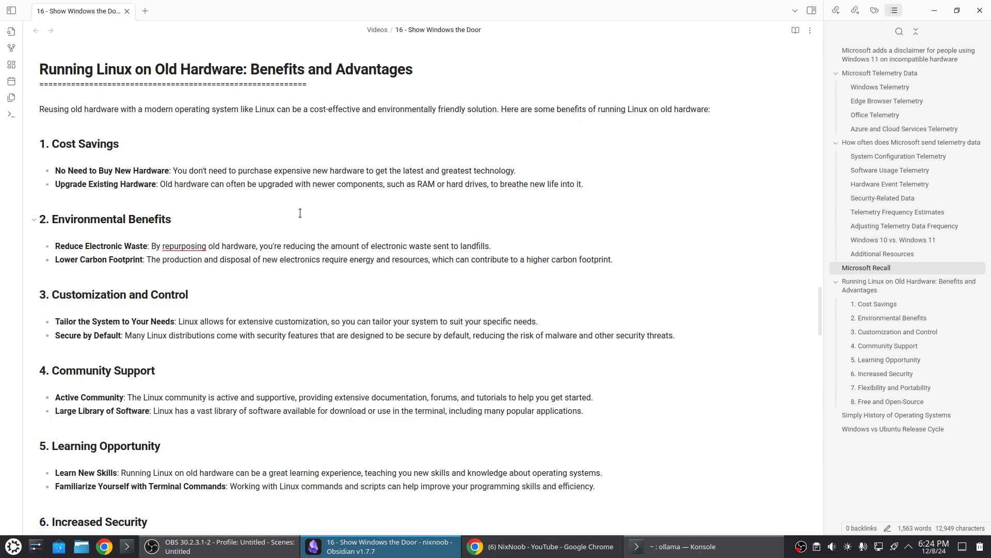
pyautogui.click(40, 45)
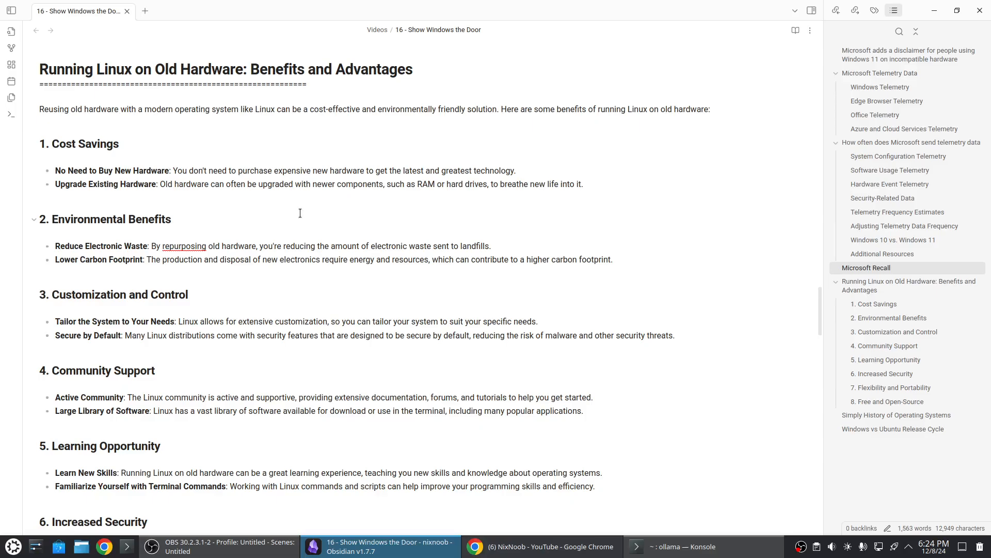
pyautogui.click(41, 45)
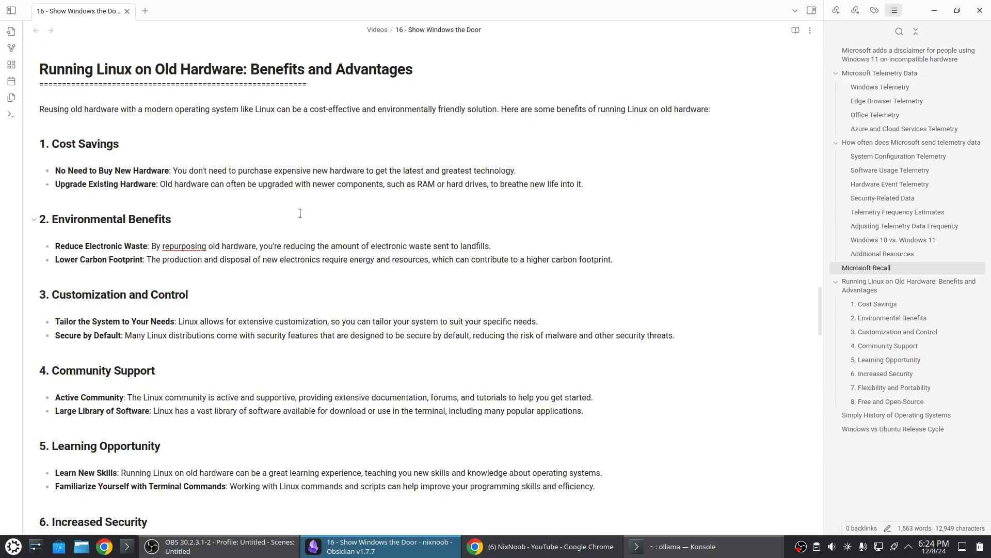
pyautogui.click(40, 45)
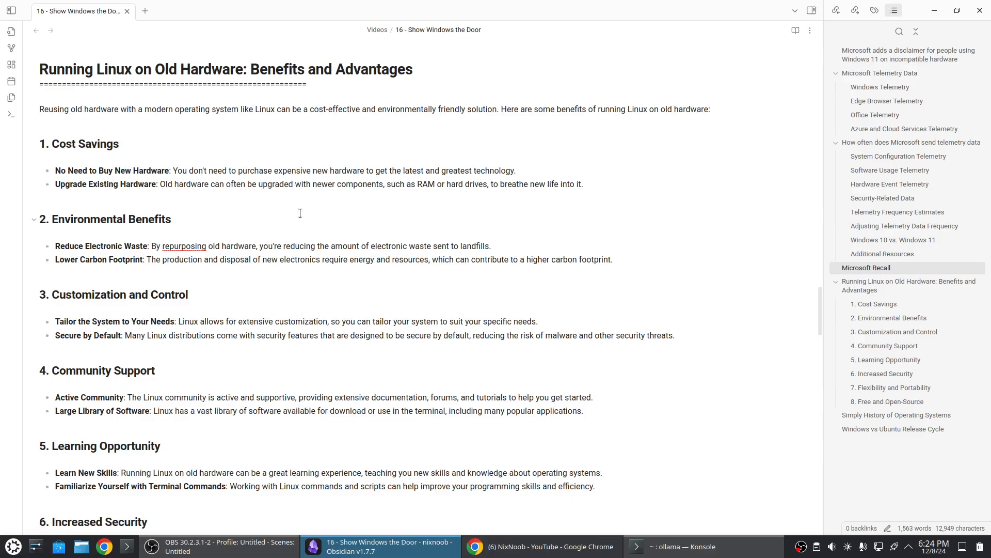
pyautogui.click(40, 45)
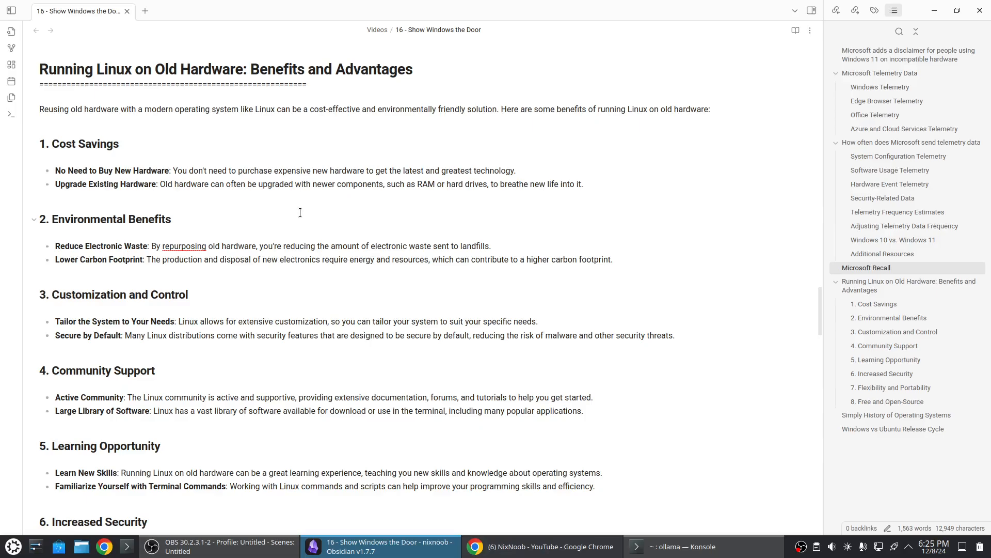
# Step: Read the eight Linux benefits down to 'Free and Open-Source', then bring up the desktop application launcher
pyautogui.scroll(-3)
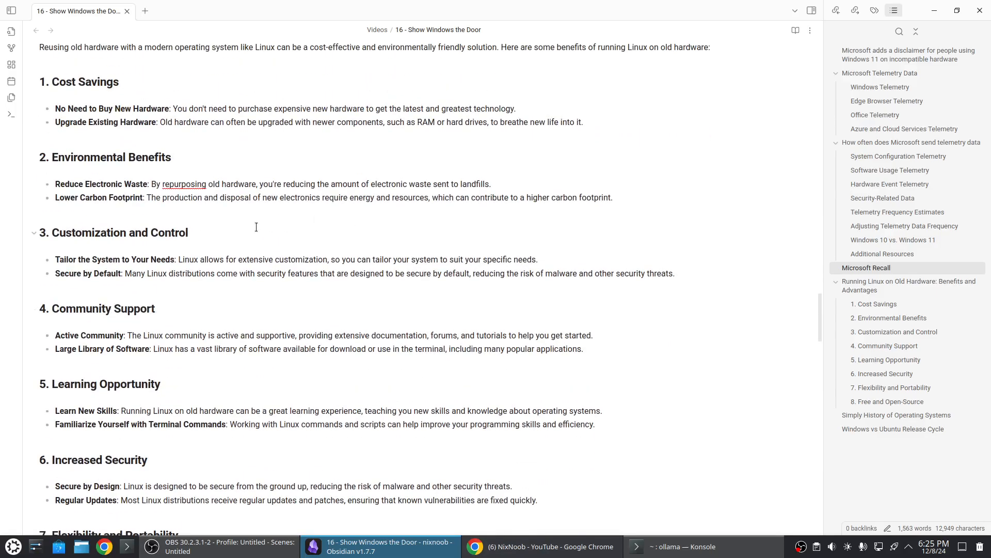
pyautogui.moveTo(315, 227)
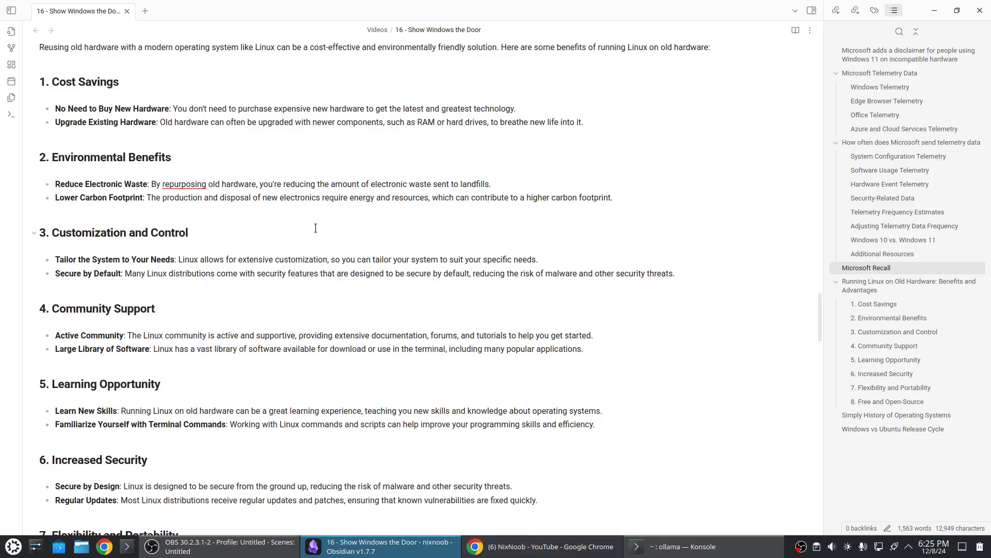
pyautogui.moveTo(312, 229)
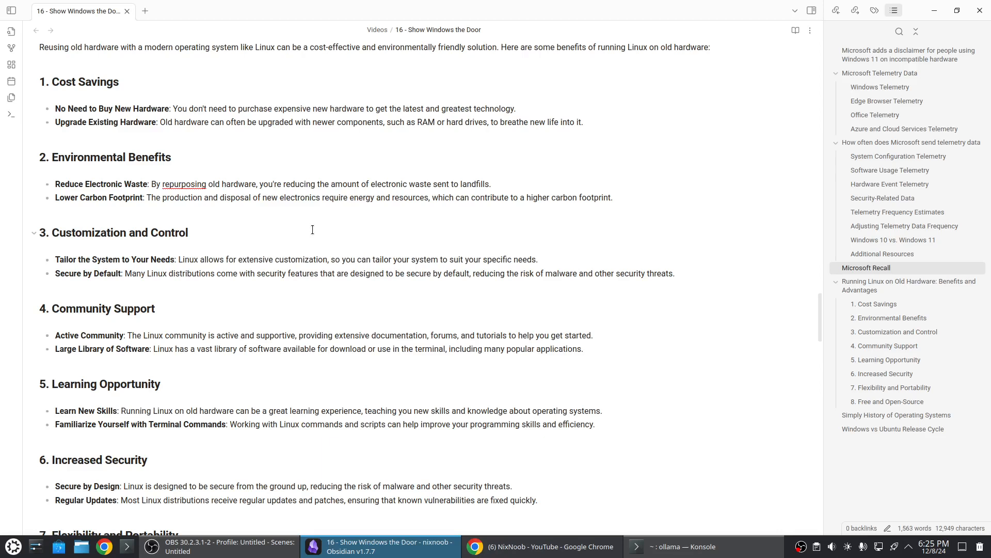
pyautogui.moveTo(374, 269)
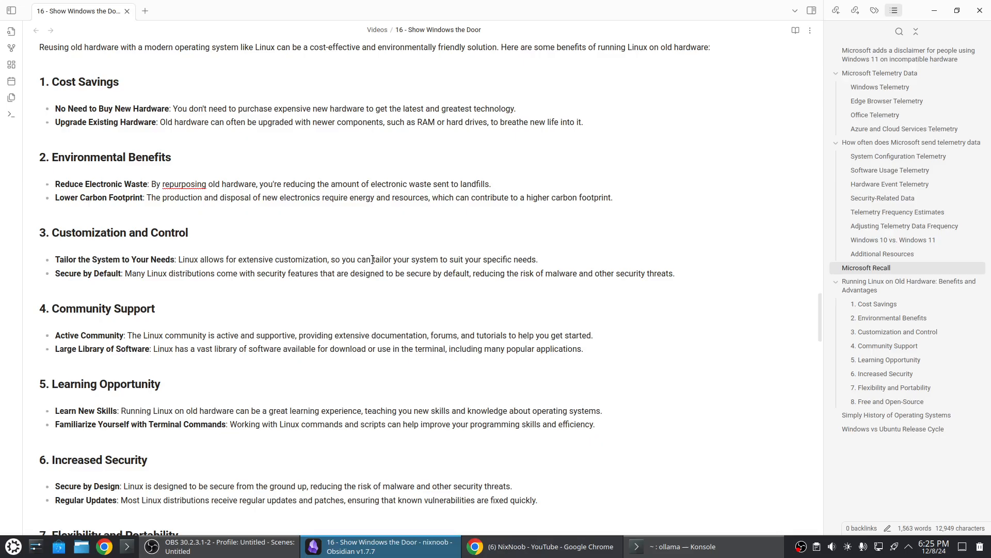
pyautogui.moveTo(489, 220)
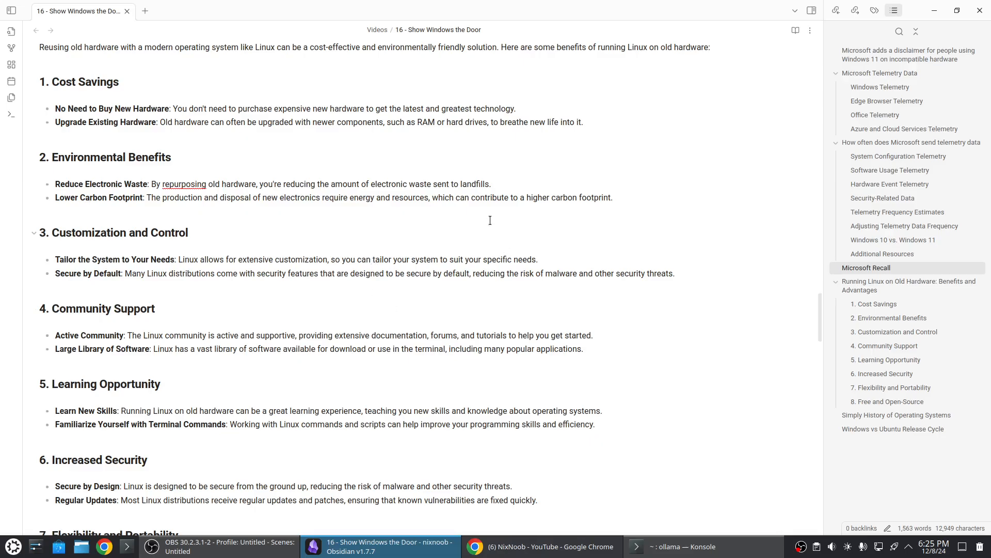
pyautogui.scroll(-3)
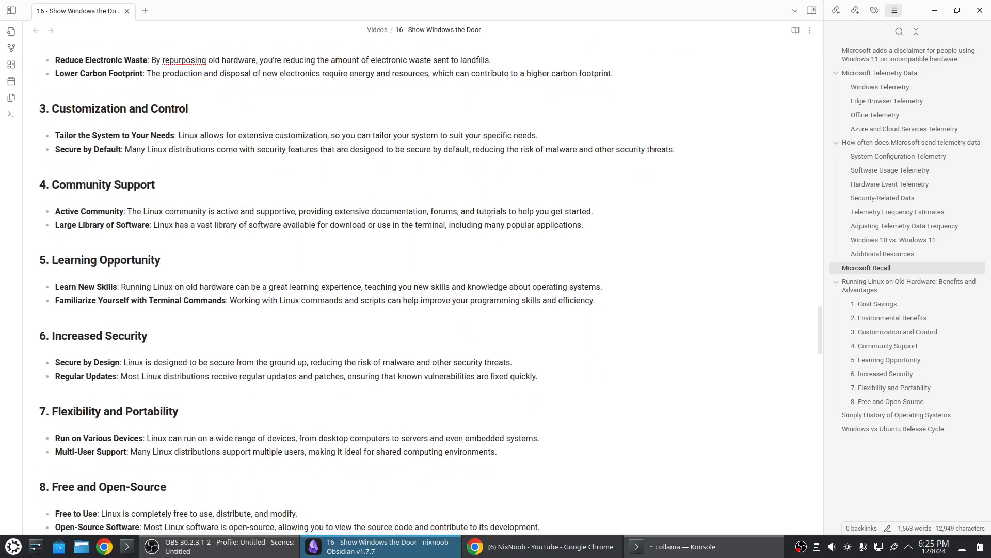
pyautogui.moveTo(194, 141)
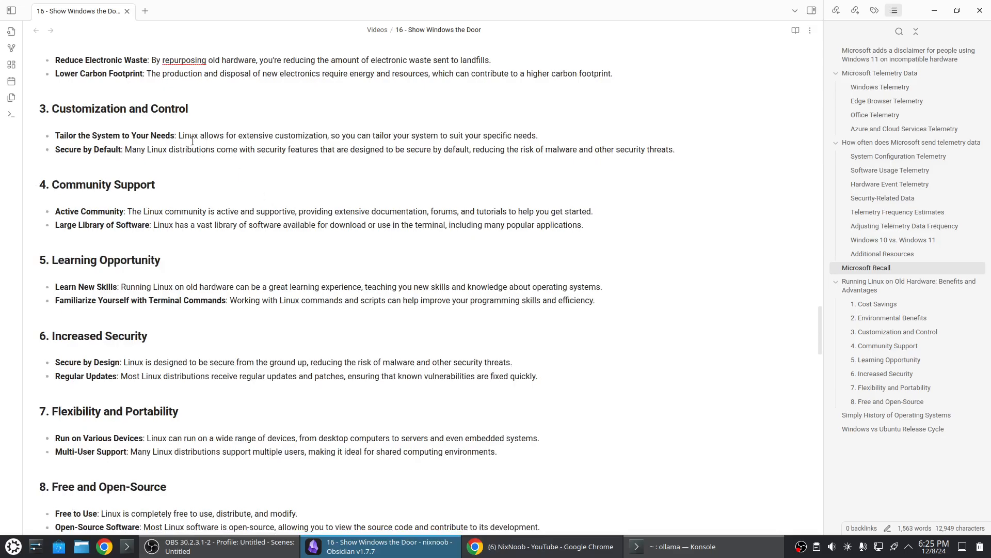
pyautogui.moveTo(467, 208)
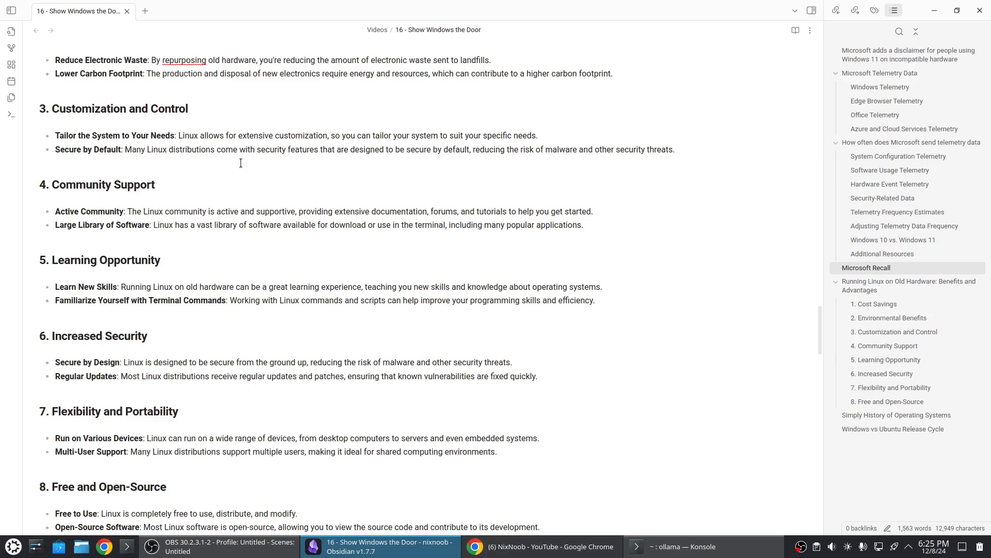
pyautogui.moveTo(312, 205)
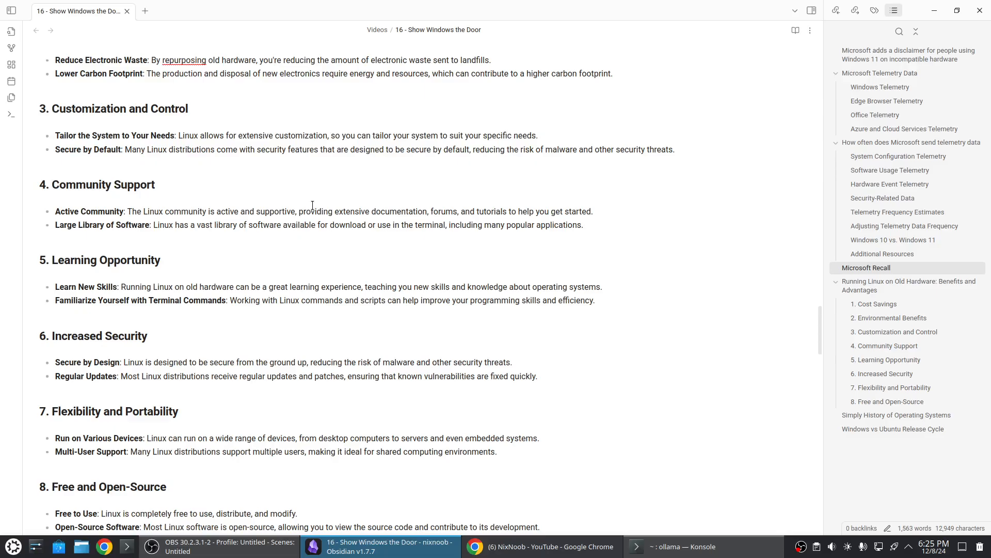
pyautogui.moveTo(338, 223)
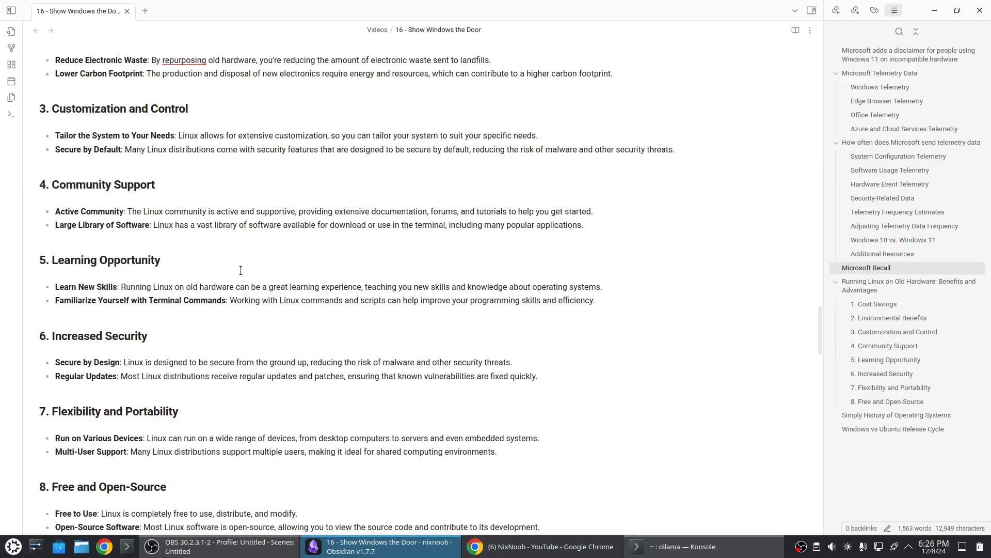
pyautogui.scroll(-3)
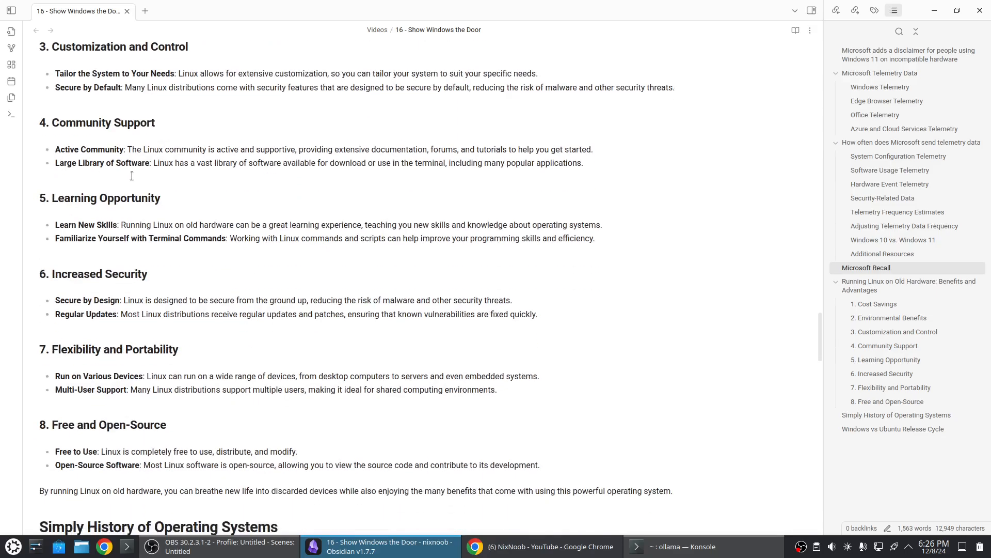
pyautogui.moveTo(402, 249)
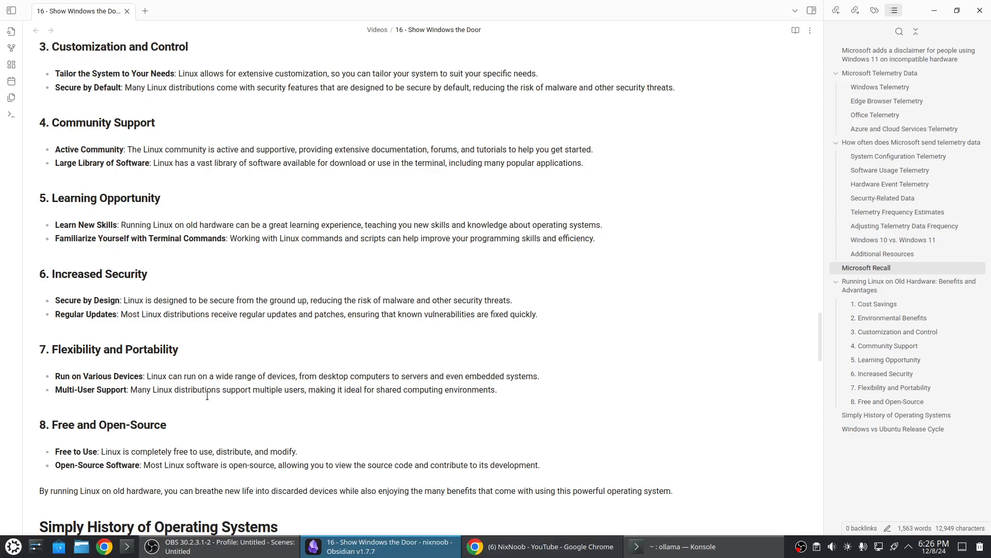
pyautogui.moveTo(216, 382)
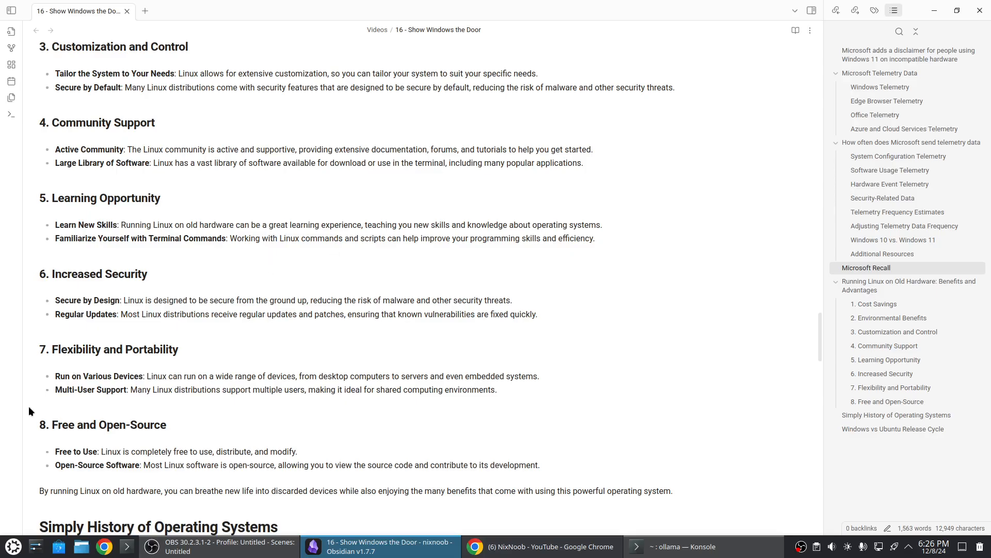
pyautogui.click(13, 545)
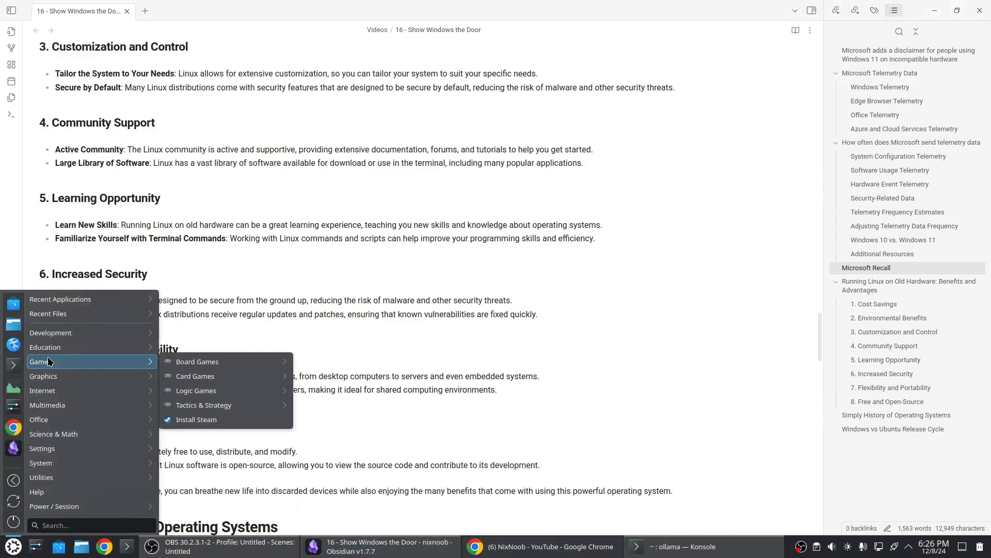
pyautogui.moveTo(46, 404)
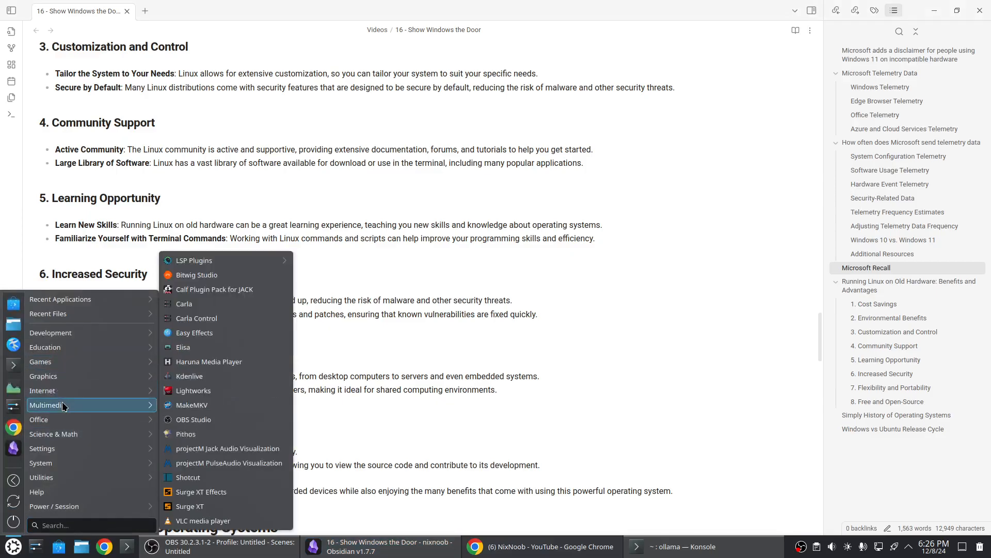
pyautogui.moveTo(38, 419)
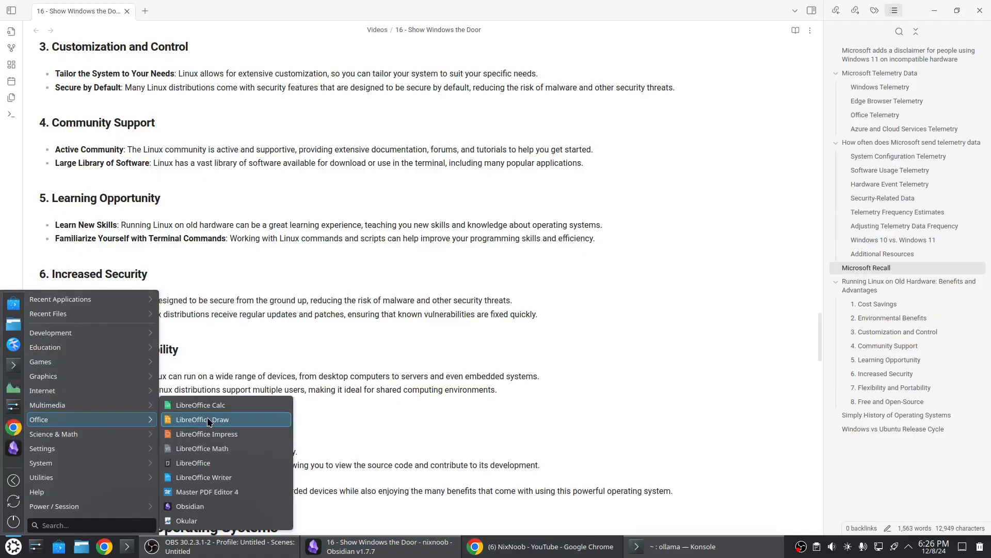
pyautogui.moveTo(215, 463)
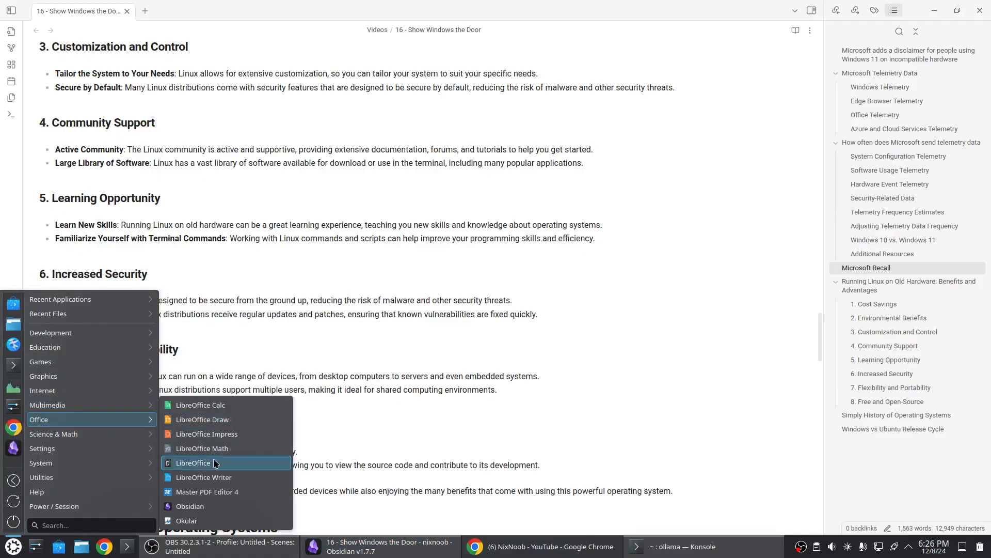
pyautogui.moveTo(217, 477)
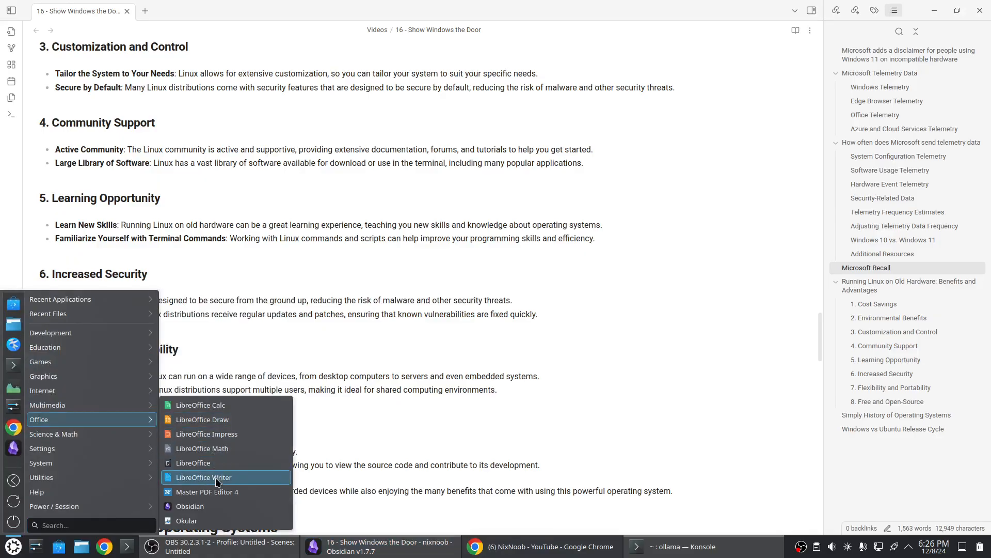
# Step: Launch LibreOffice Writer from the Office menu with a new blank document
pyautogui.click(204, 477)
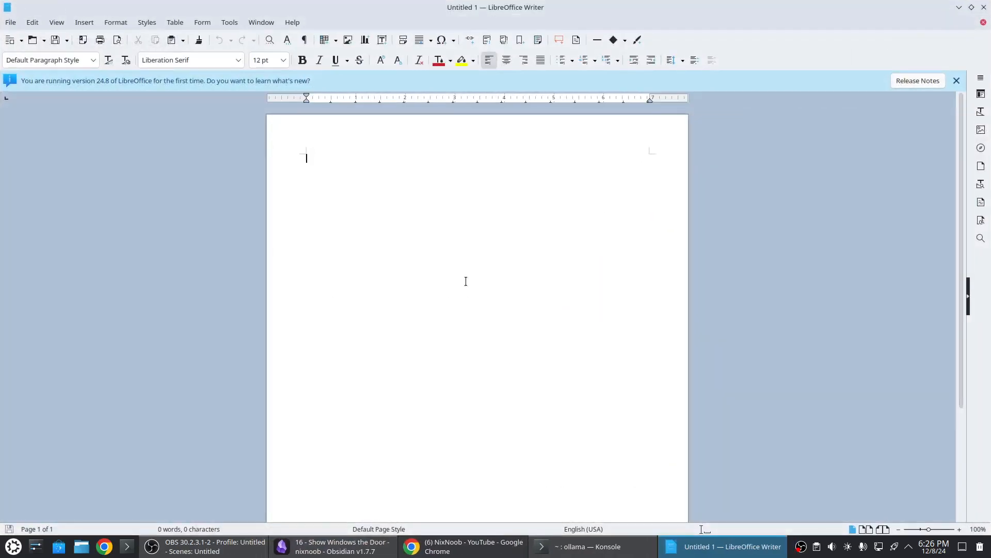
pyautogui.moveTo(371, 176)
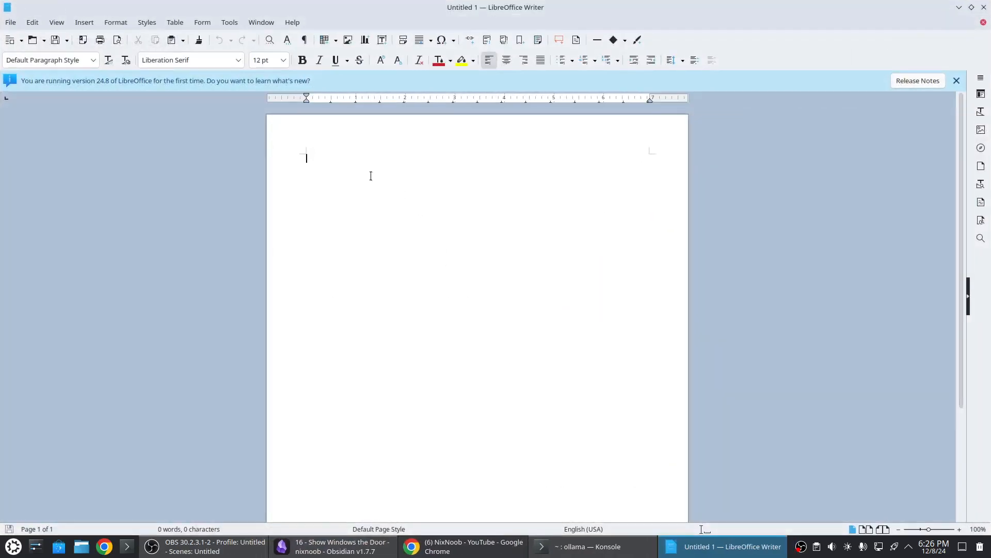
pyautogui.moveTo(638, 249)
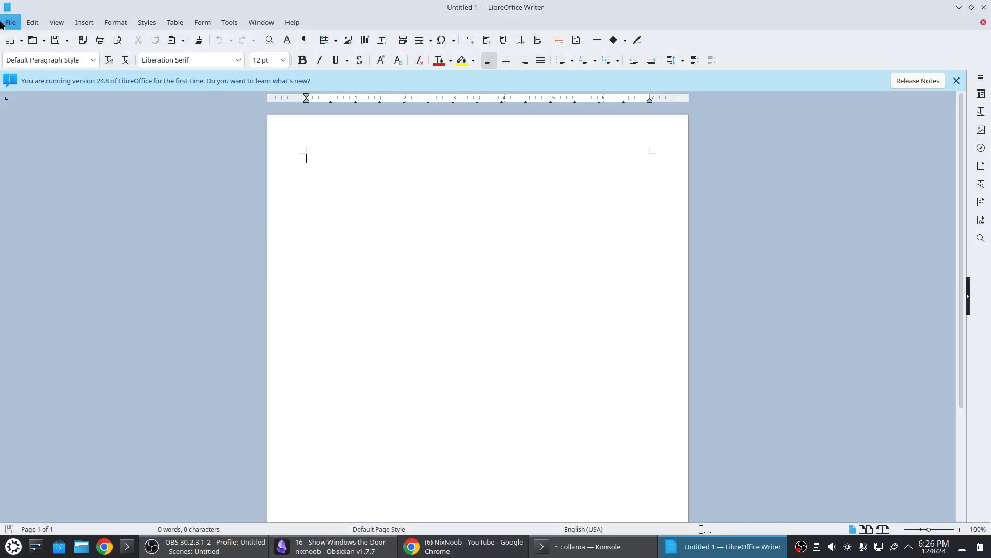
# Step: Bring up the Save As dialog for the blank Untitled 1 document
pyautogui.click(11, 21)
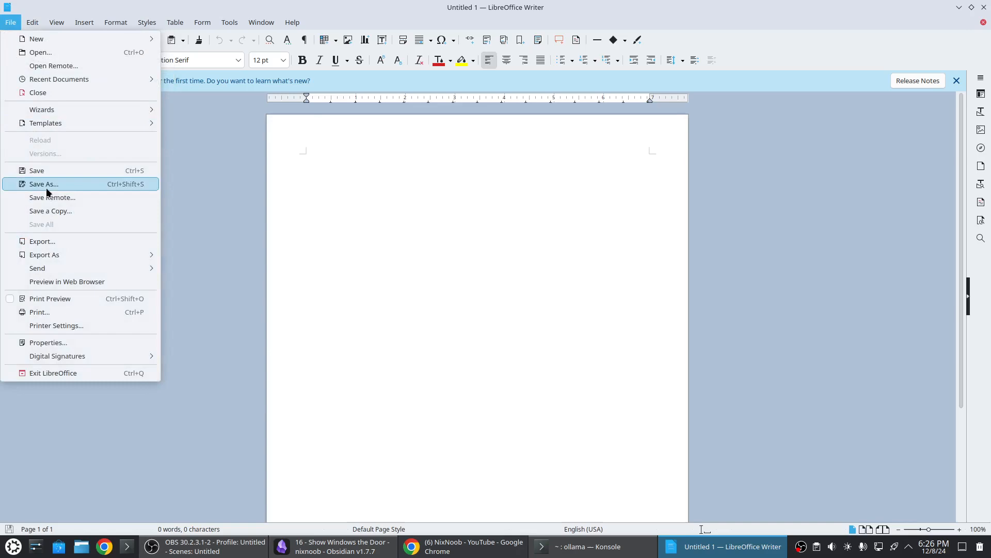
pyautogui.click(43, 184)
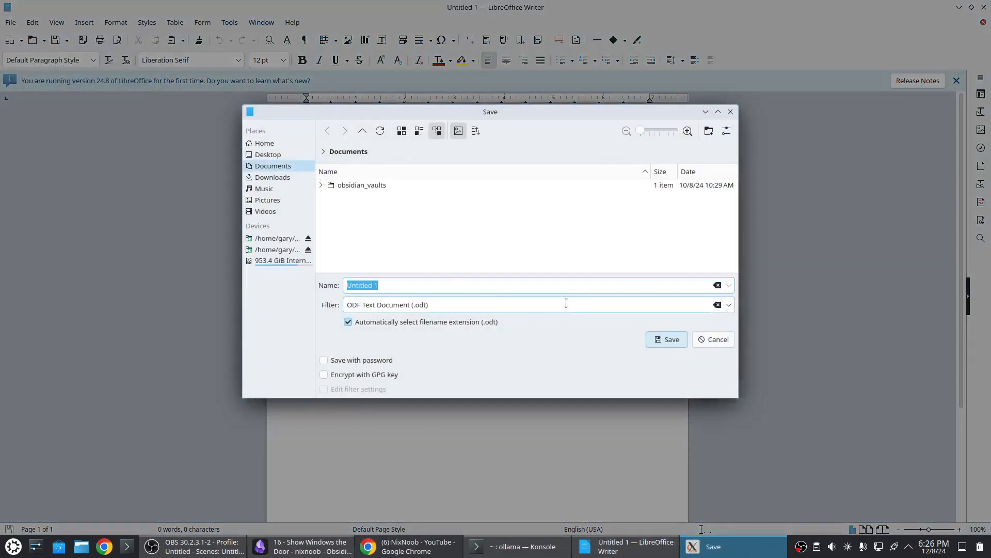
# Step: Review the save format list including Word .docx, then close the dialog without saving
pyautogui.click(728, 304)
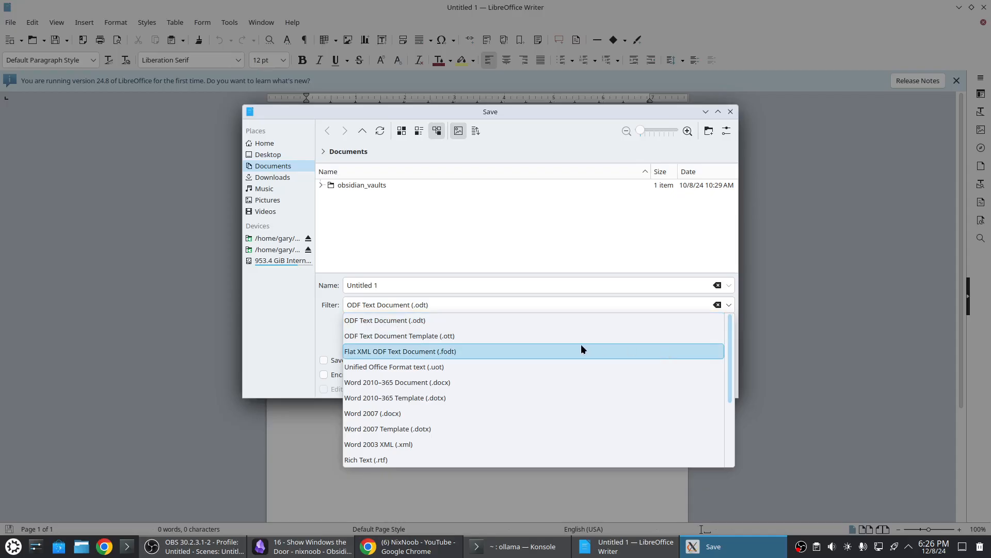
pyautogui.moveTo(562, 340)
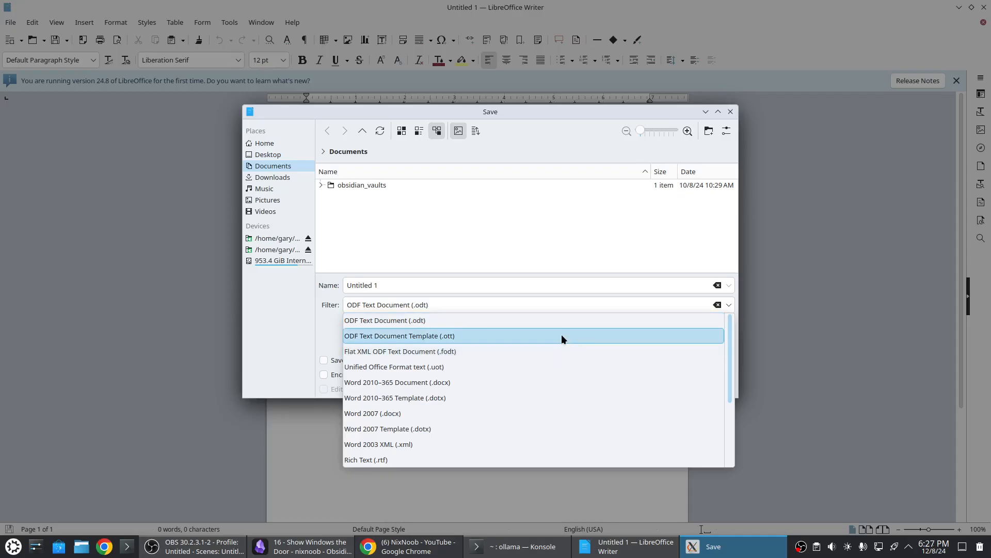
pyautogui.moveTo(441, 337)
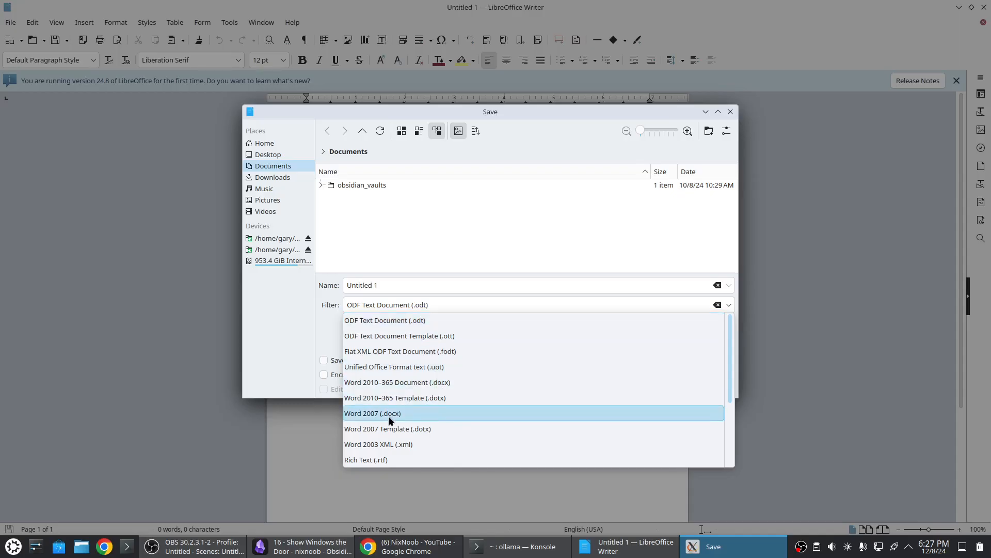
pyautogui.moveTo(379, 417)
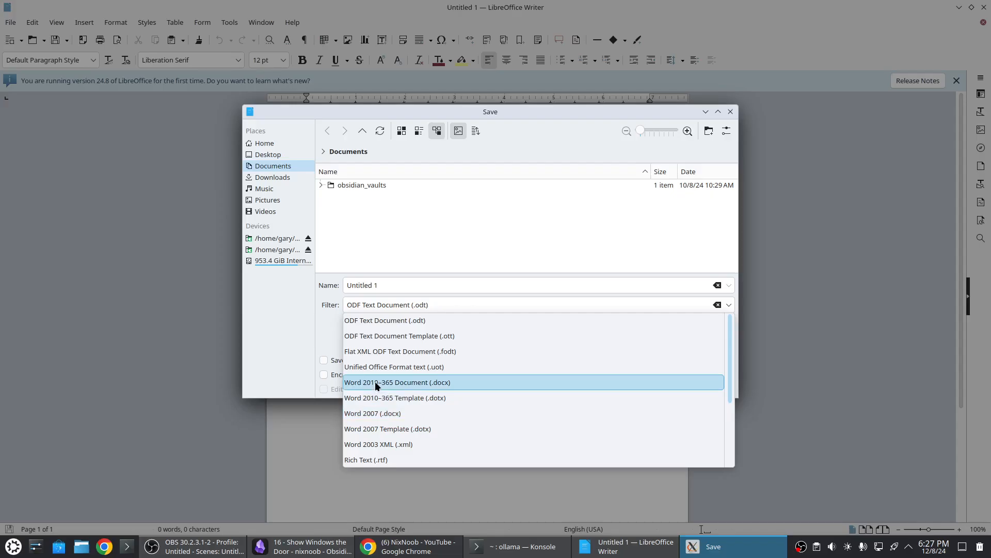
pyautogui.scroll(-3)
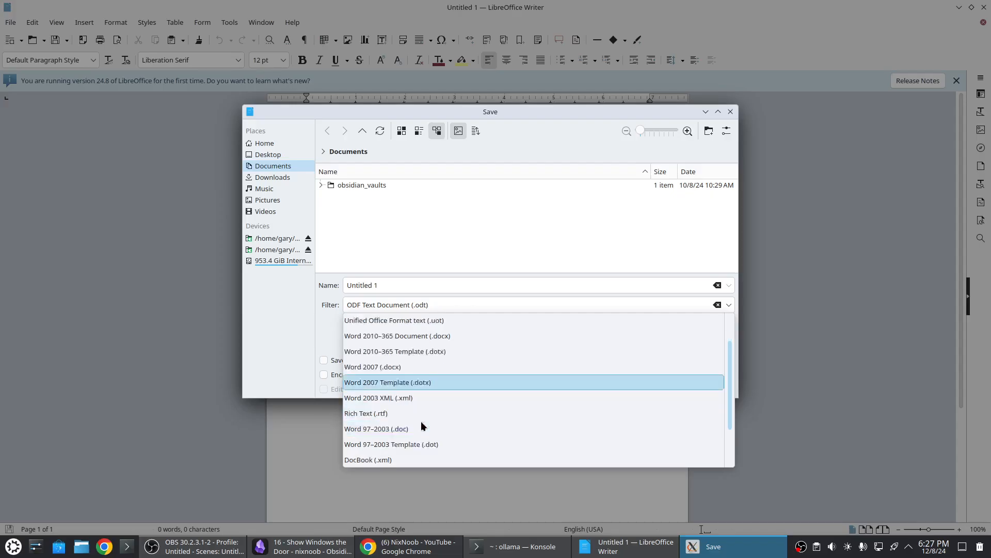
pyautogui.scroll(-3)
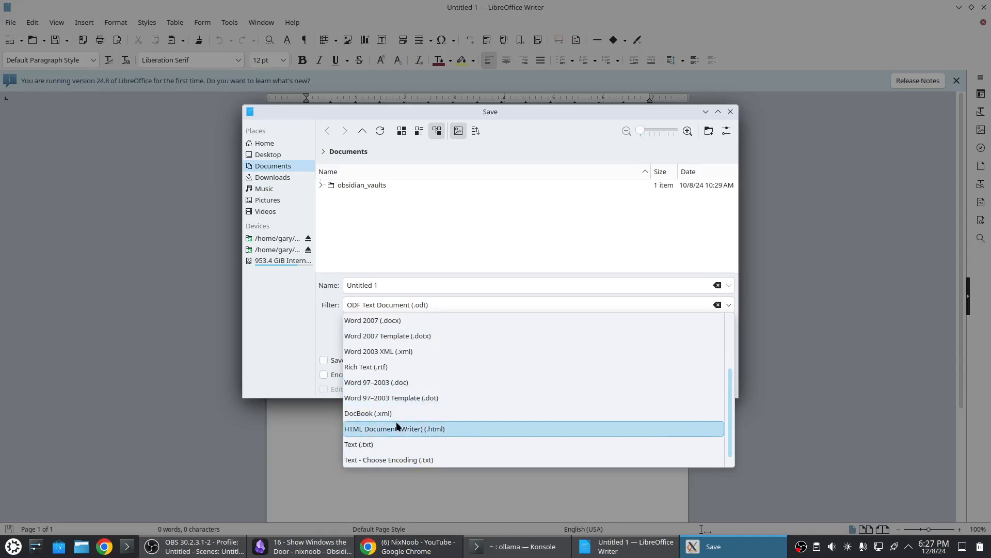
pyautogui.scroll(-3)
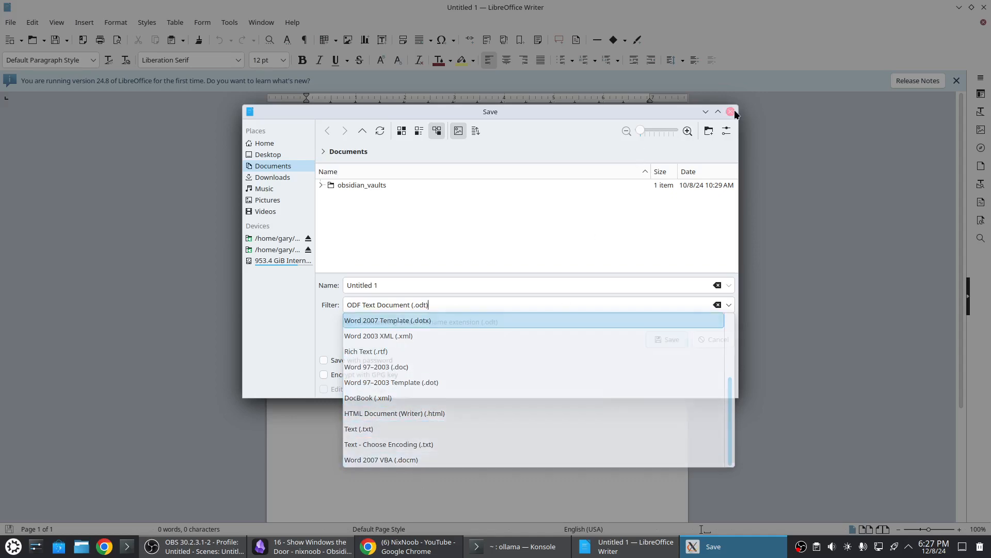
pyautogui.click(732, 112)
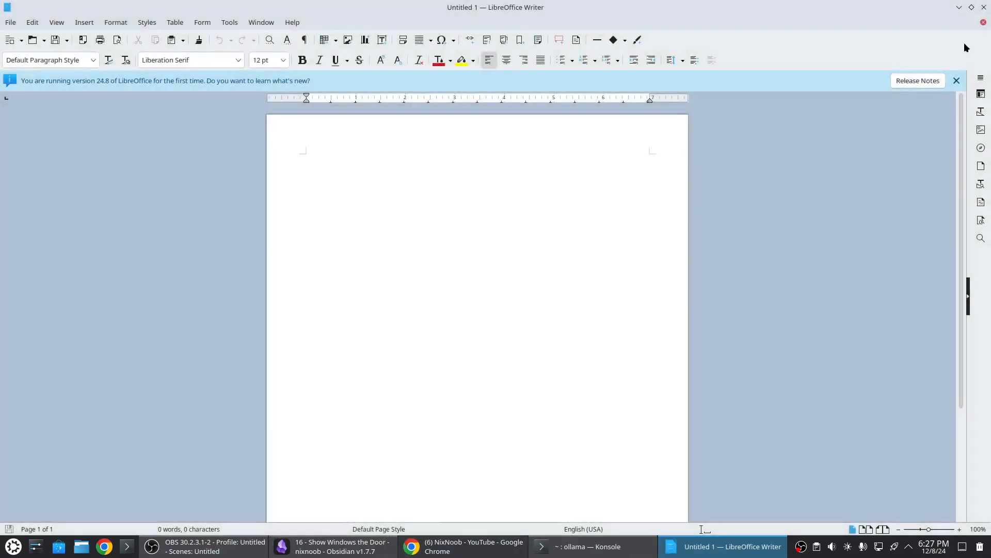
# Step: Minimize Writer and launch LibreOffice Calc from the Office menu
pyautogui.click(335, 545)
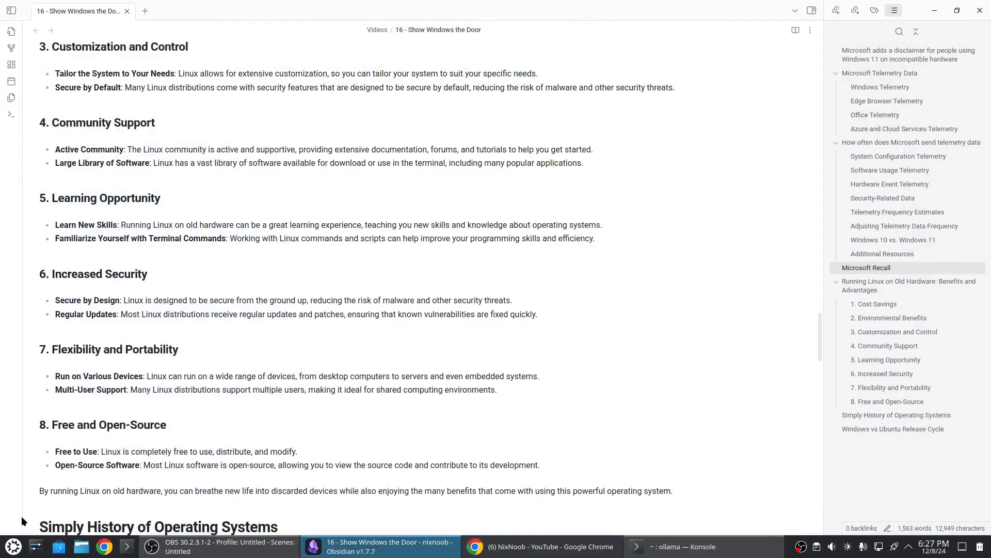
pyautogui.click(11, 547)
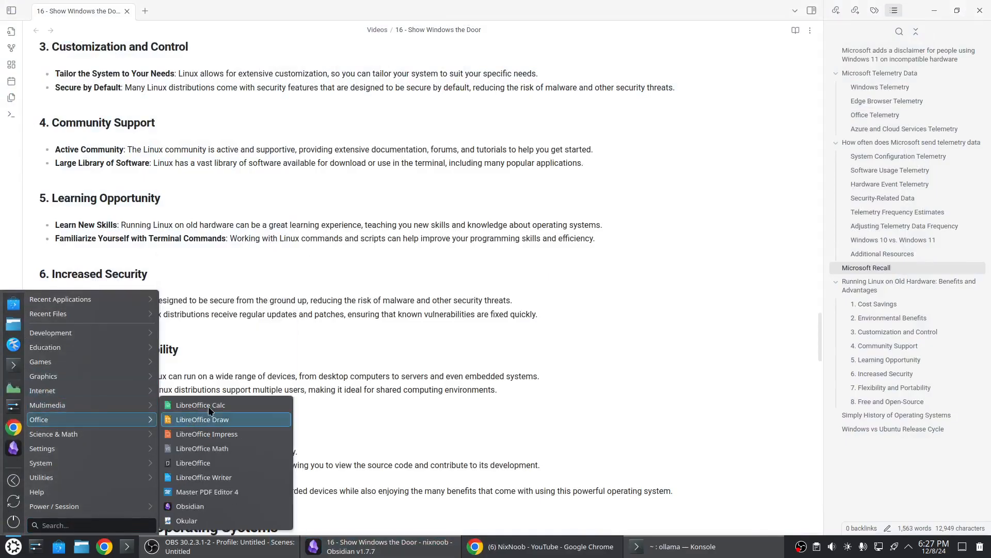
pyautogui.click(199, 405)
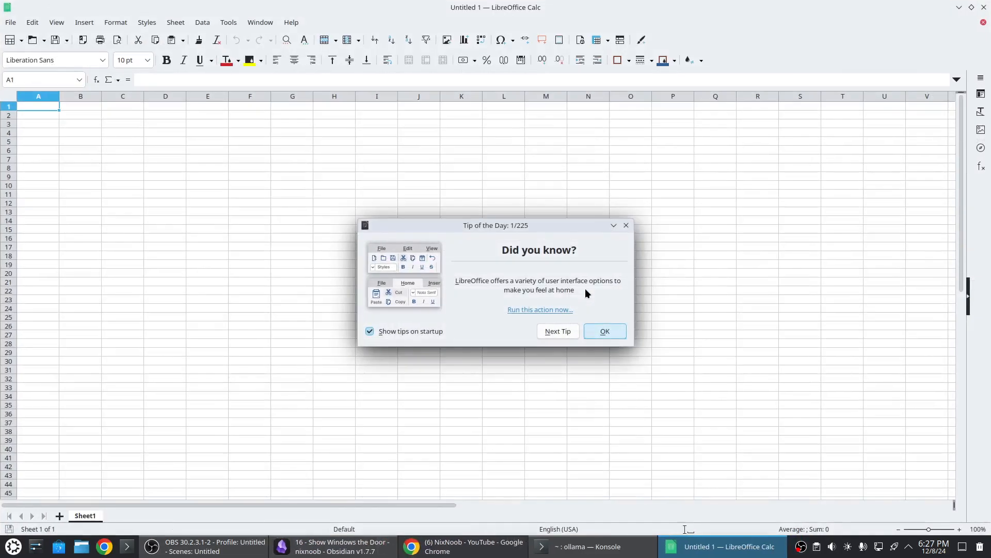
# Step: Dismiss the Tip of the Day and show the spreadsheet save formats such as ODF Spreadsheet
pyautogui.click(603, 331)
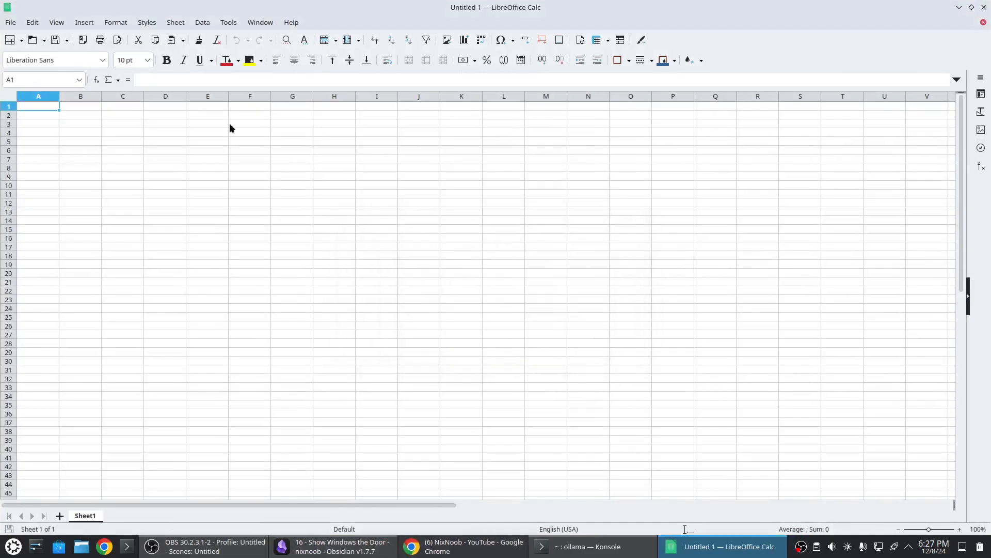
pyautogui.click(11, 22)
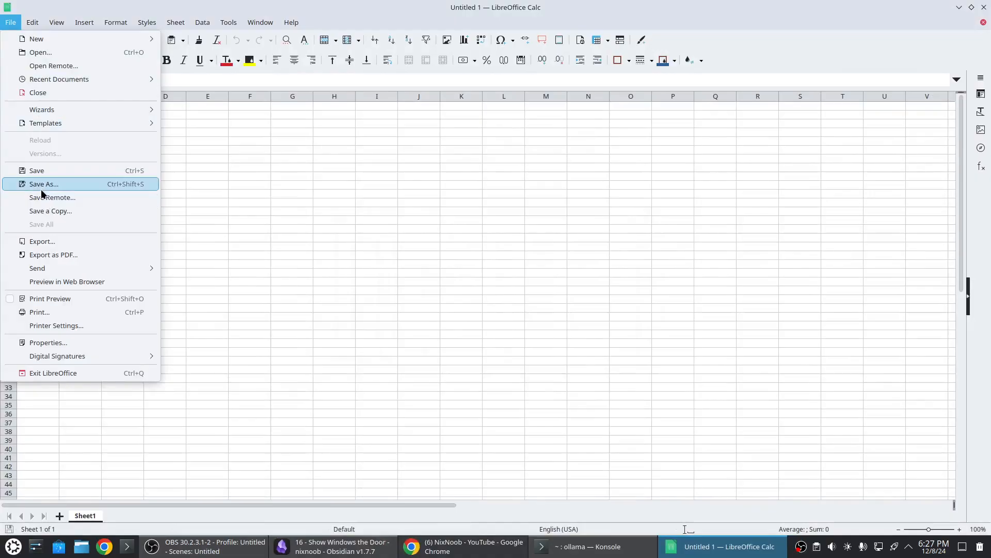
pyautogui.click(44, 183)
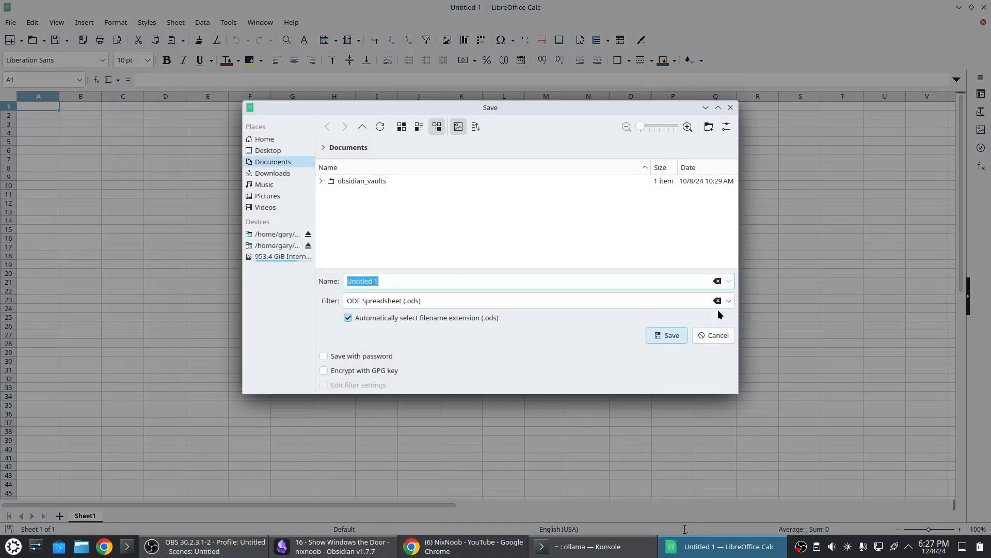
pyautogui.click(728, 300)
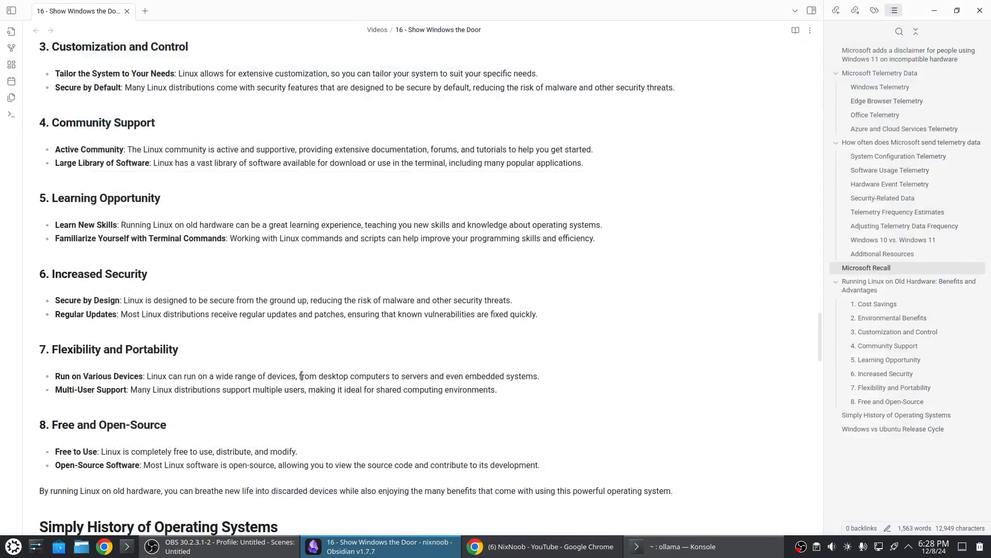
pyautogui.moveTo(330, 304)
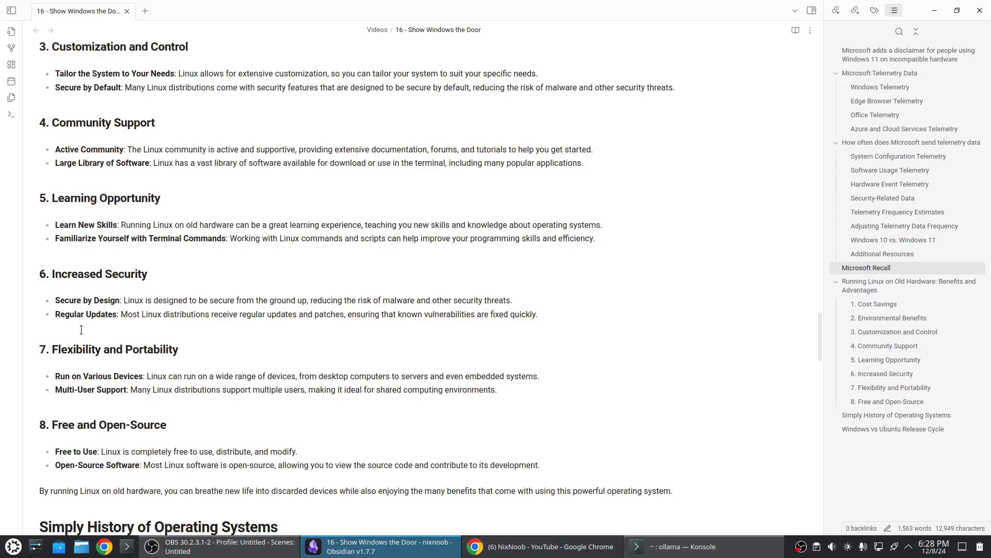
# Step: Scroll the note through the Linux benefits to the Simple History of Operating Systems diagram
pyautogui.scroll(-3)
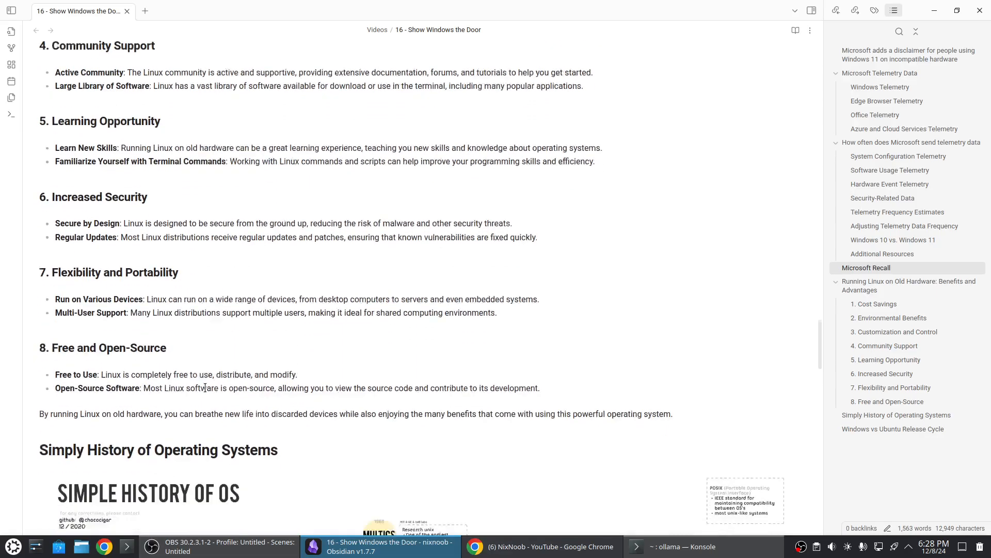
pyautogui.scroll(-3)
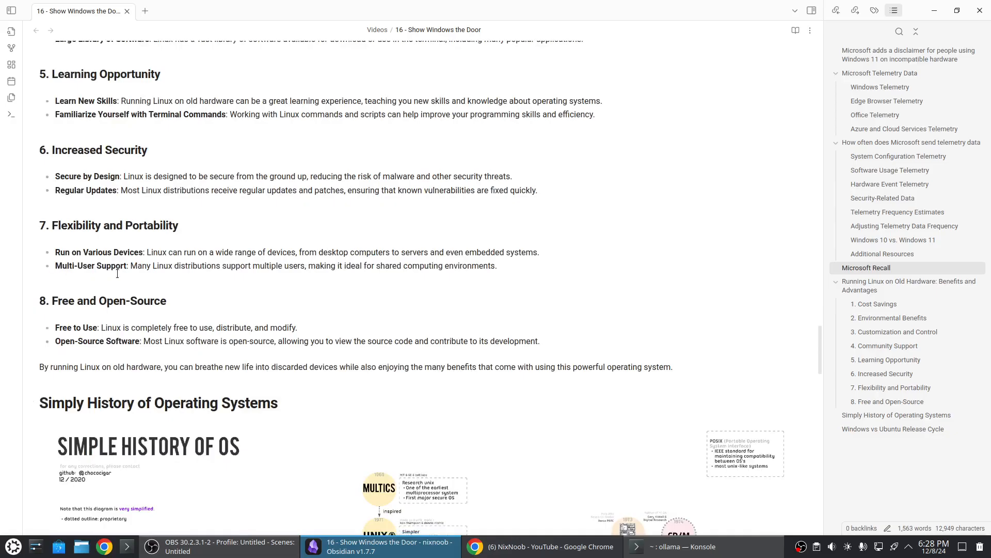
pyautogui.moveTo(192, 272)
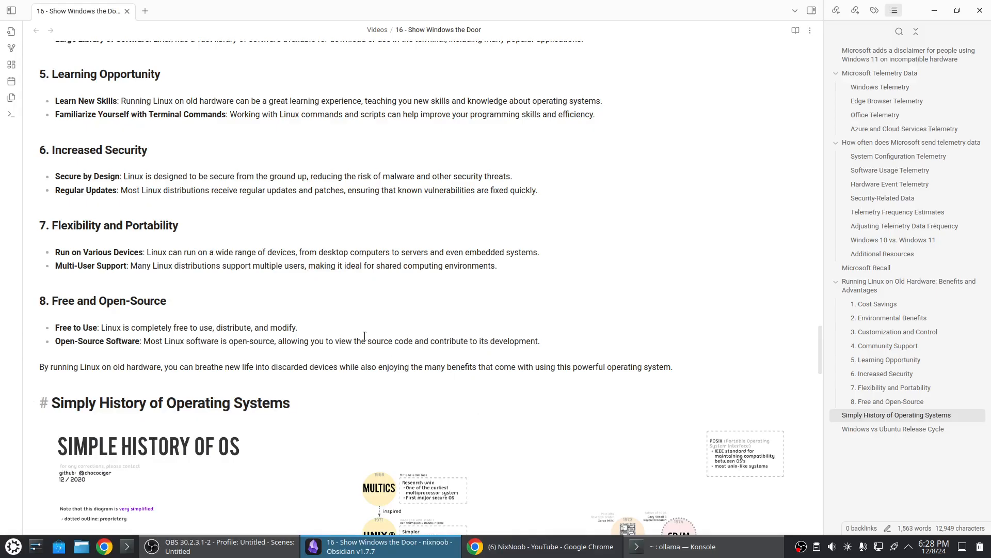
pyautogui.scroll(-3)
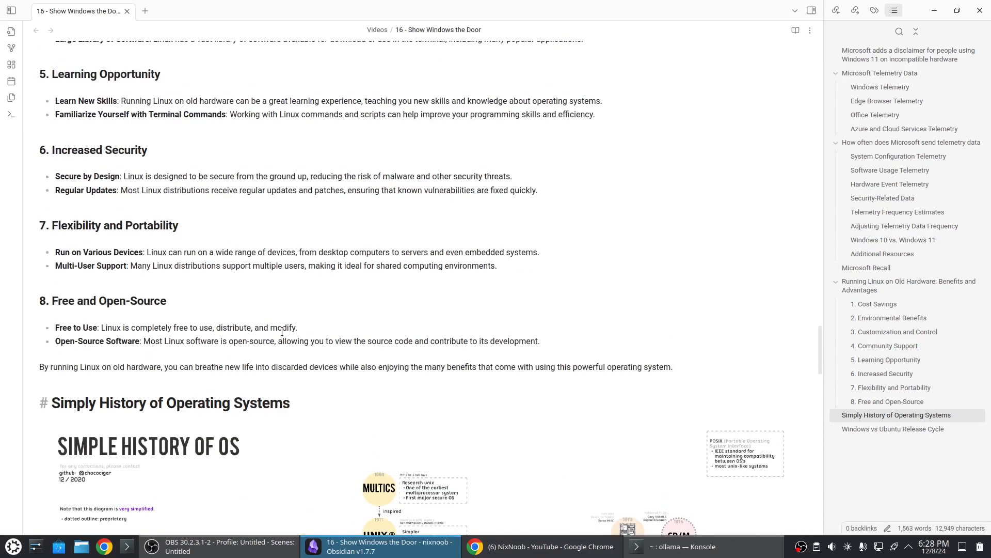
pyautogui.scroll(3)
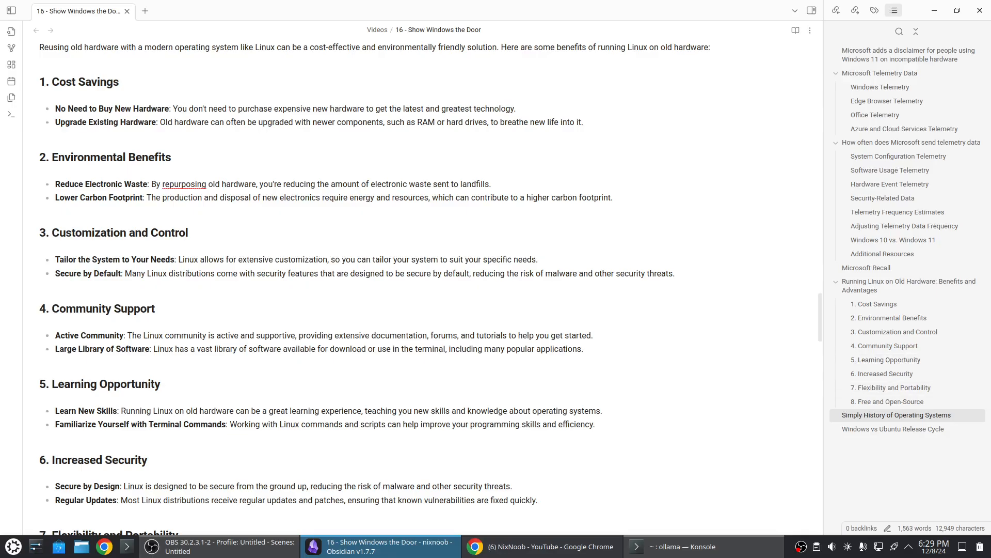
pyautogui.scroll(-3)
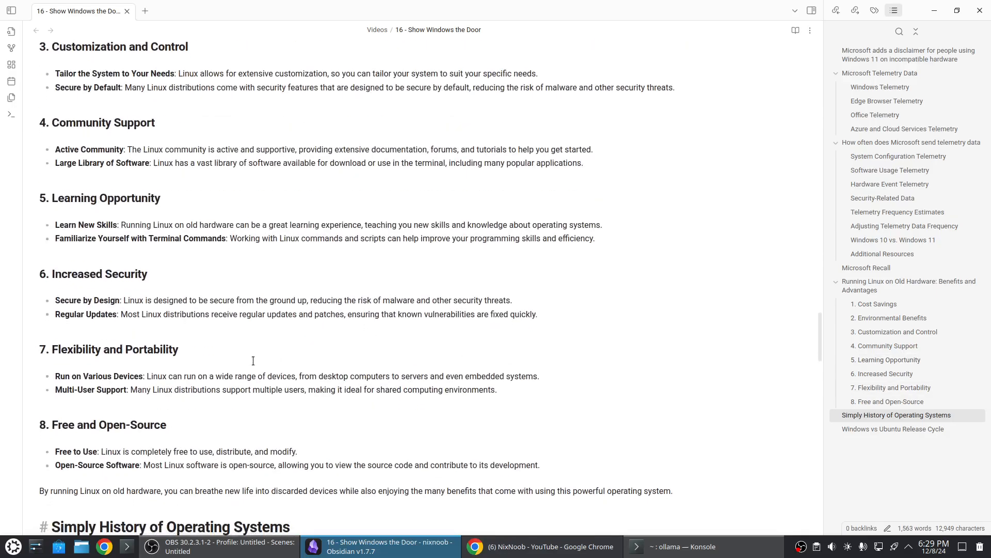
pyautogui.scroll(-3)
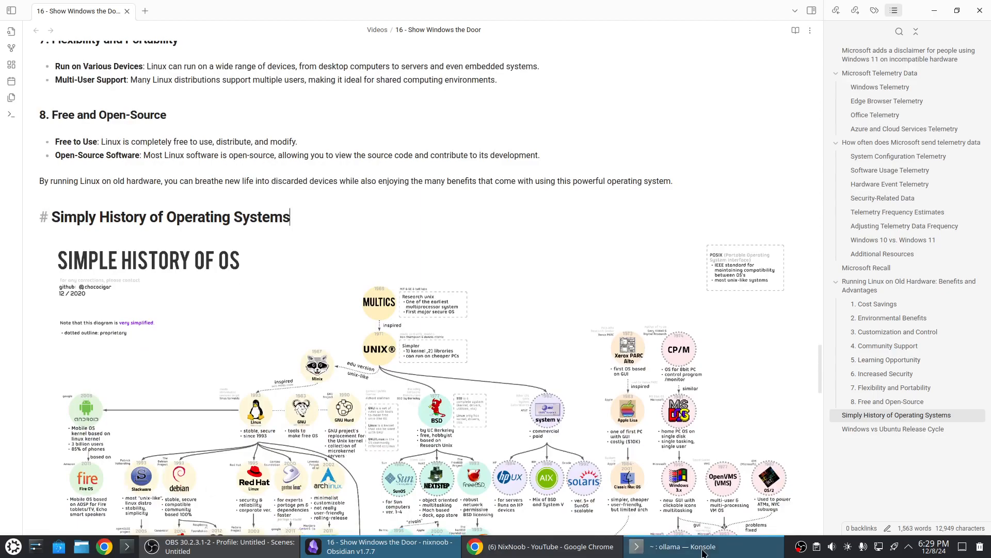
# Step: Ask the local llama3.2 model in Konsole for the top 10 reasons to run Linux
pyautogui.click(682, 546)
pyautogui.write('what a')
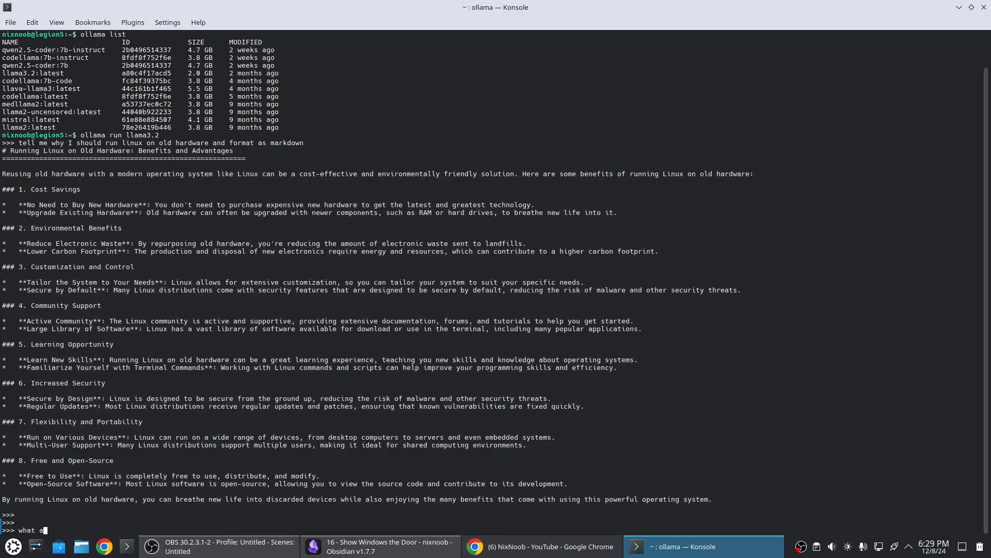
pyautogui.write('re the t')
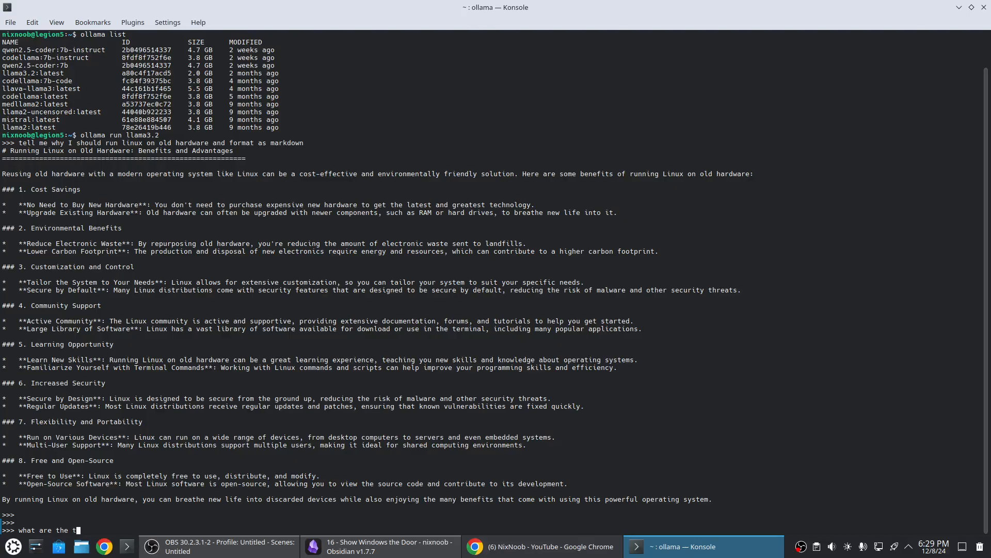
pyautogui.write('op 10')
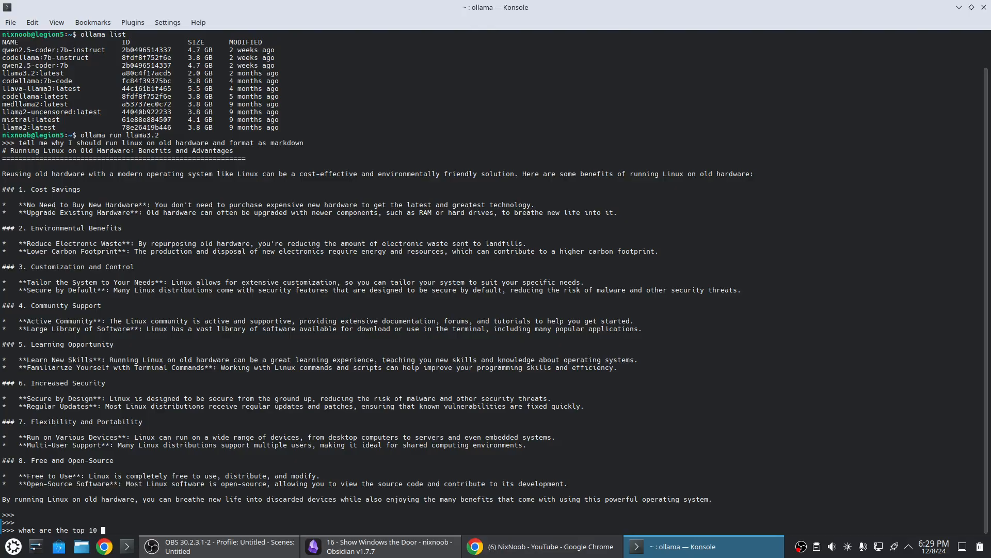
pyautogui.write('reasons to run linux')
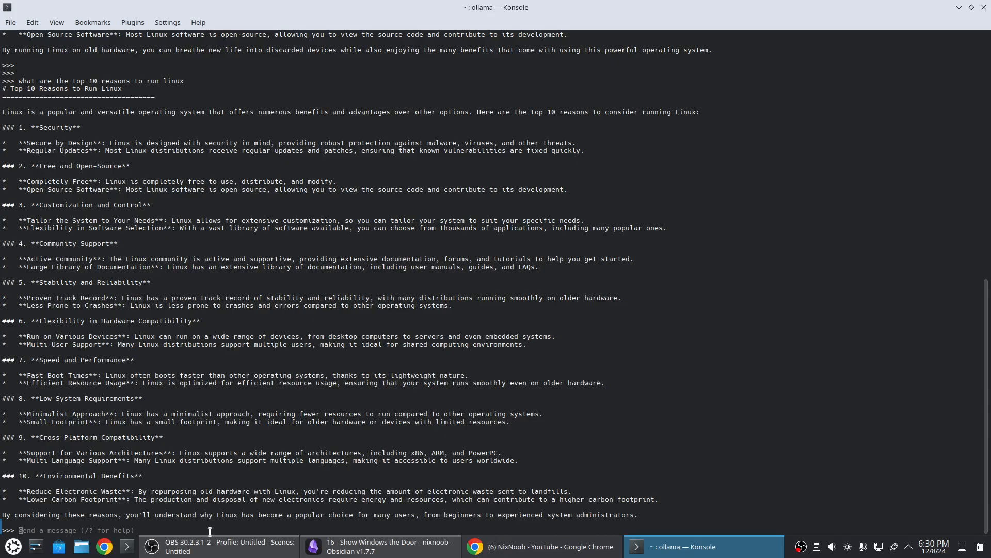
pyautogui.moveTo(546, 452)
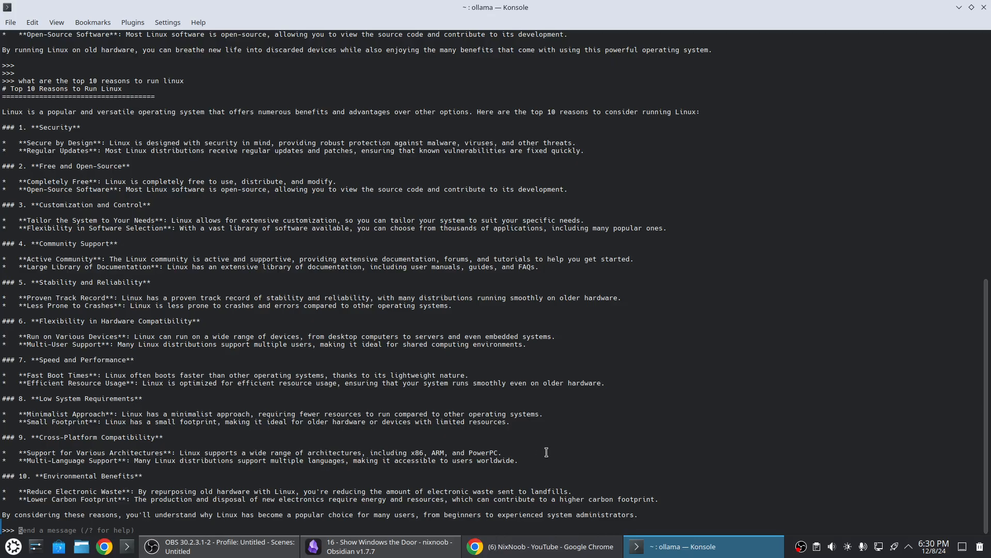
pyautogui.moveTo(734, 463)
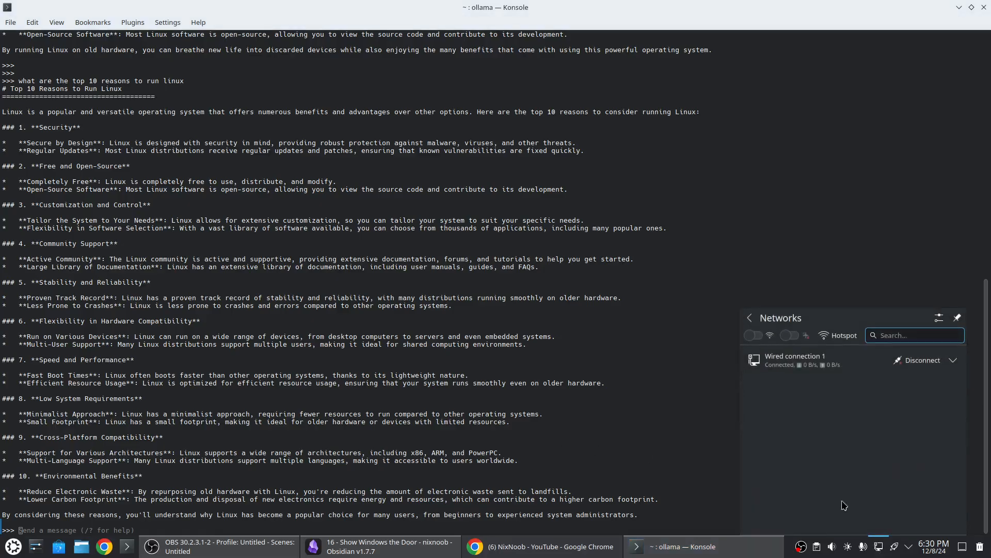
pyautogui.moveTo(877, 395)
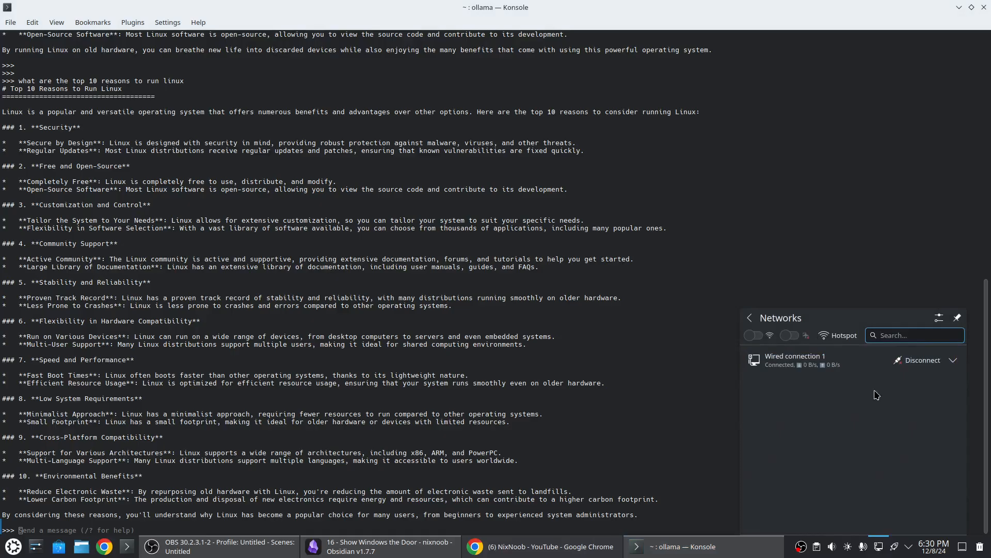
# Step: Disconnect Wired connection 1, begin typing 'what operating system' to ollama, and confirm the network is offline
pyautogui.click(920, 359)
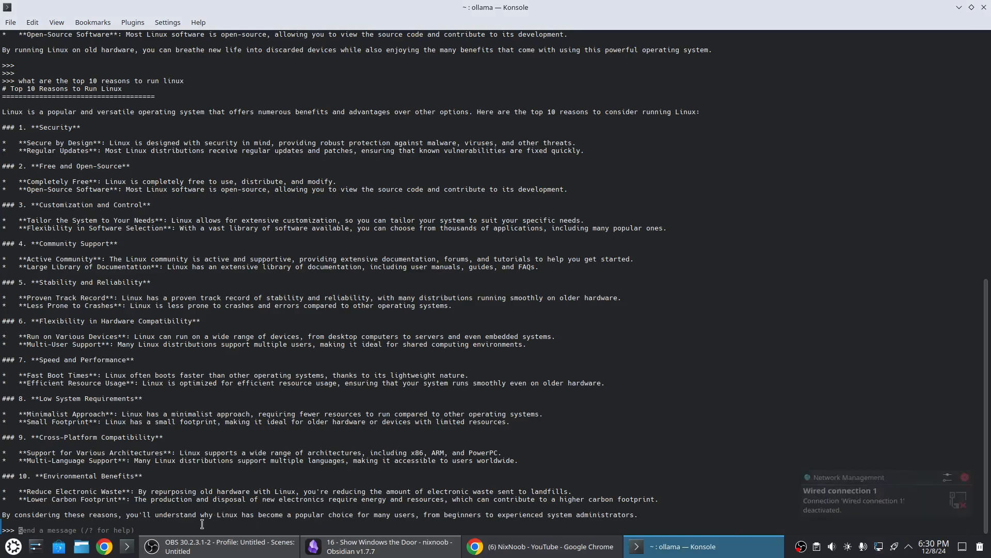
pyautogui.write('what')
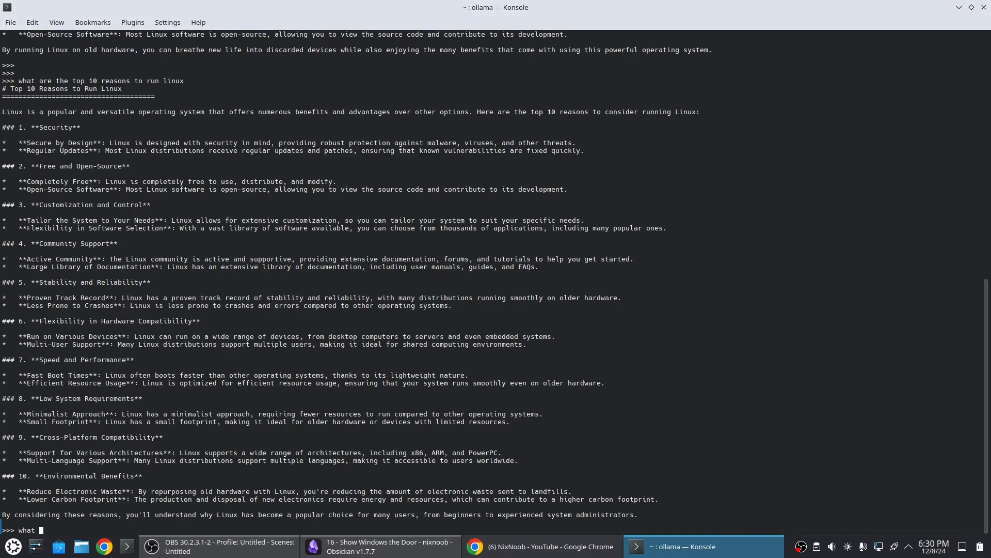
pyautogui.write('operating')
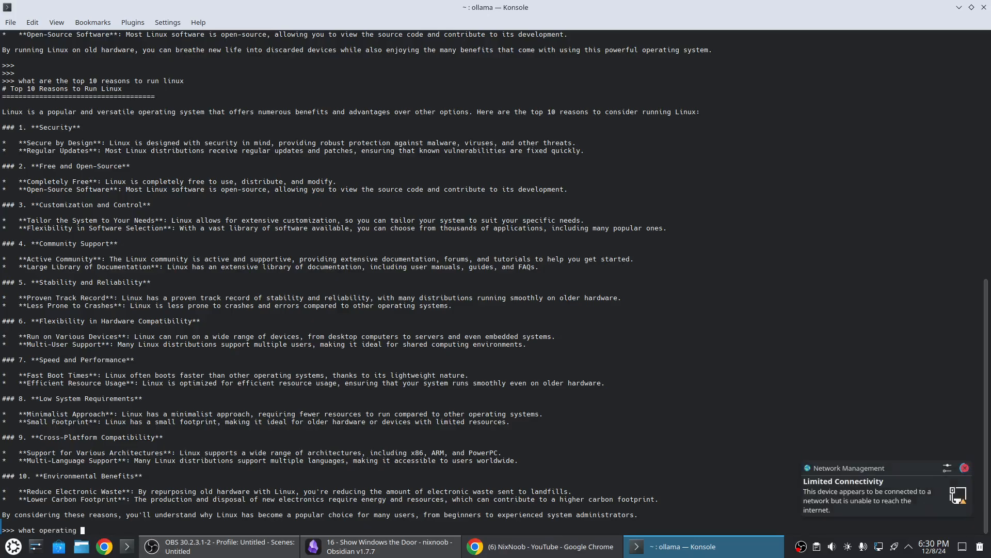
pyautogui.write('system')
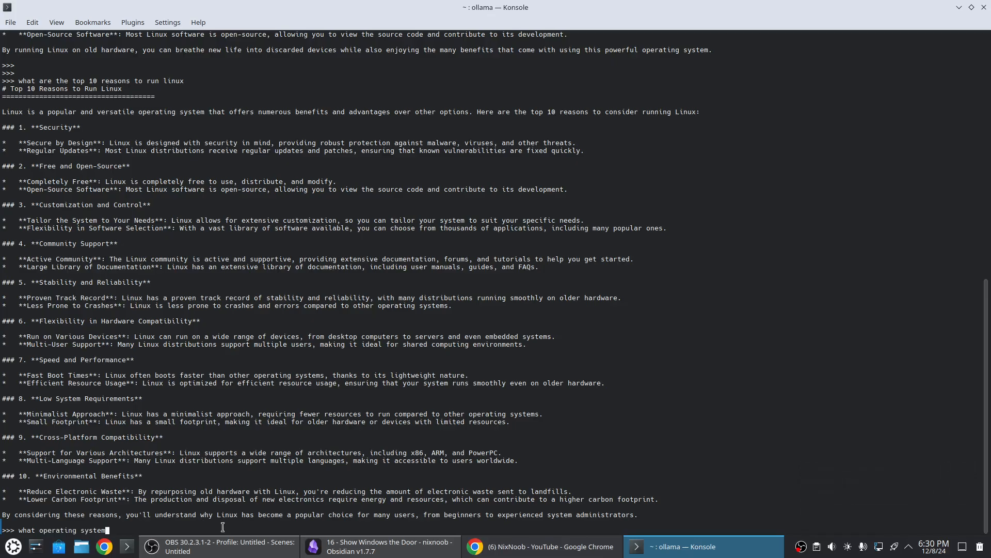
pyautogui.click(877, 547)
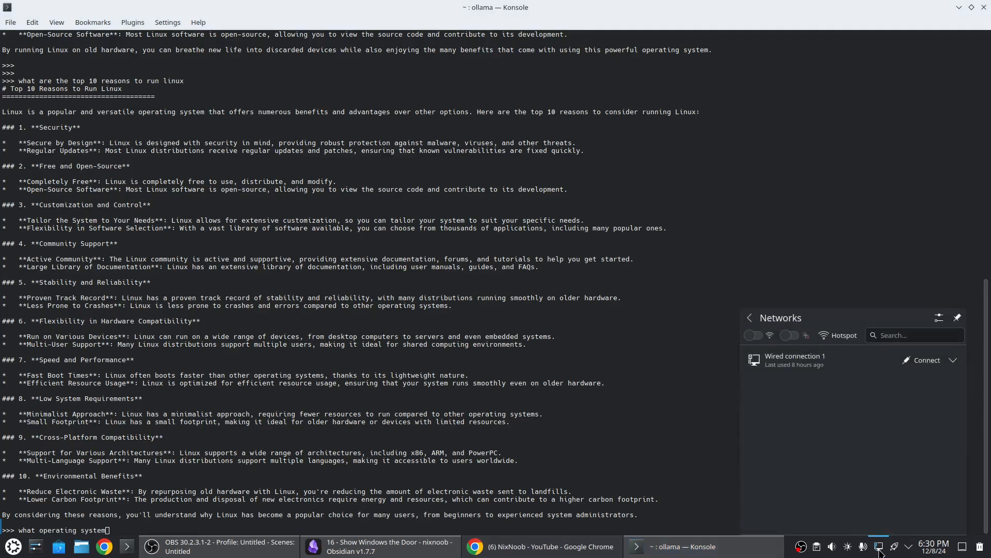
pyautogui.moveTo(798, 347)
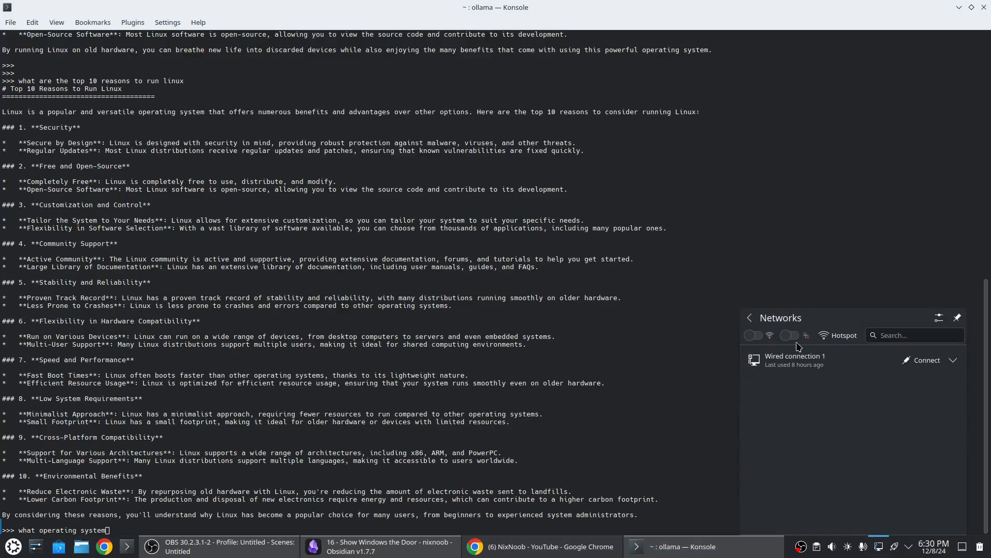
pyautogui.click(790, 334)
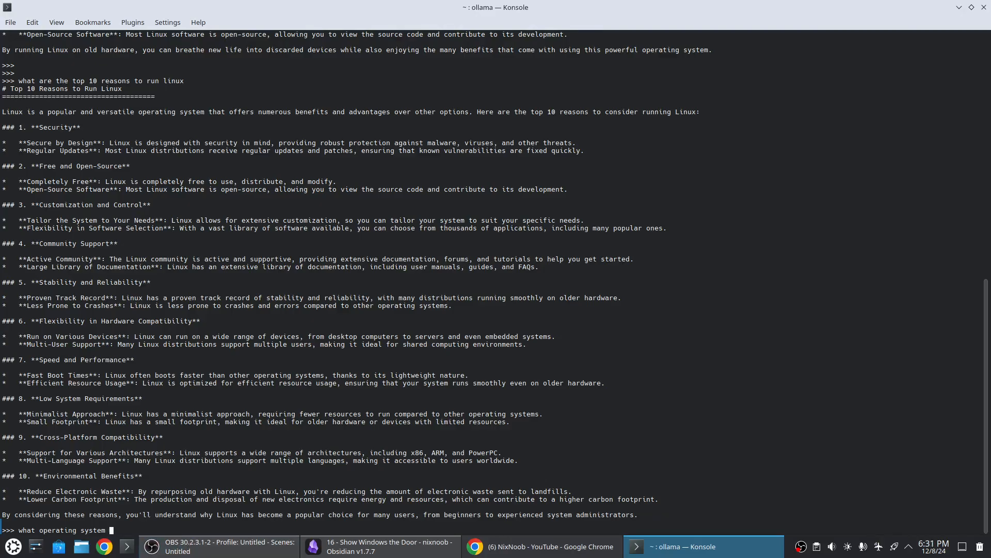
# Step: Get offline operating-system recommendations from llama3.2, end the session with /bye, and return to Obsidian
pyautogui.write('could you run')
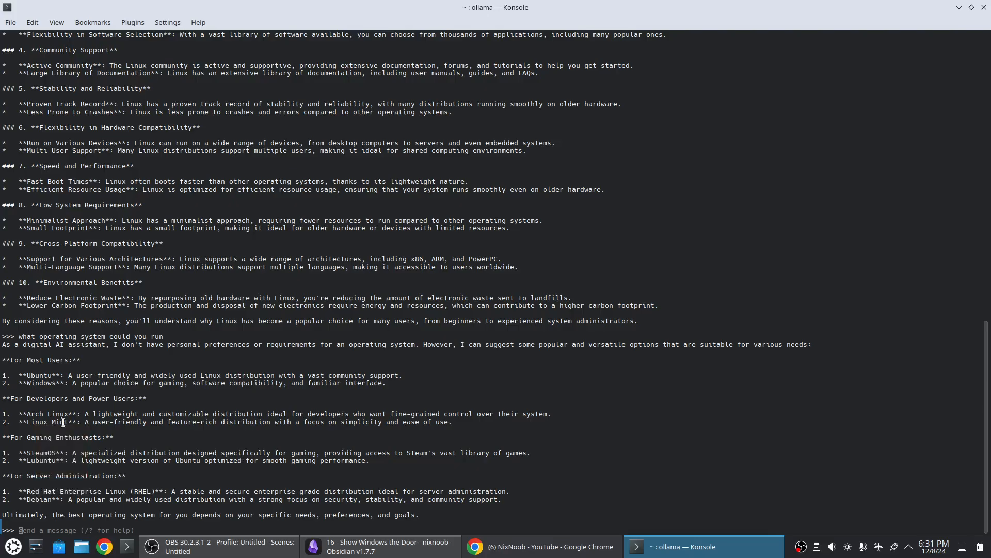
pyautogui.moveTo(588, 463)
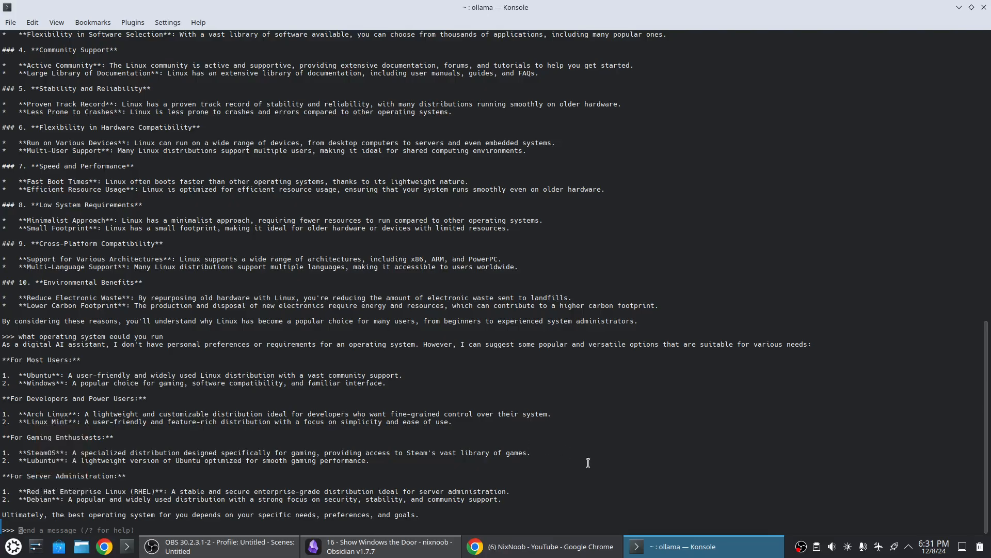
pyautogui.moveTo(604, 467)
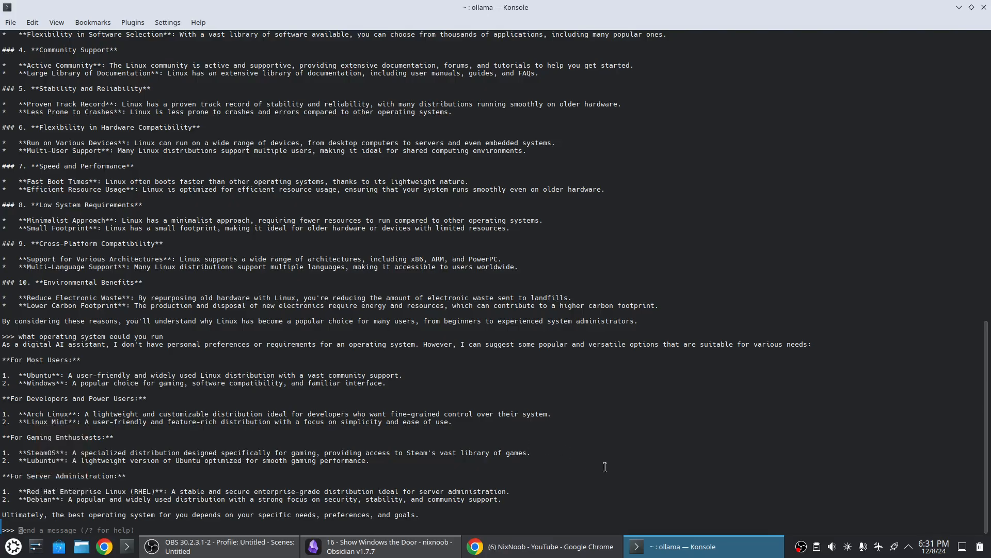
pyautogui.write('/bye')
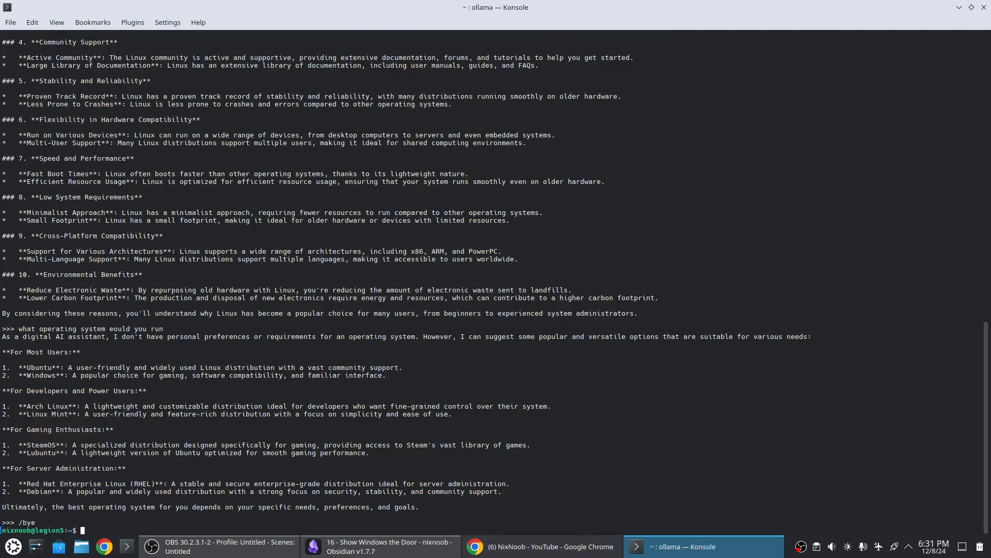
pyautogui.click(379, 546)
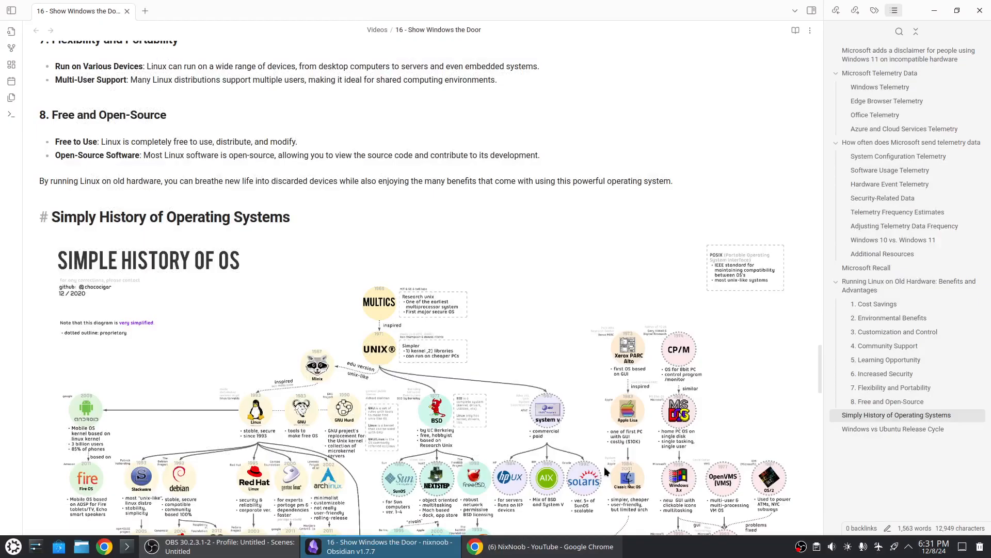
pyautogui.moveTo(971, 9)
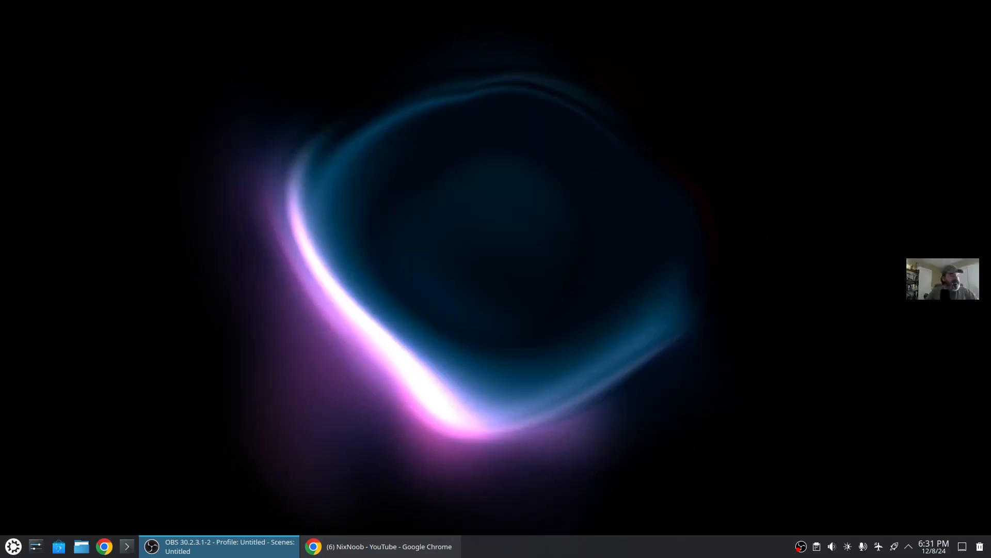
# Step: Show the Windows 11 upgrade poll where 50% answered they are switching to Linux
pyautogui.click(312, 546)
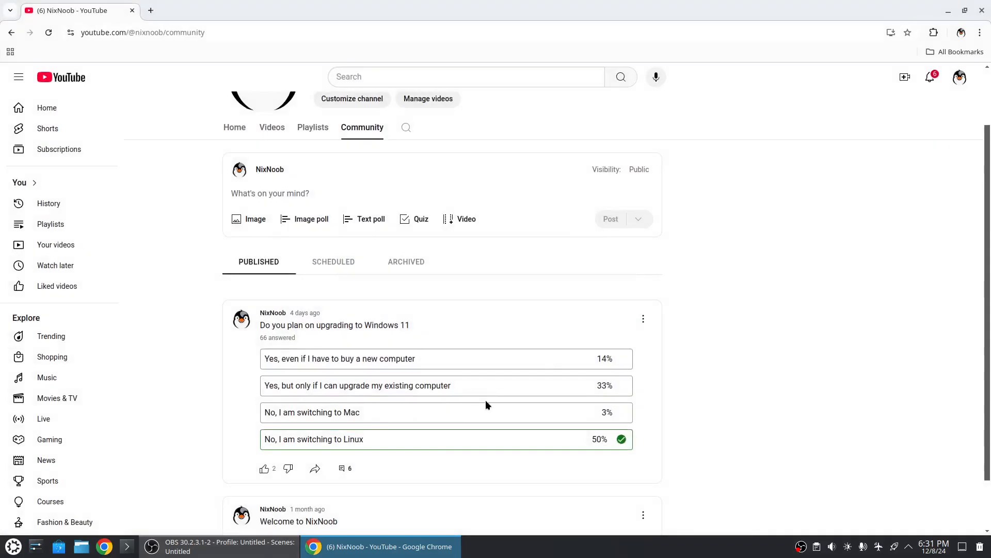
pyautogui.scroll(-3)
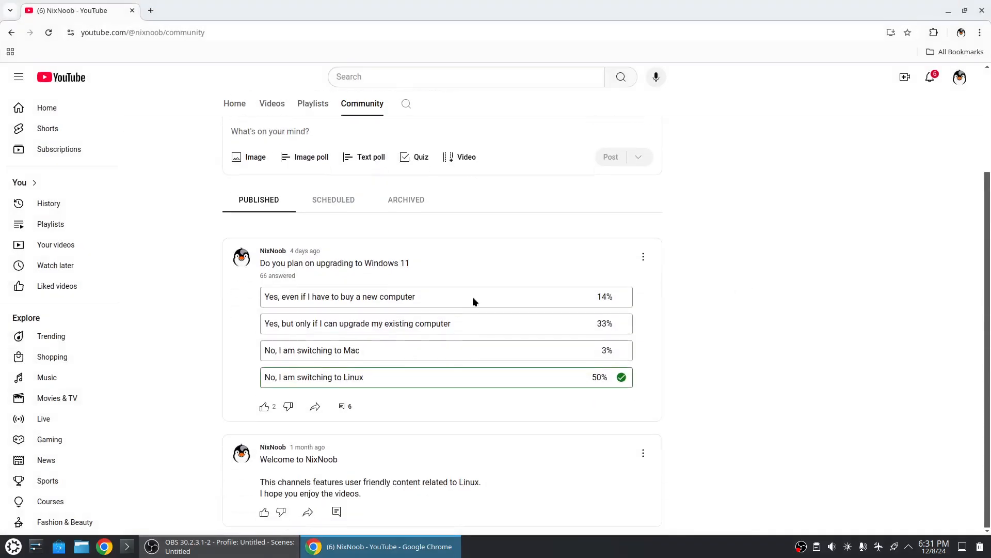
pyautogui.moveTo(340, 274)
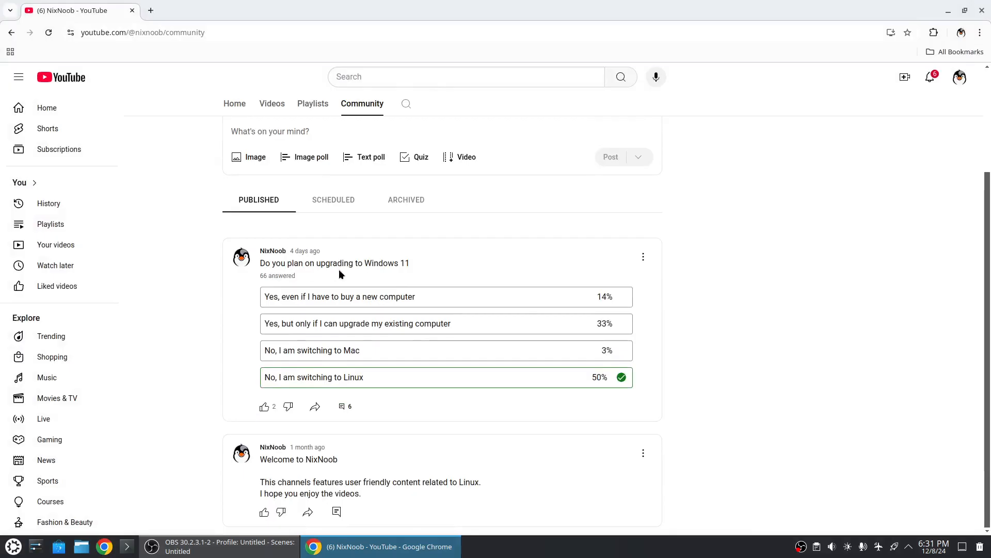
pyautogui.moveTo(247, 300)
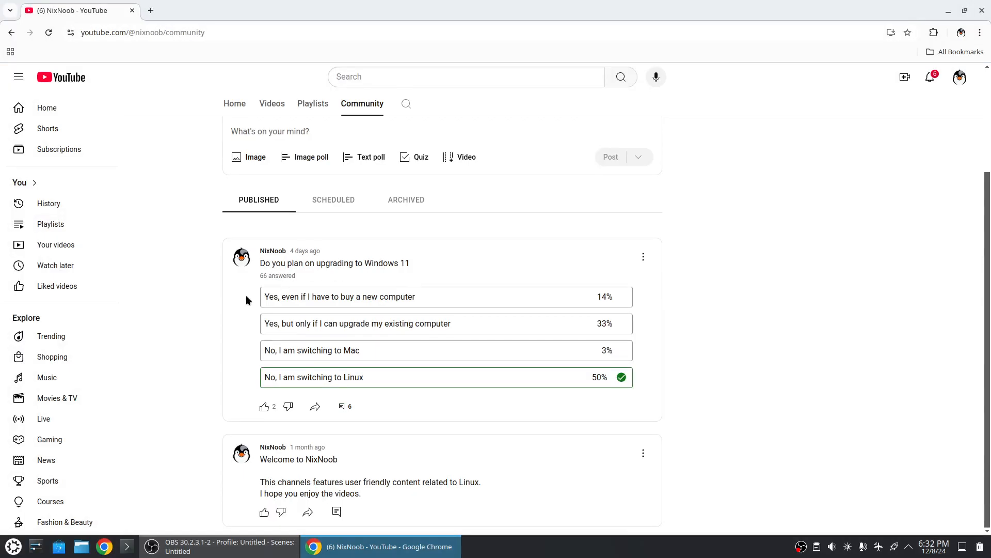
pyautogui.moveTo(523, 311)
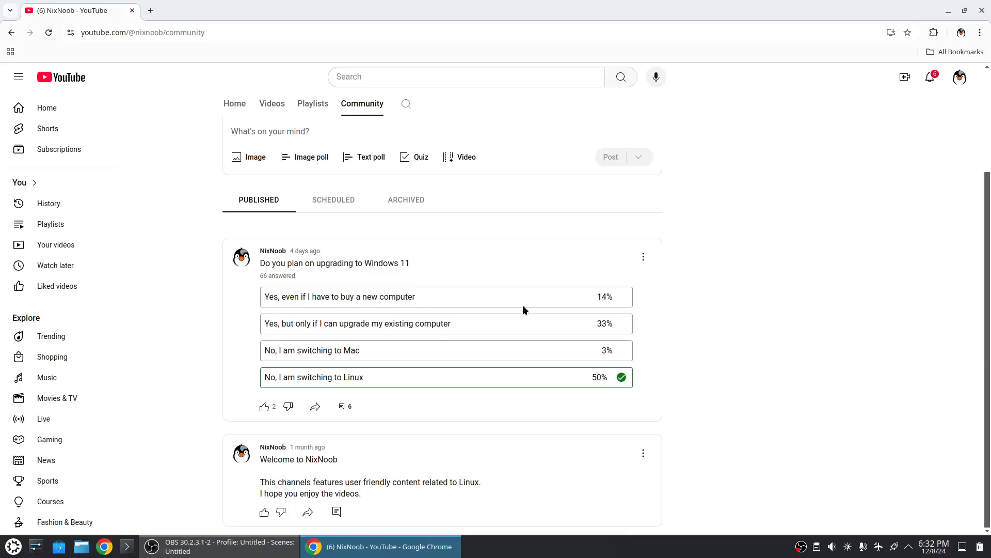
pyautogui.moveTo(540, 324)
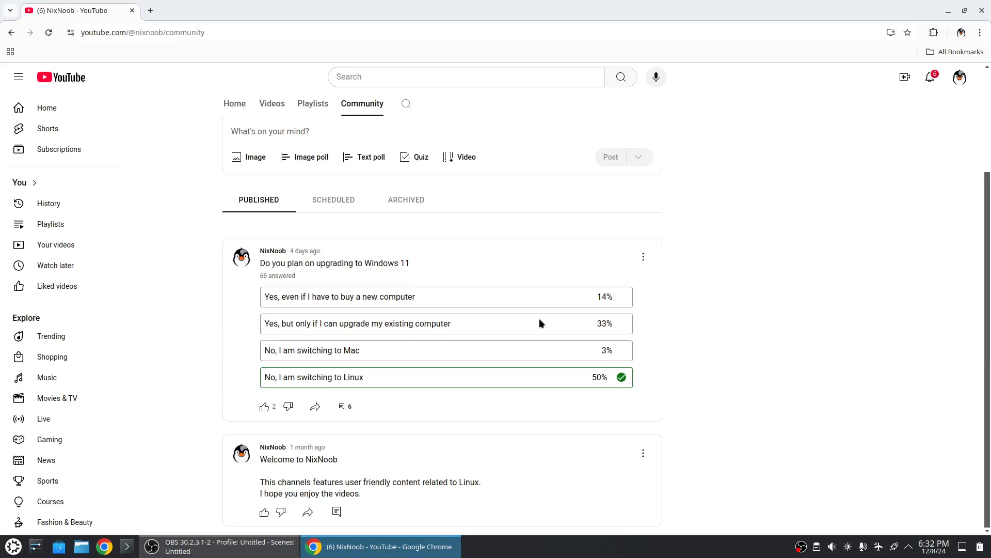
pyautogui.moveTo(530, 338)
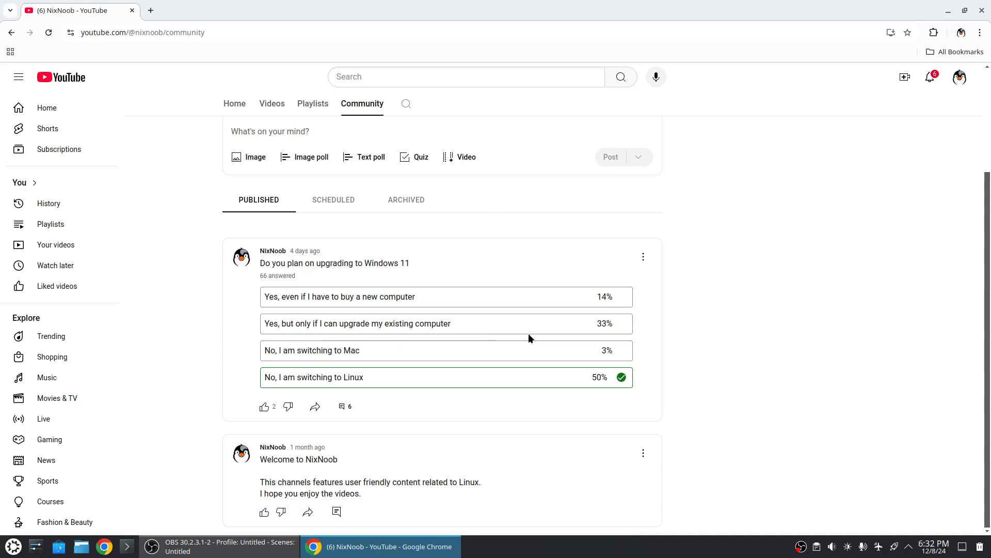
pyautogui.moveTo(417, 371)
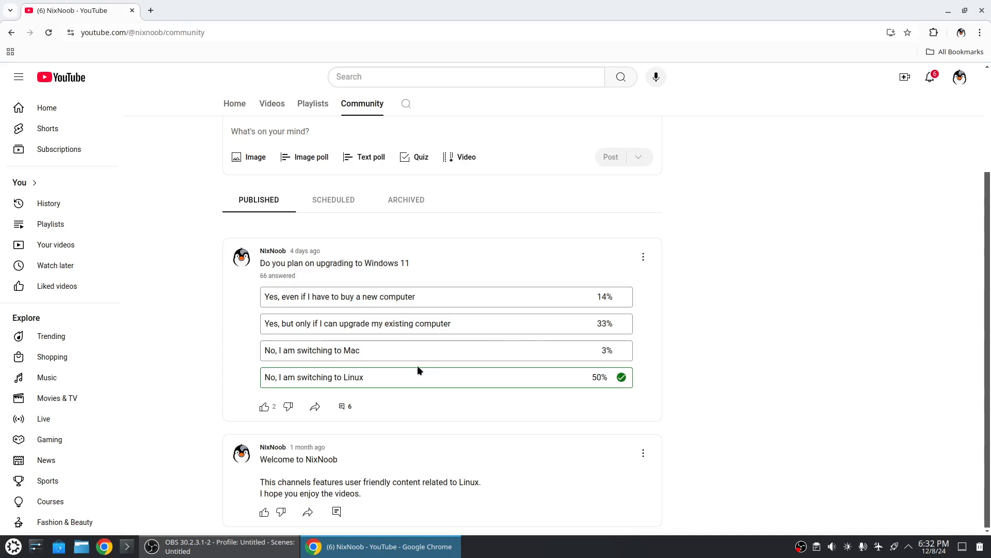
pyautogui.moveTo(517, 354)
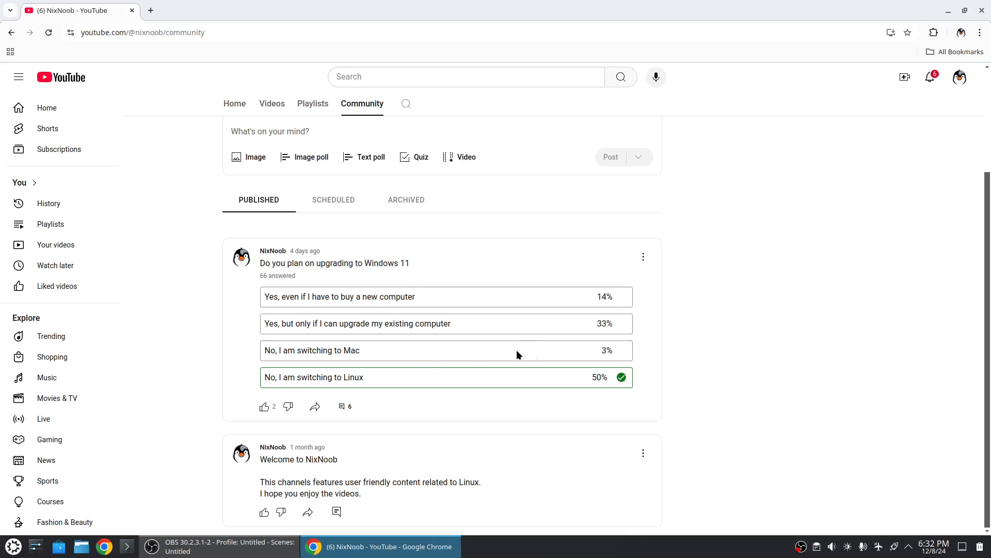
pyautogui.moveTo(433, 385)
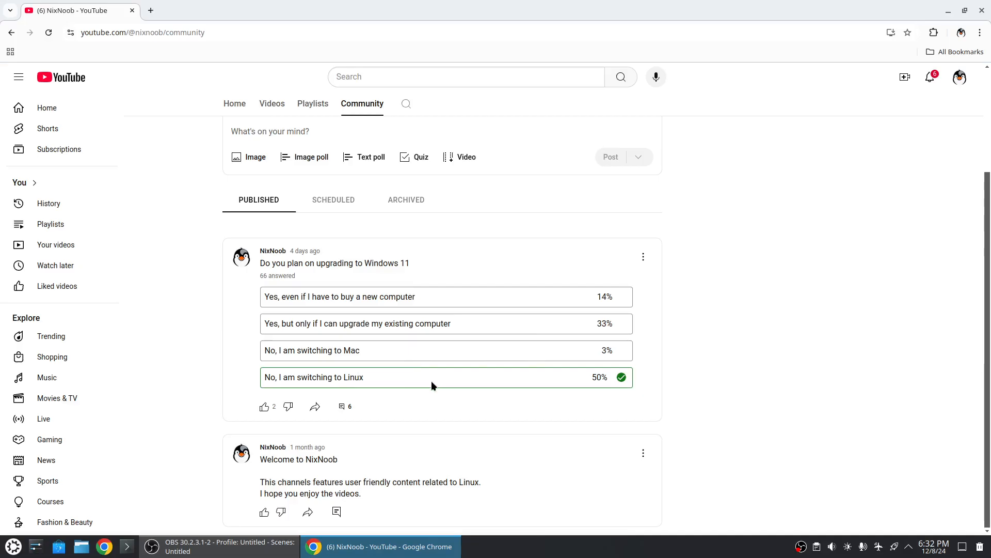
pyautogui.moveTo(692, 408)
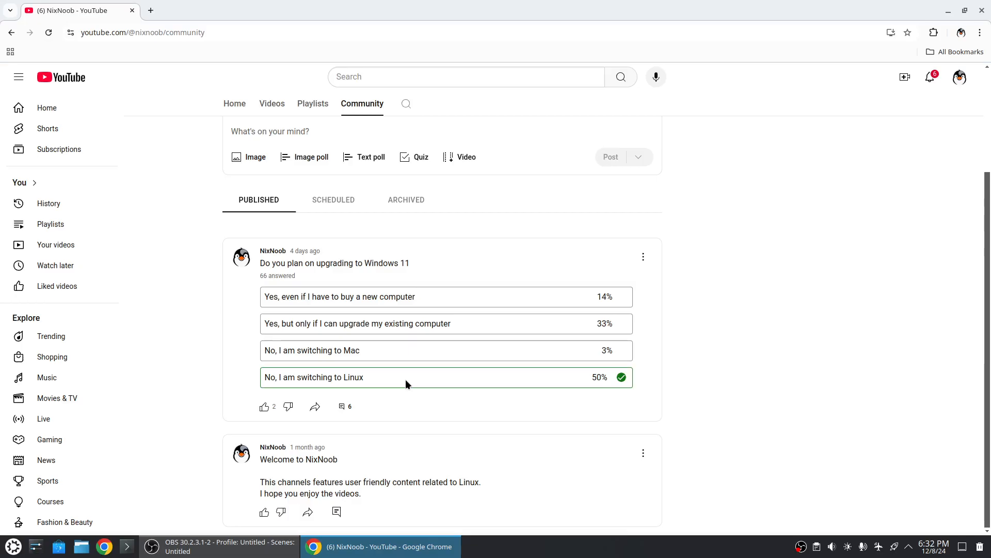
pyautogui.moveTo(478, 261)
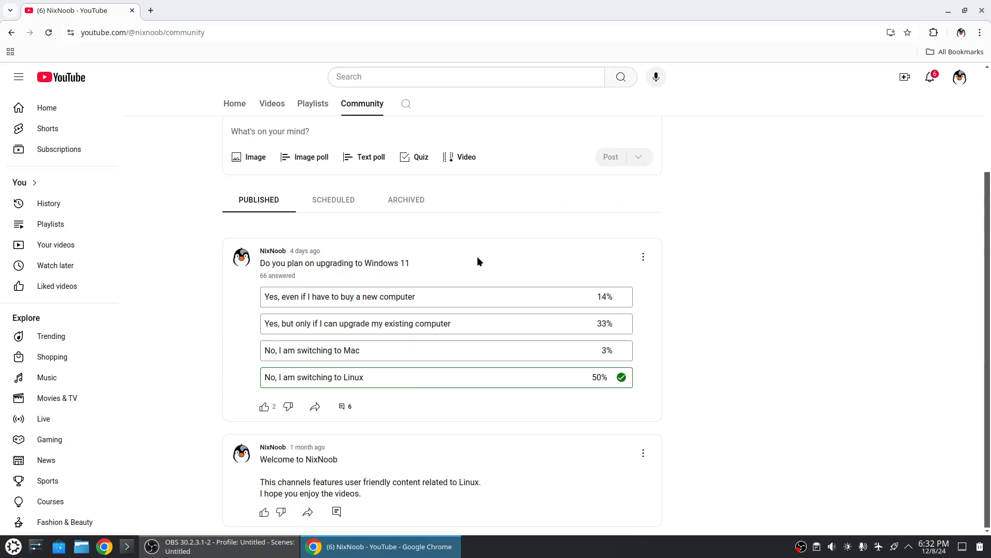